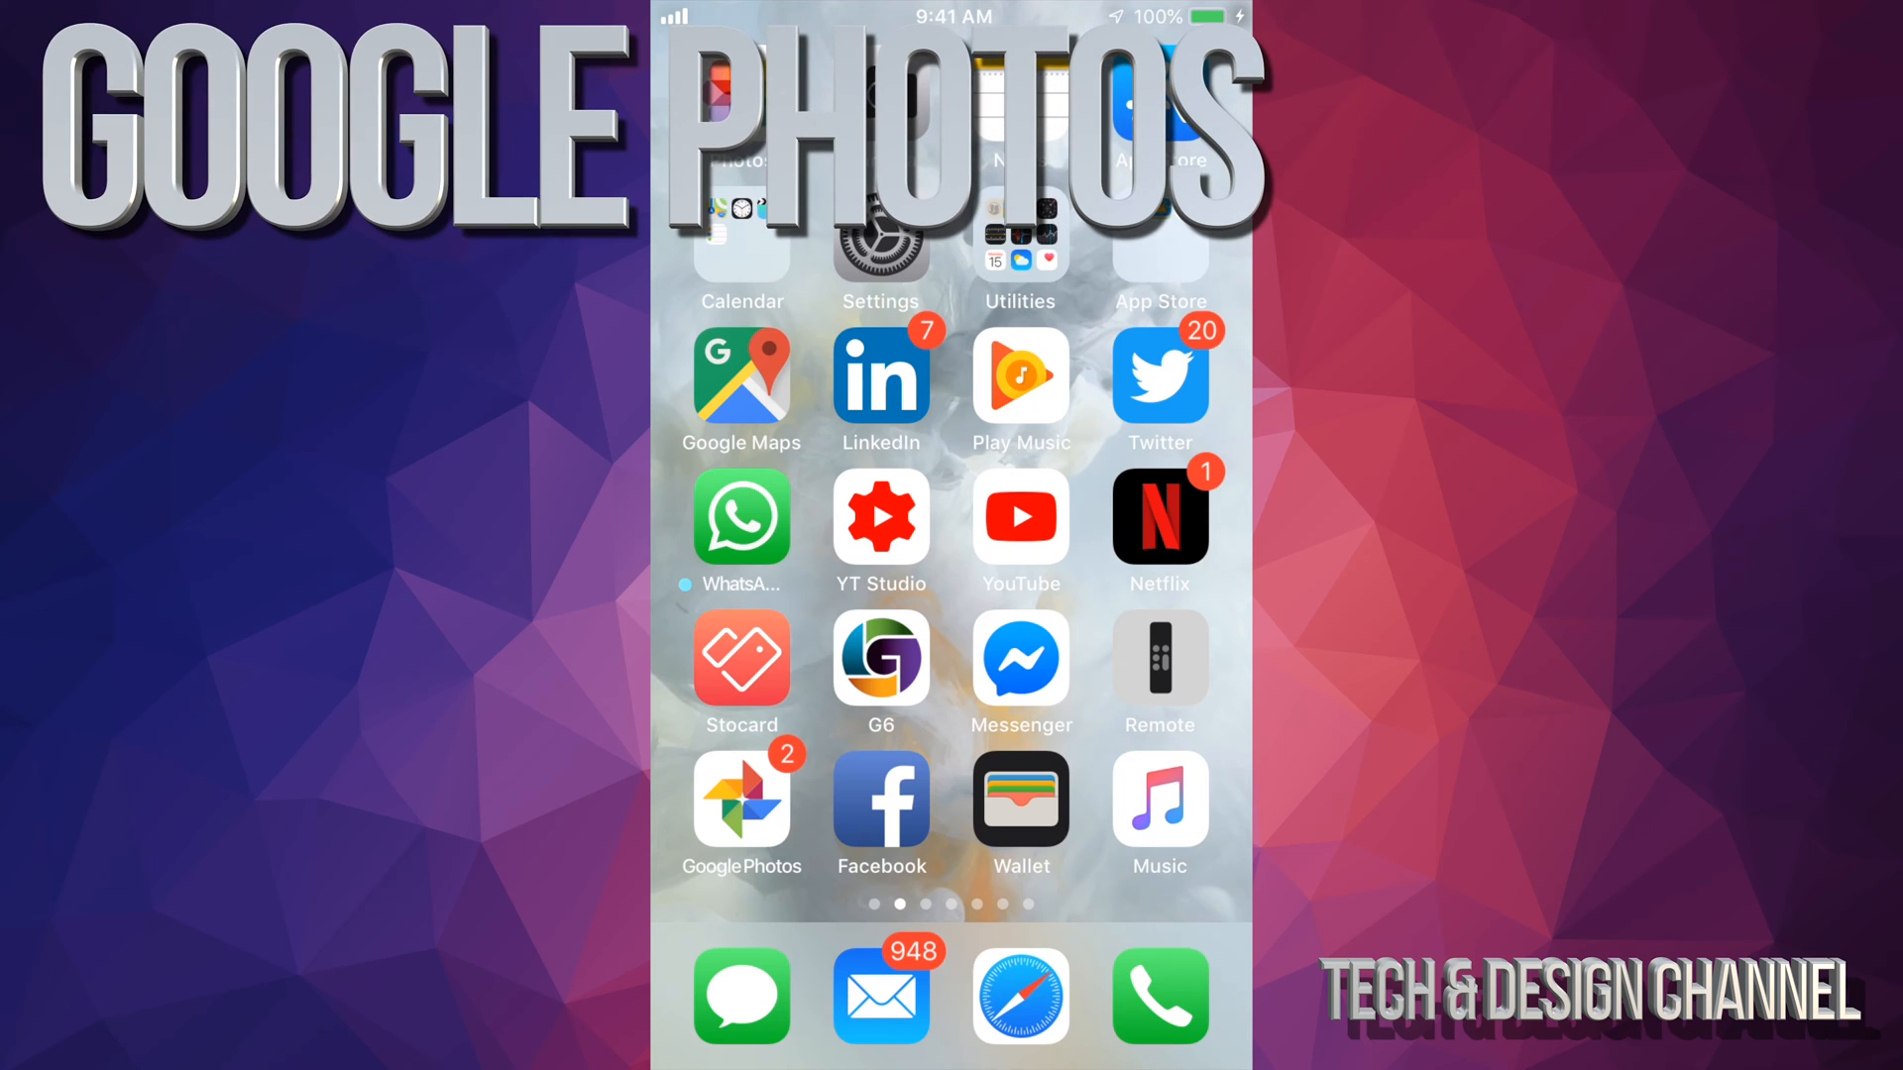
Step: Check the Google Photos app twice to confirm photos are backed up, returning Home each time
left_click(741, 811)
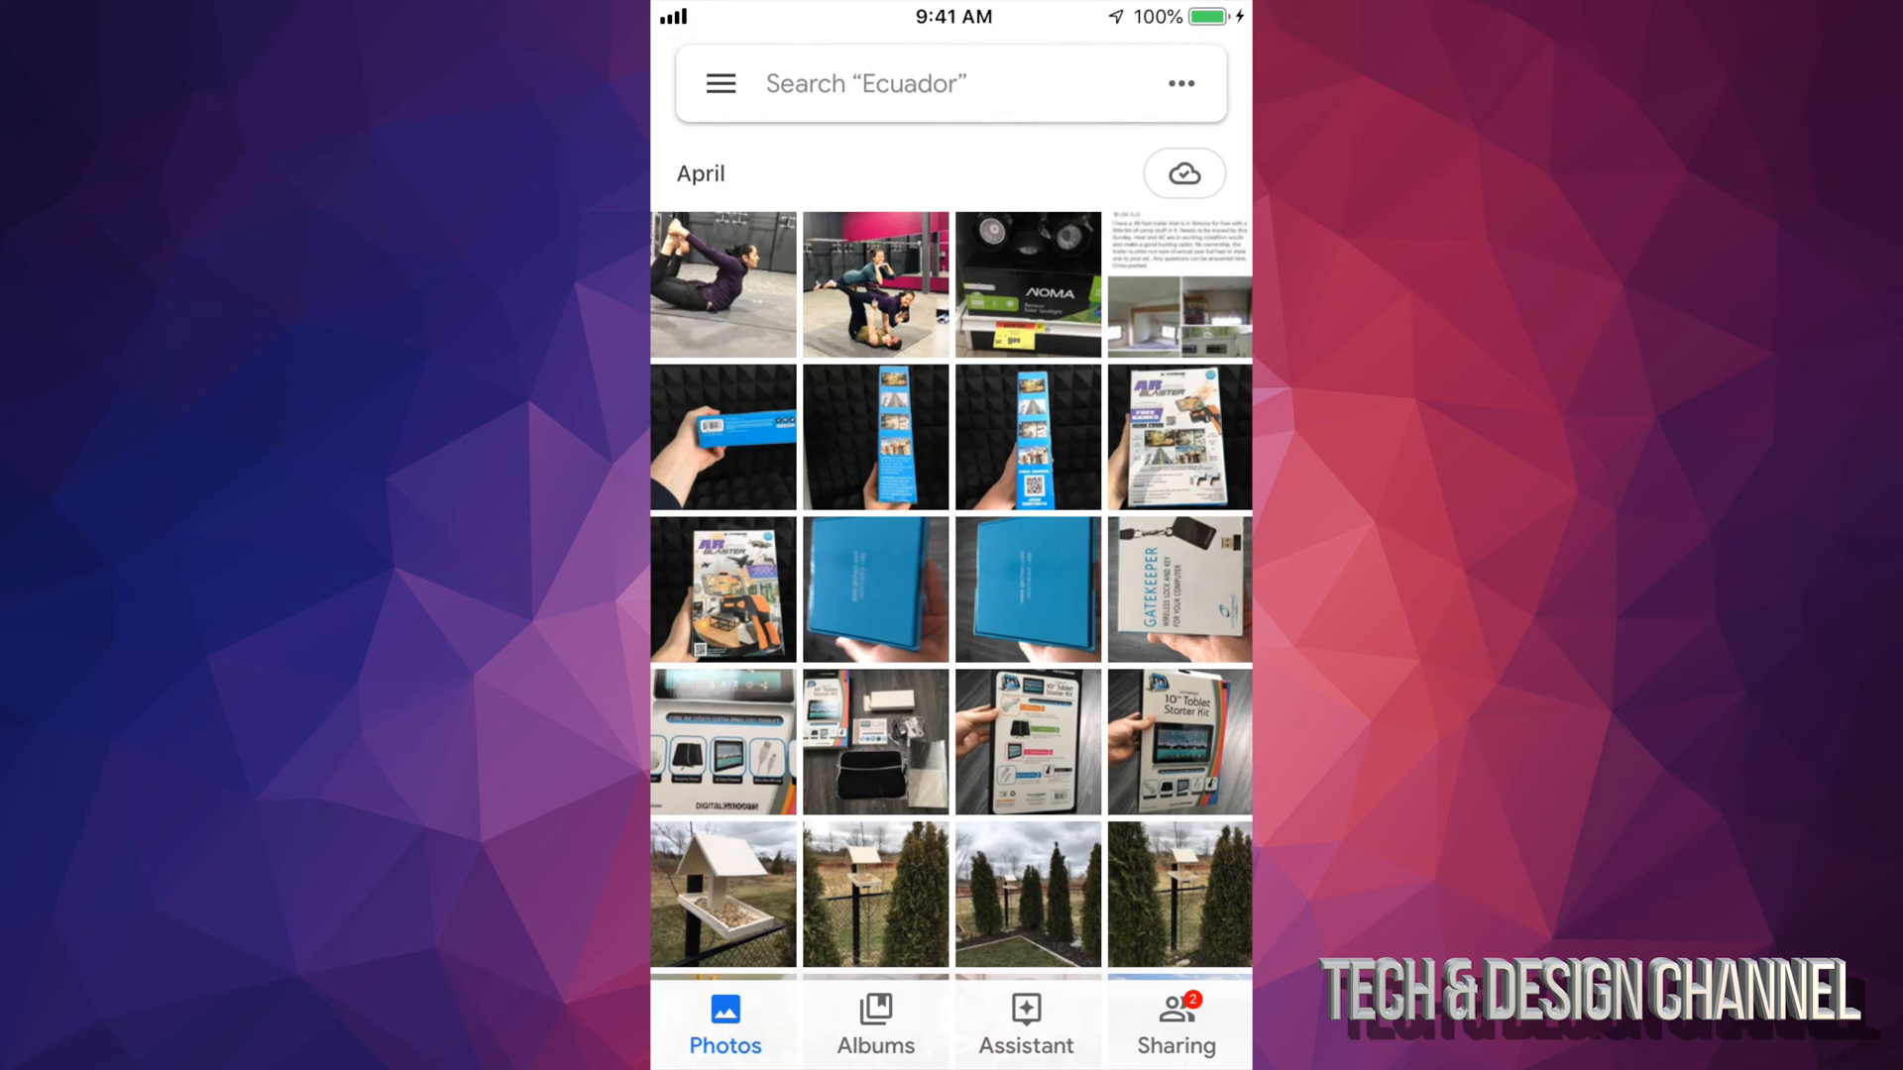
key("home")
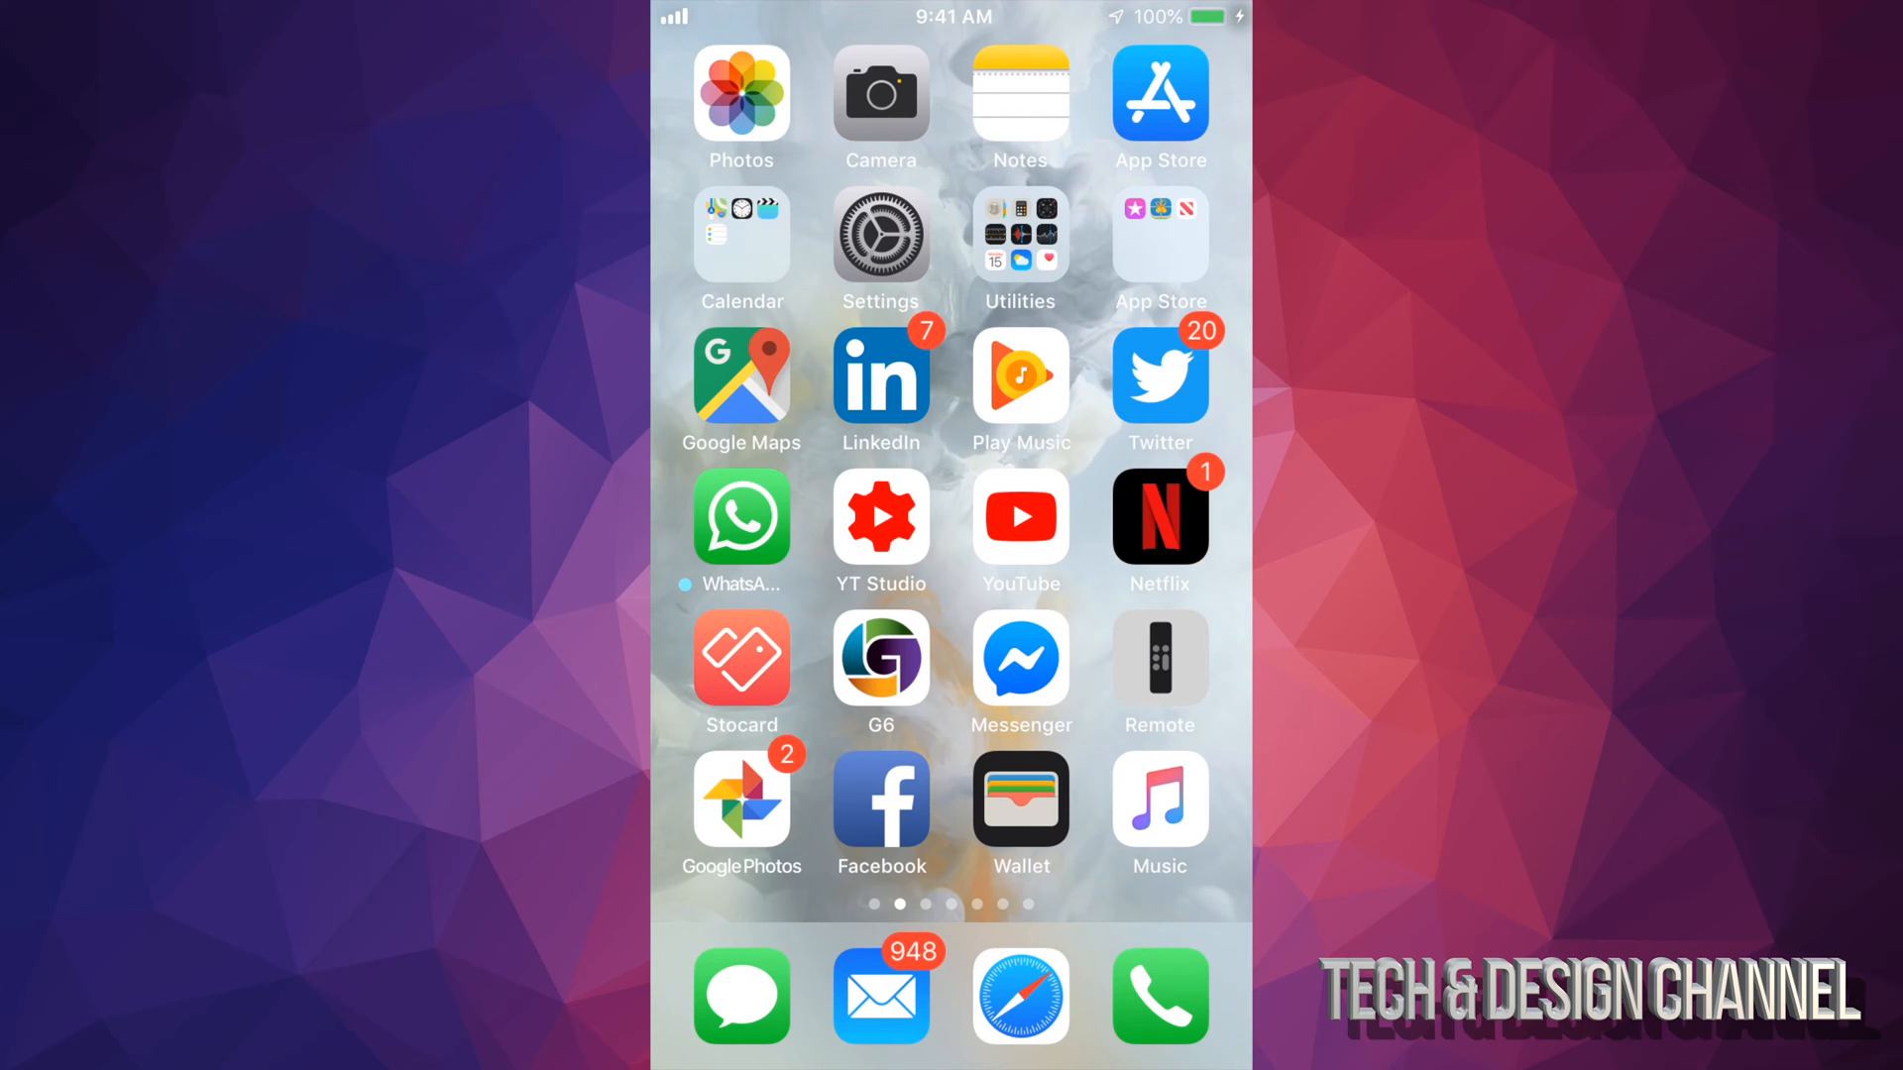
left_click(739, 812)
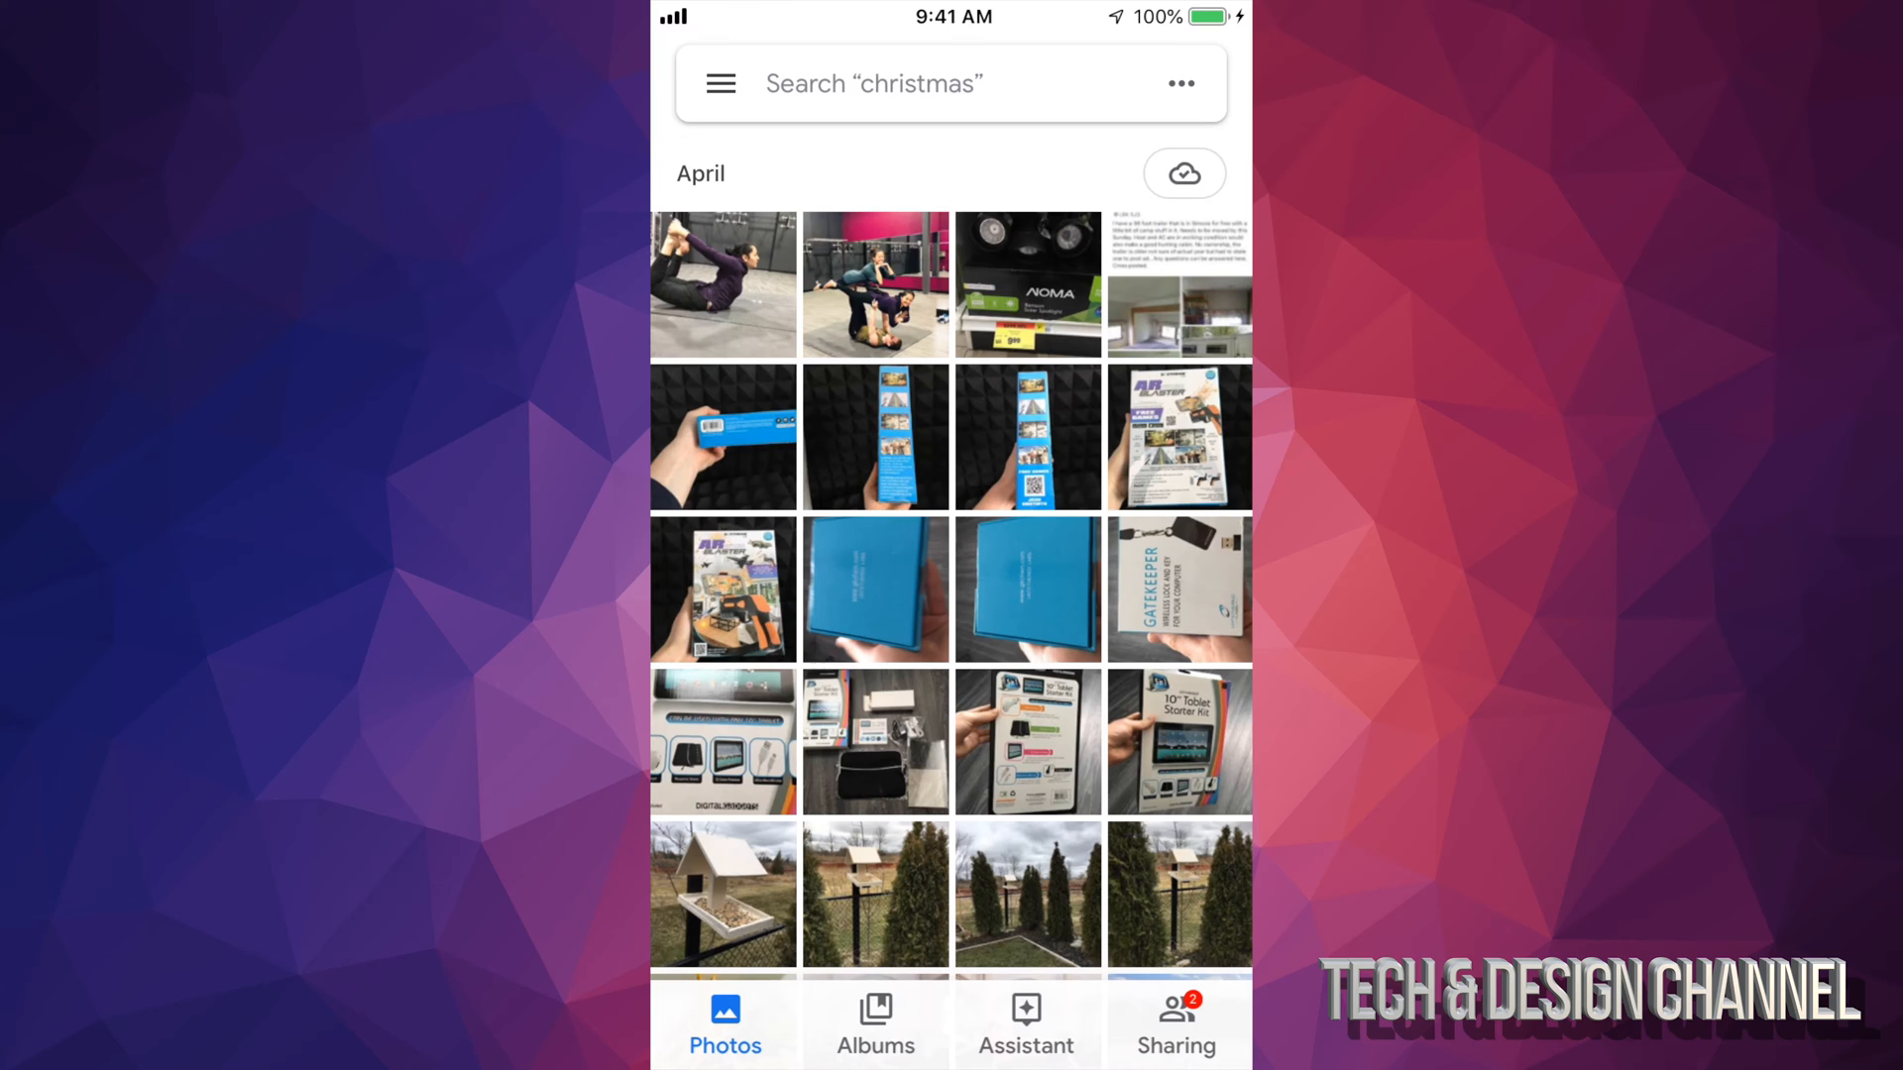
key("home")
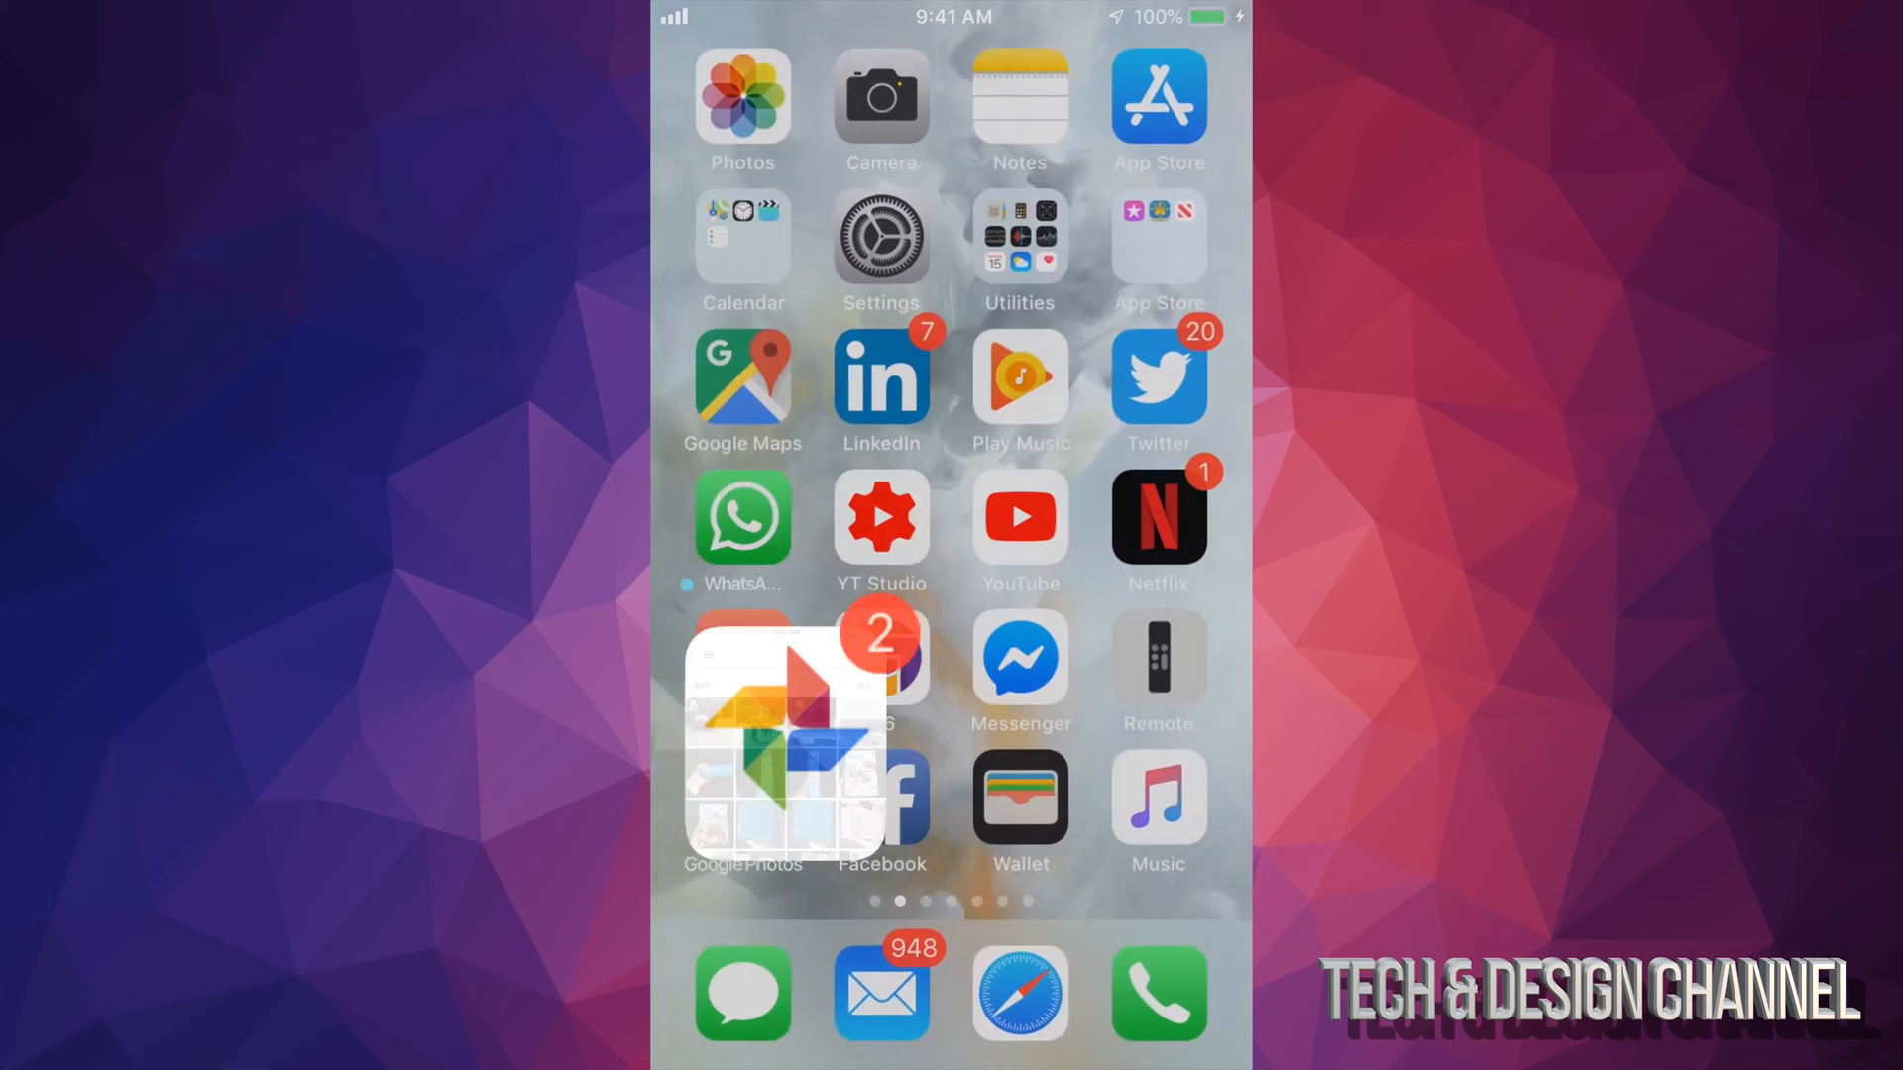
left_click(742, 732)
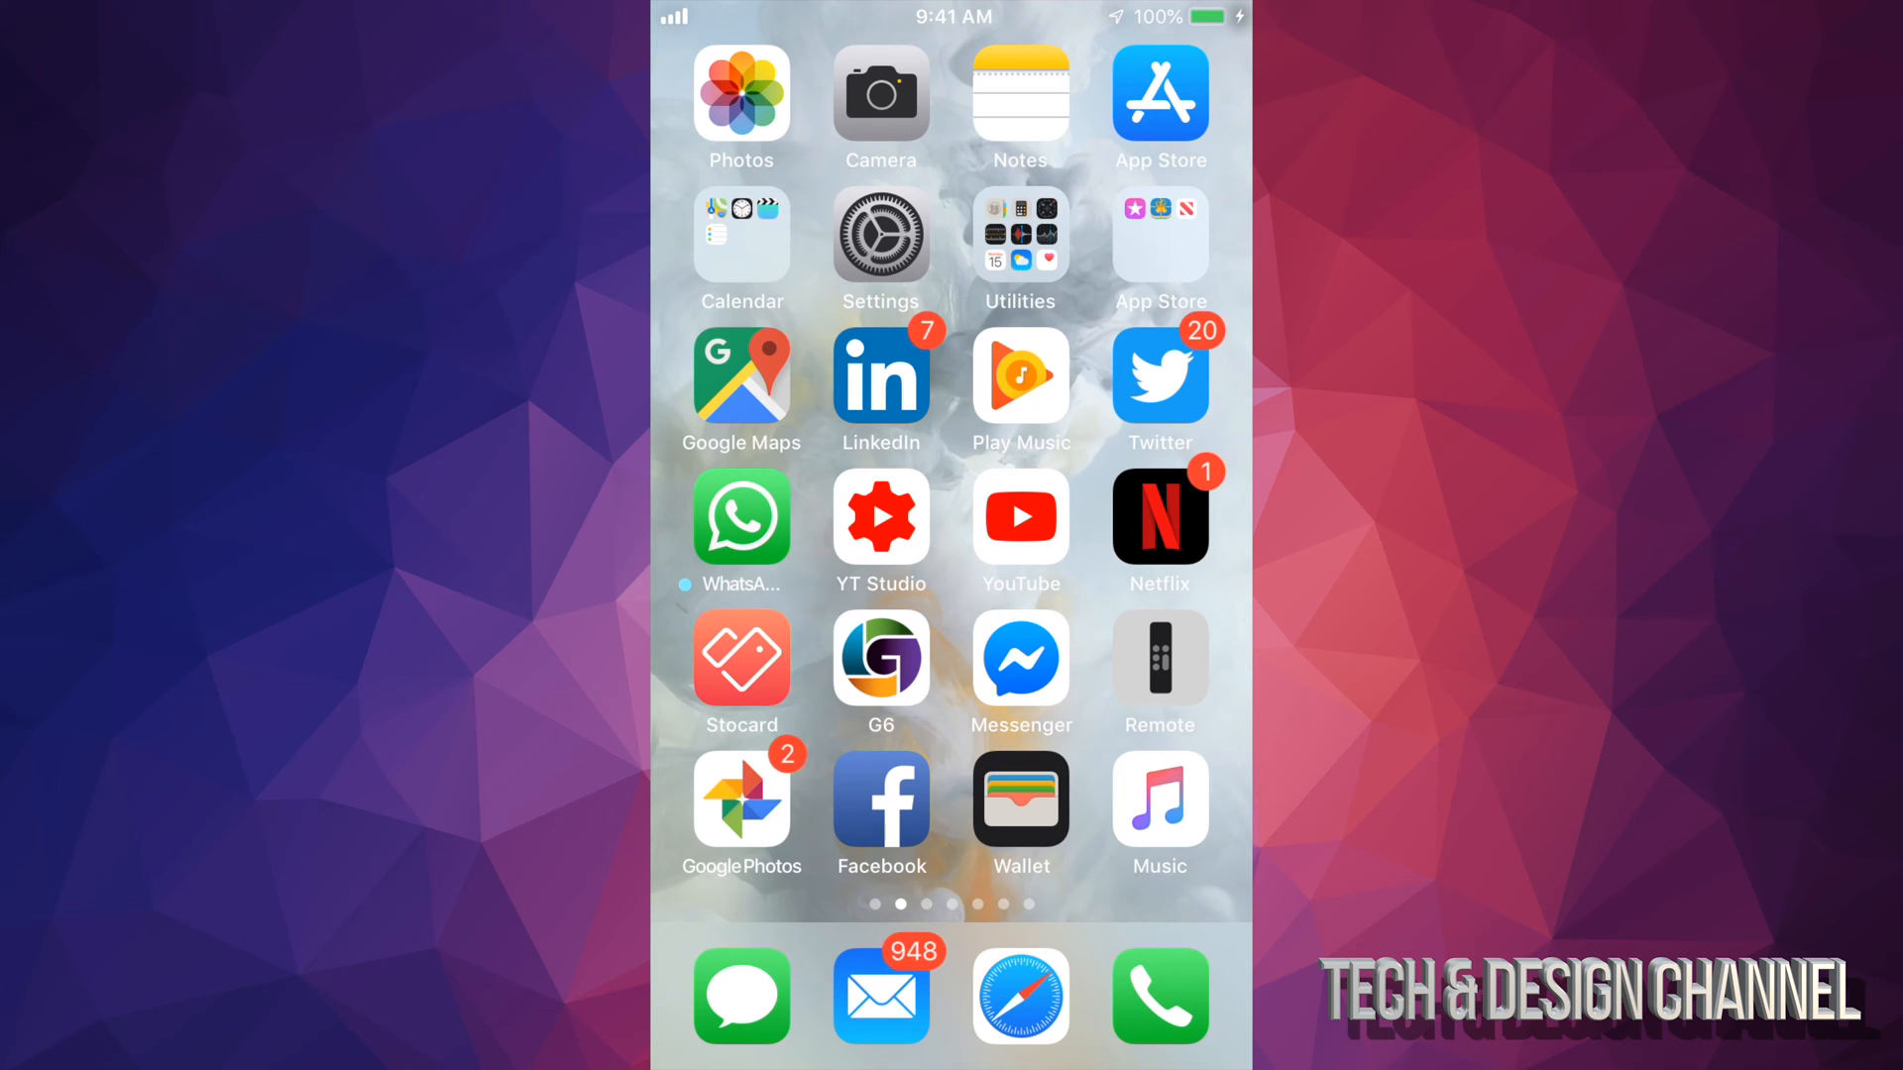
Step: Reach iPhone Storage under General, listing apps by size with Fortnite on top
left_click(880, 236)
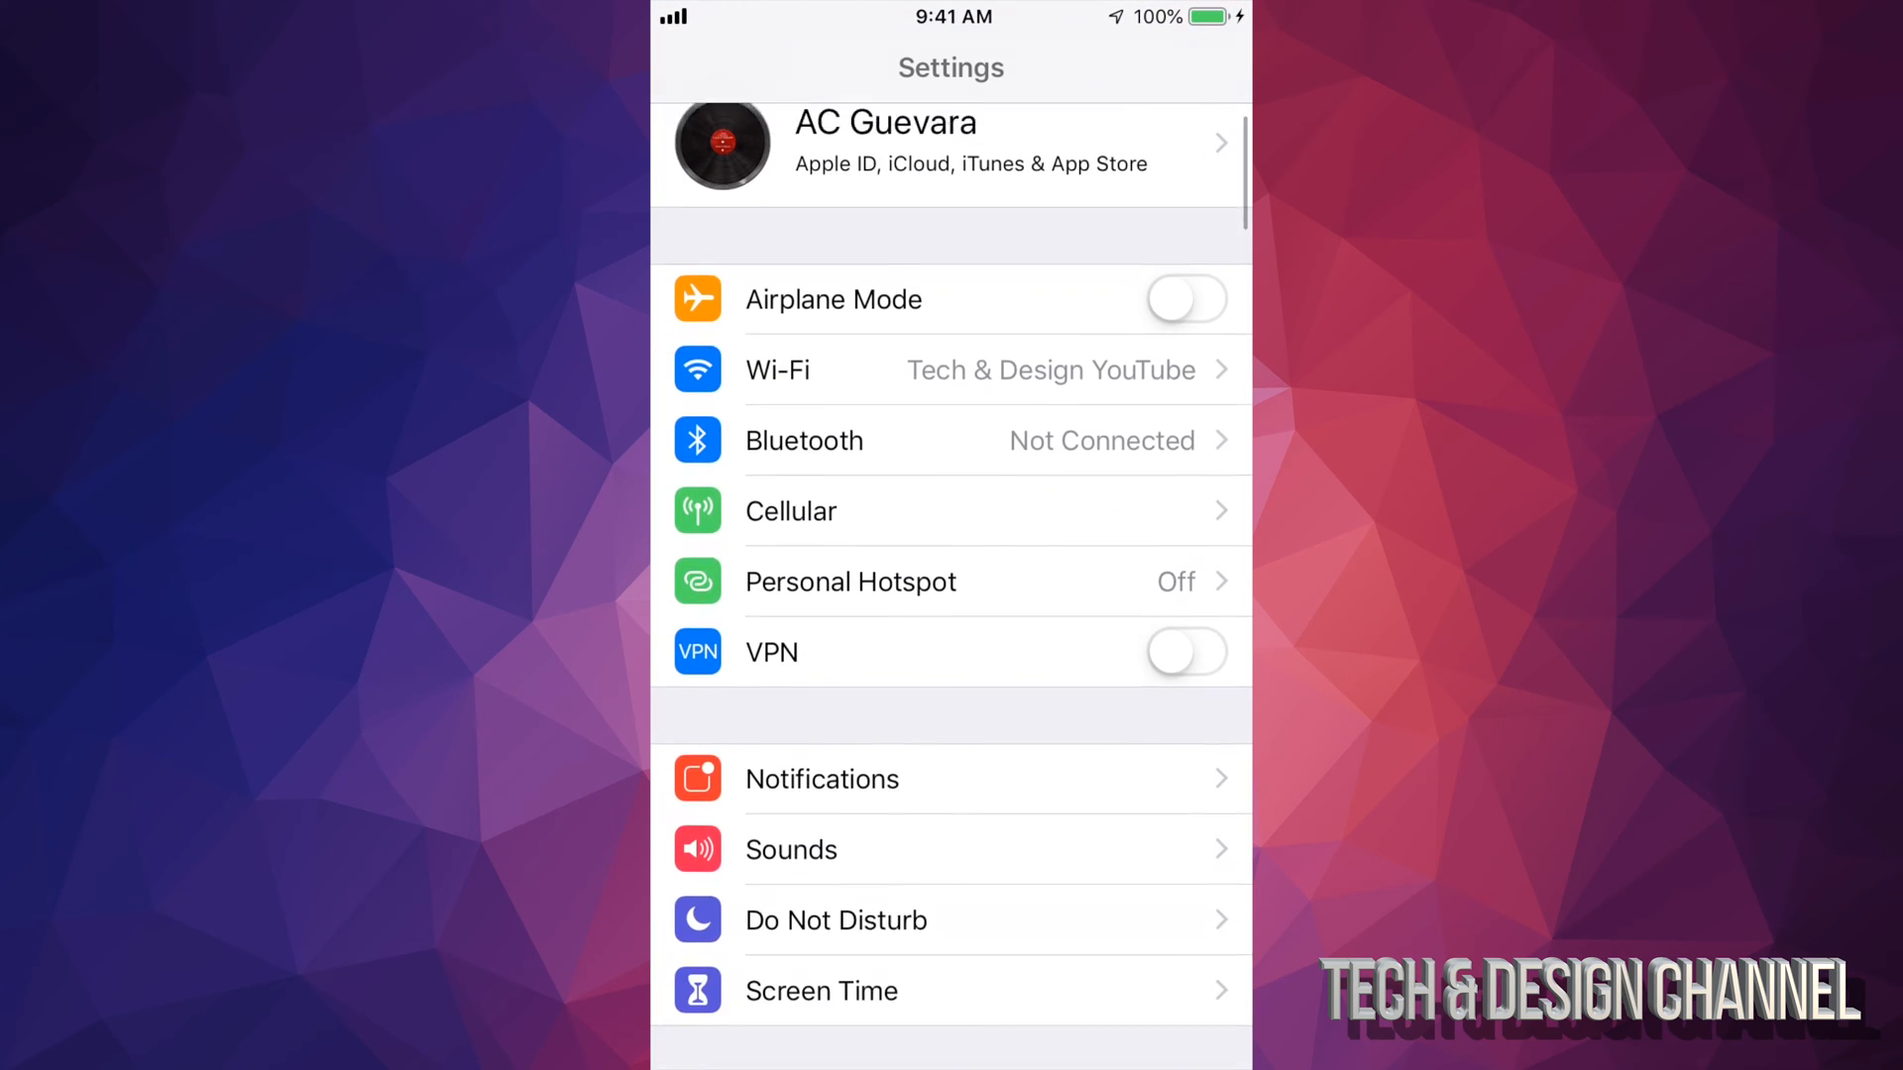
left_click(771, 581)
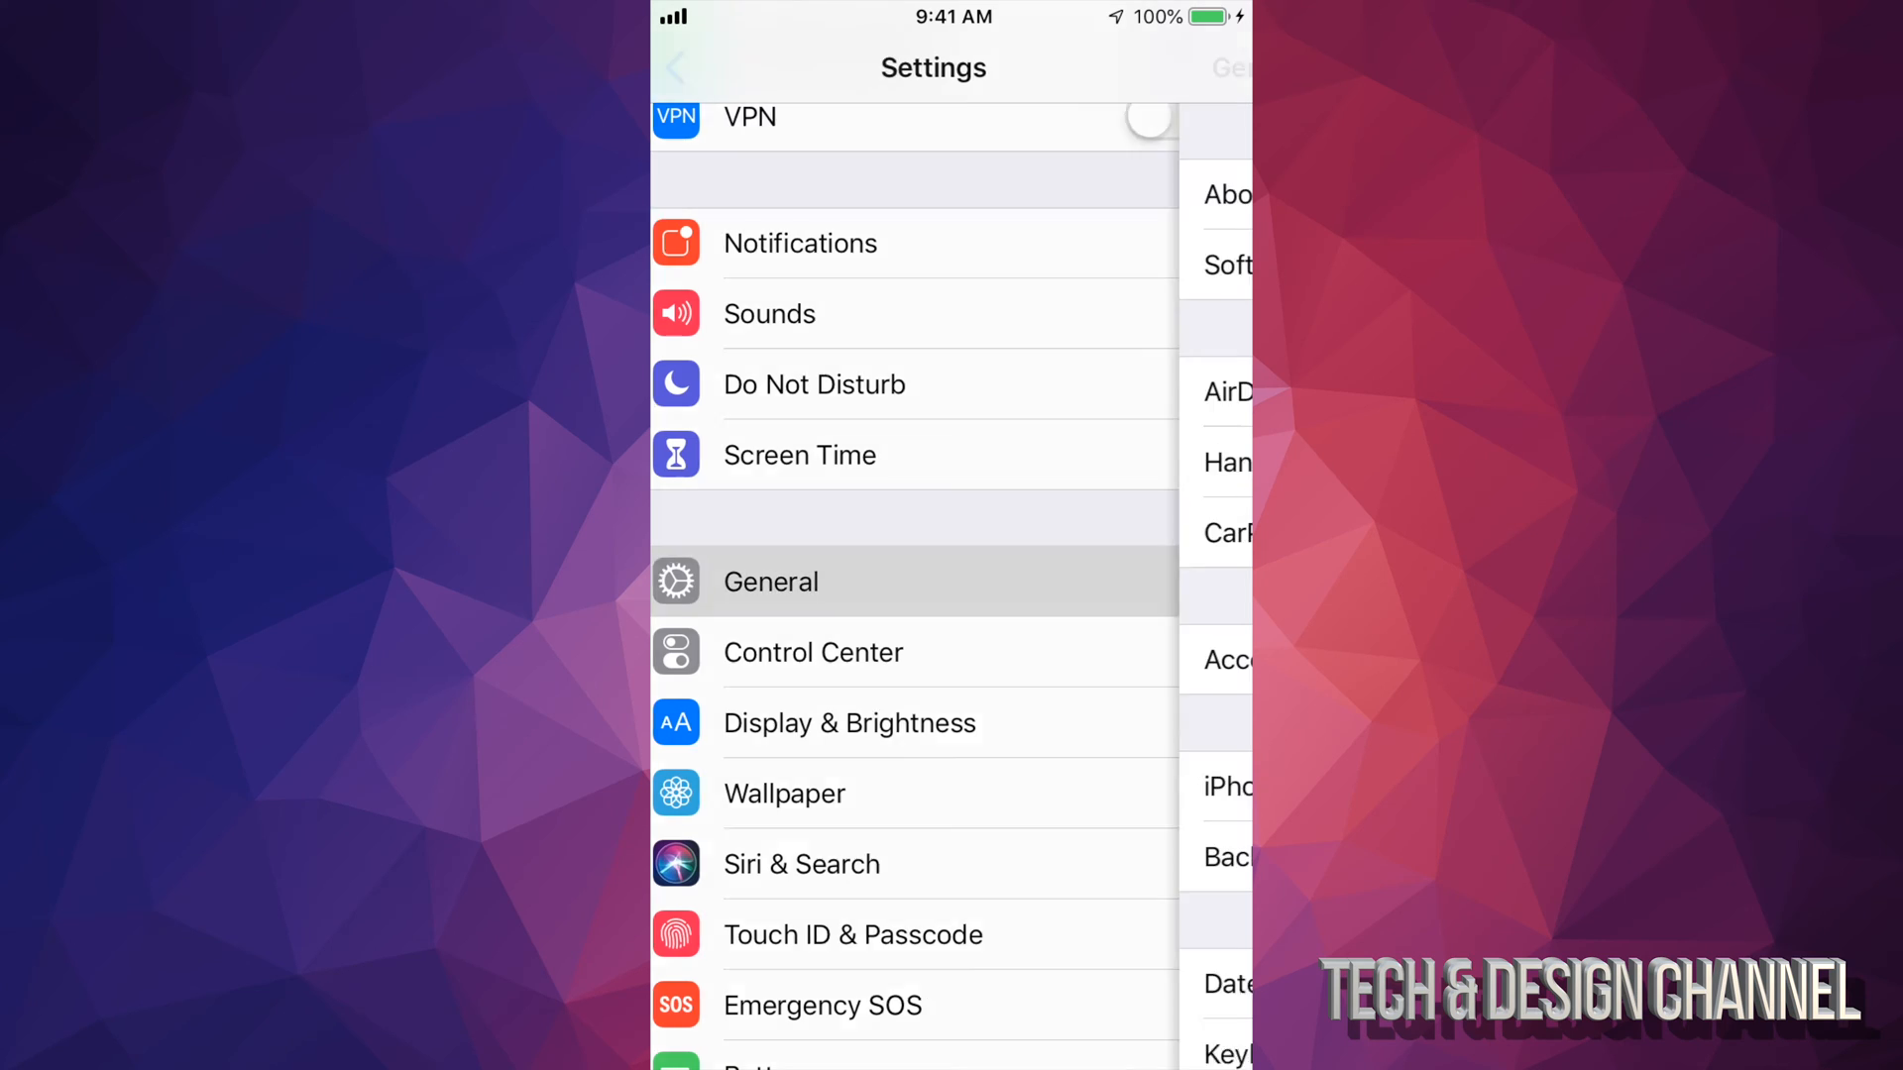
left_click(771, 581)
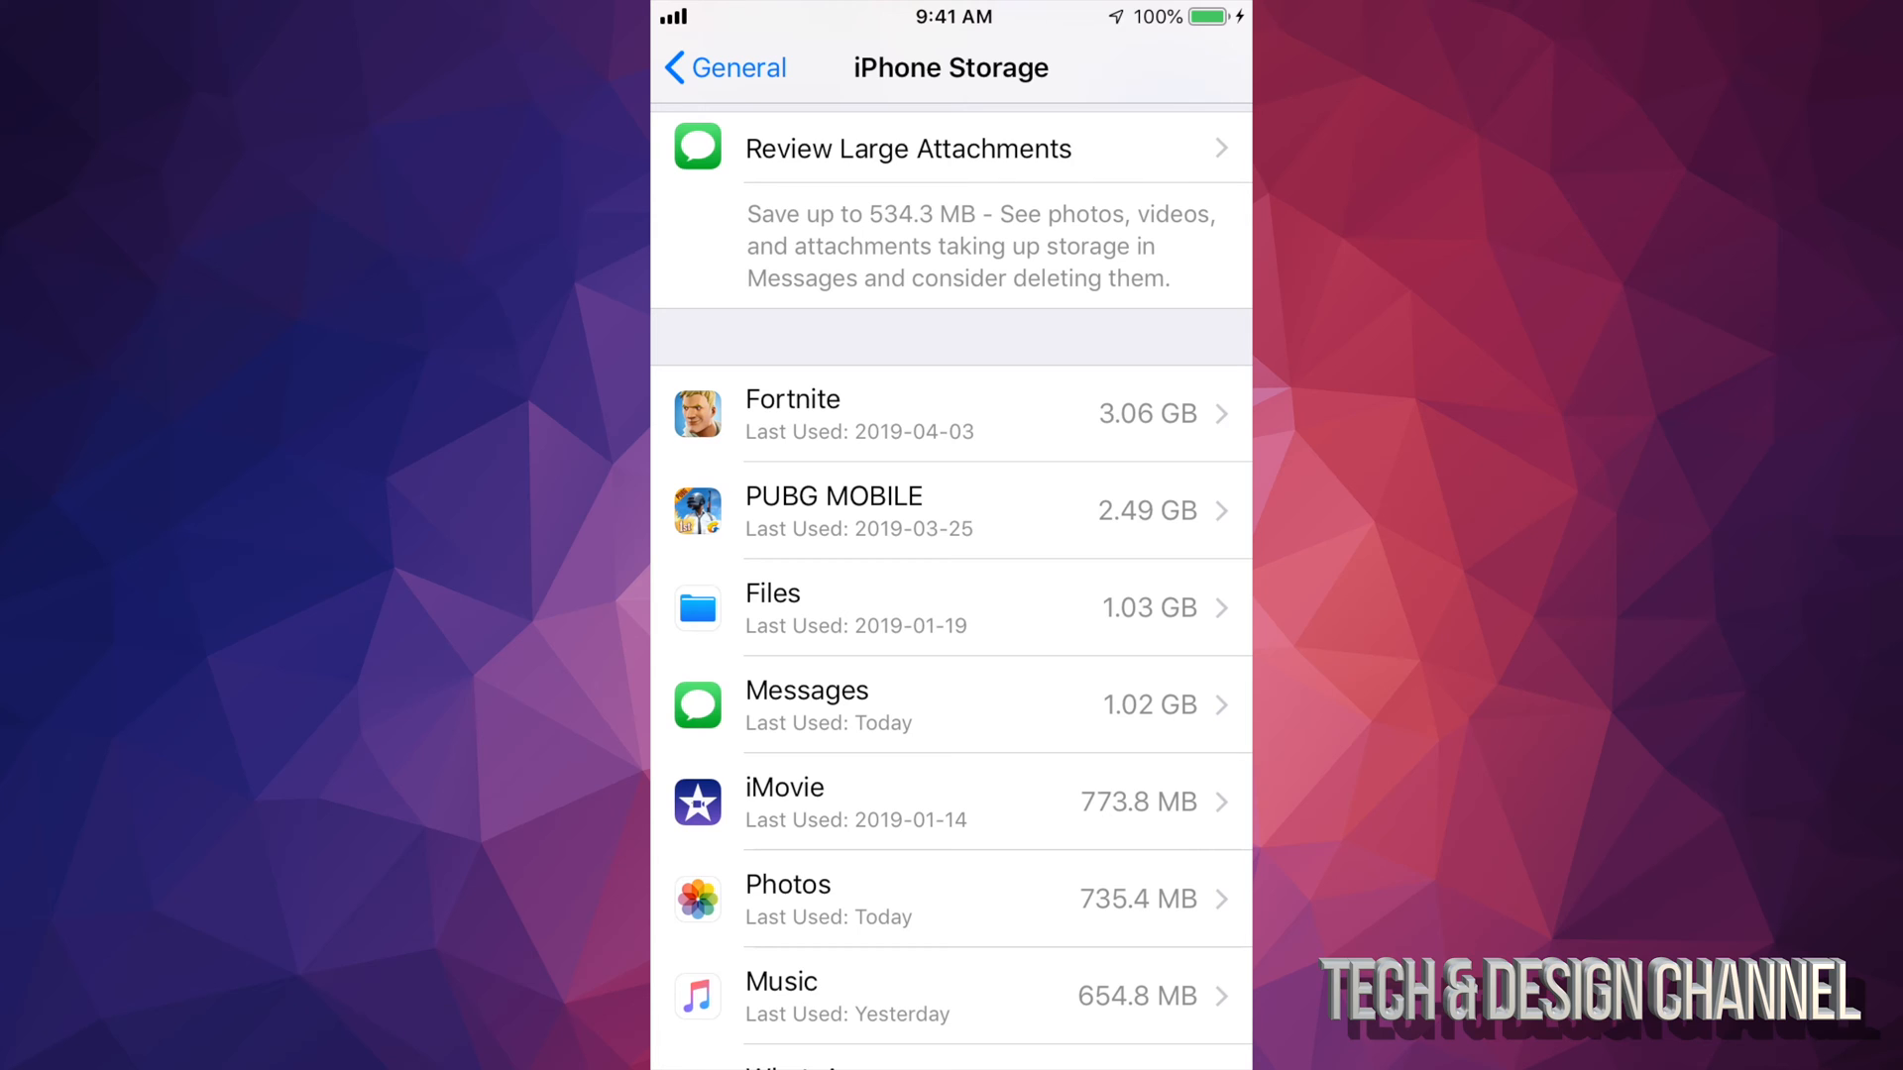
Step: View Fortnite's storage details and back out of deleting the app
left_click(951, 415)
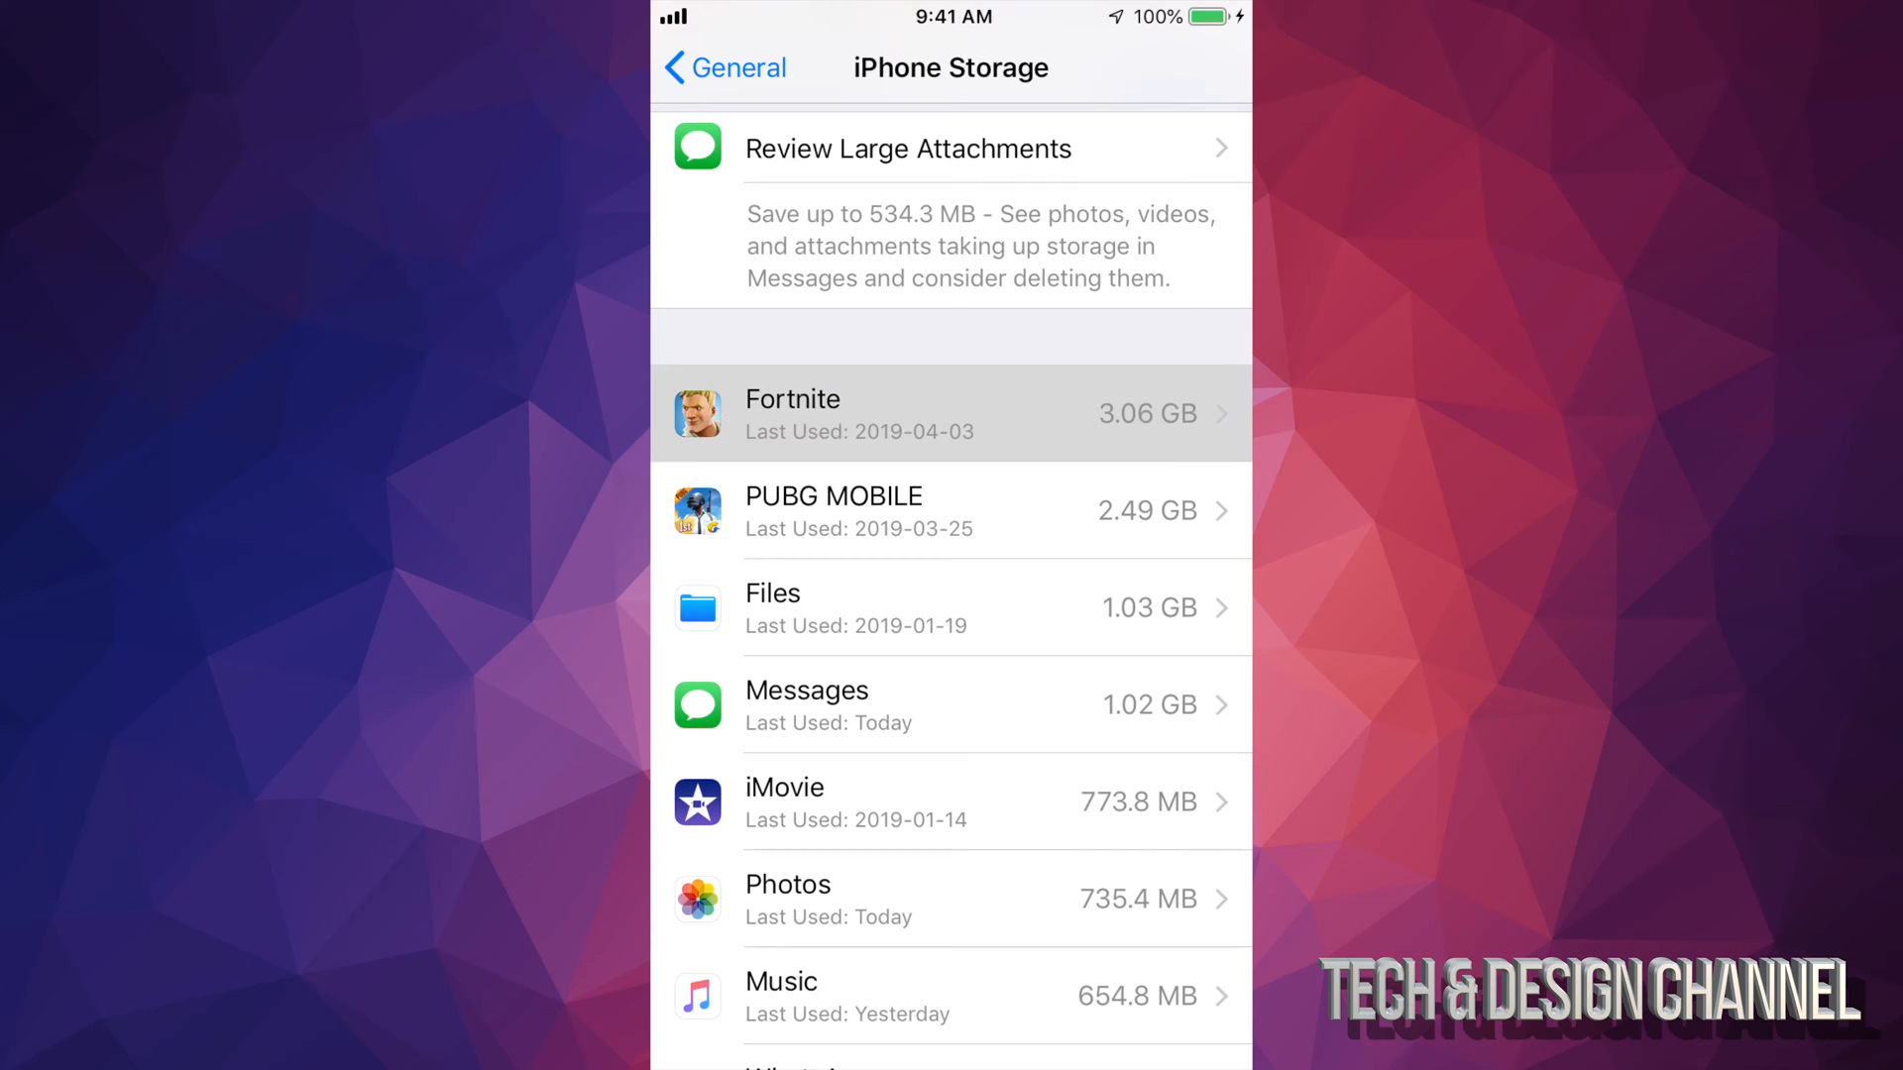
left_click(950, 414)
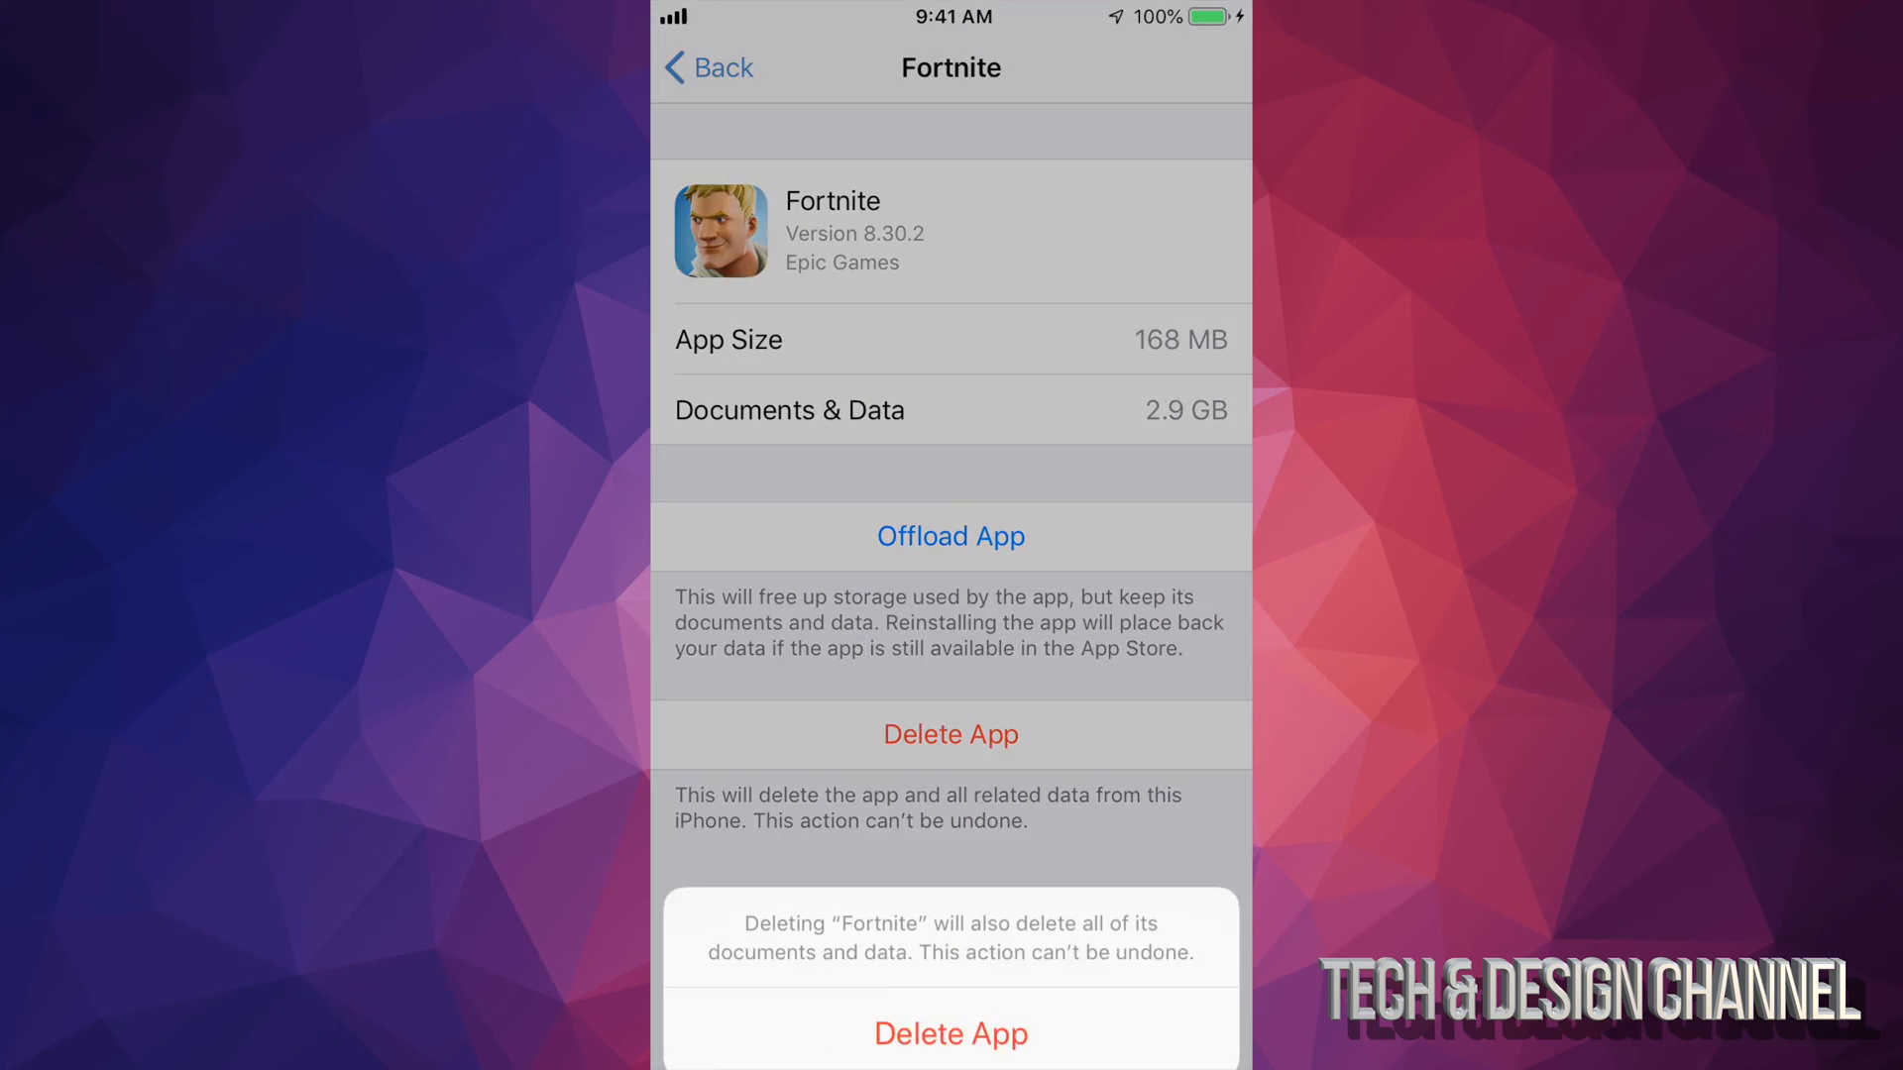
left_click(951, 733)
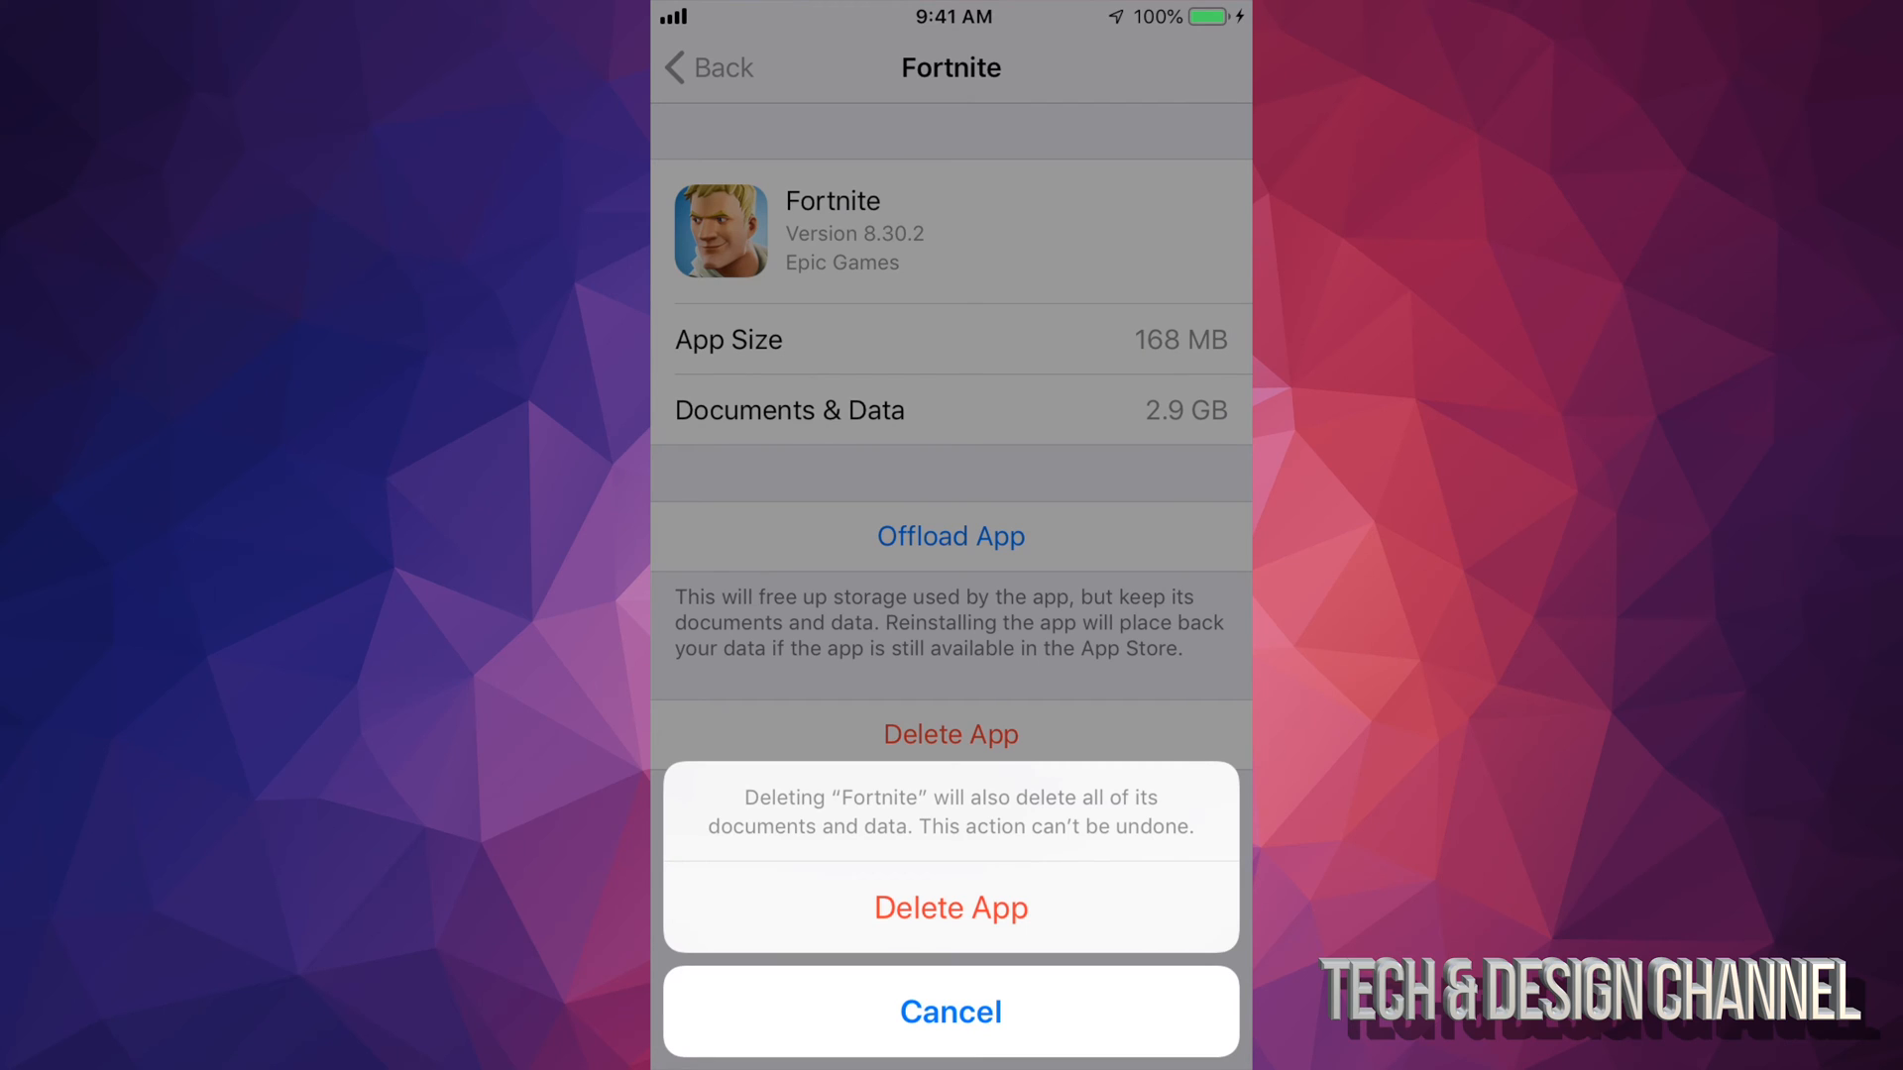
left_click(949, 1011)
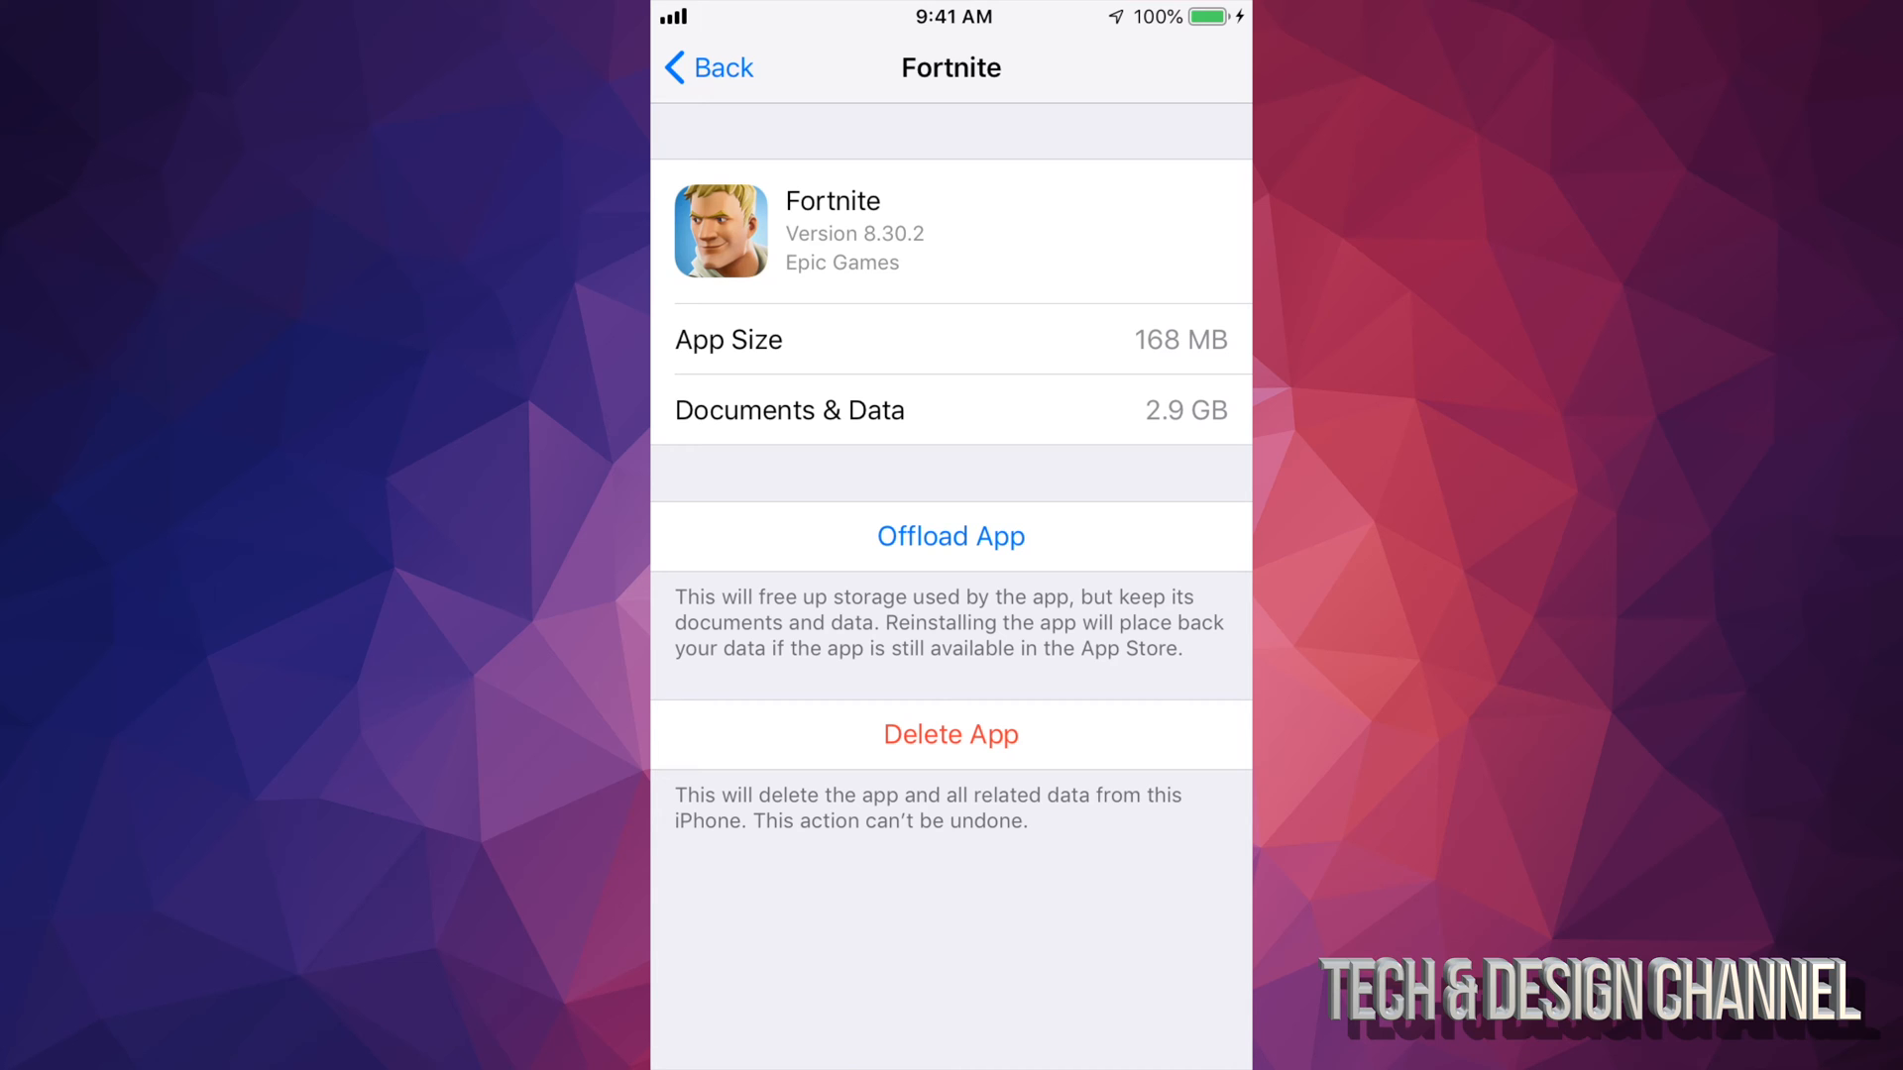
Step: Offload Fortnite, keeping its documents and data on the iPhone
left_click(949, 537)
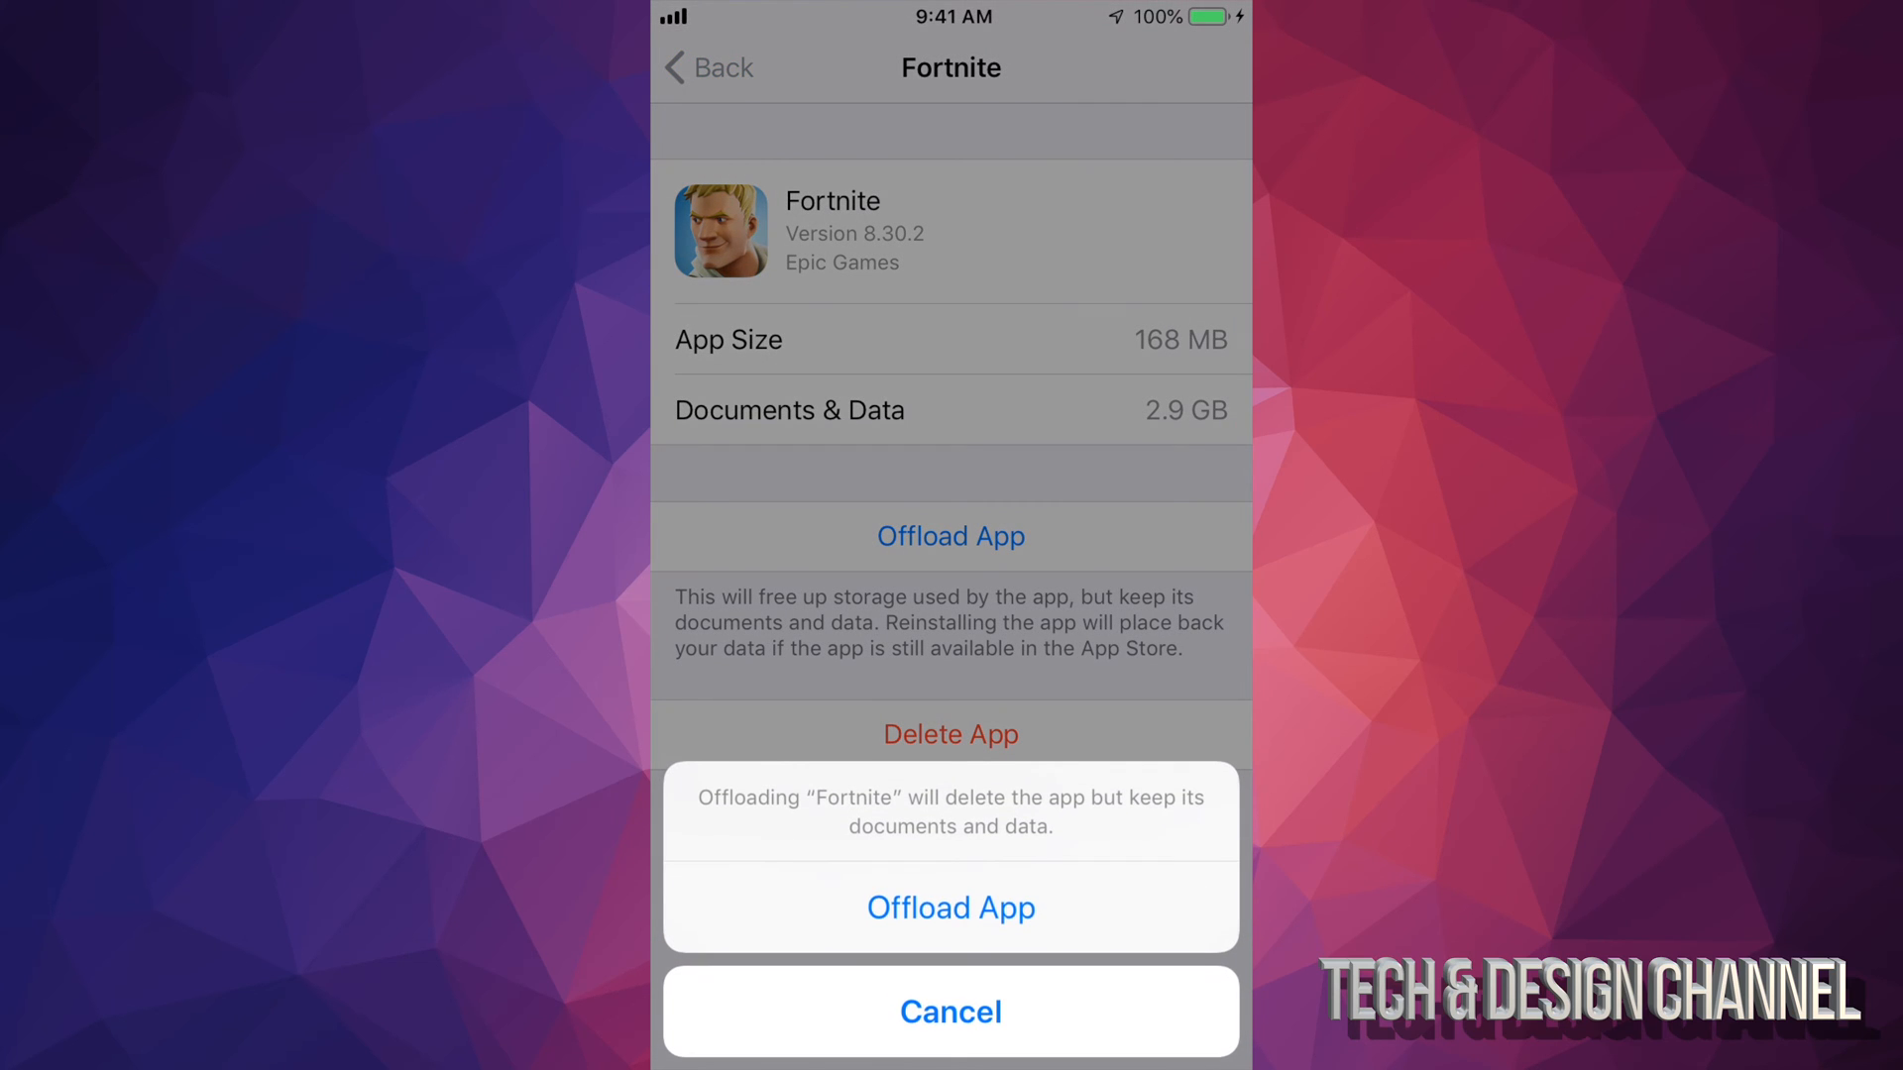
left_click(949, 907)
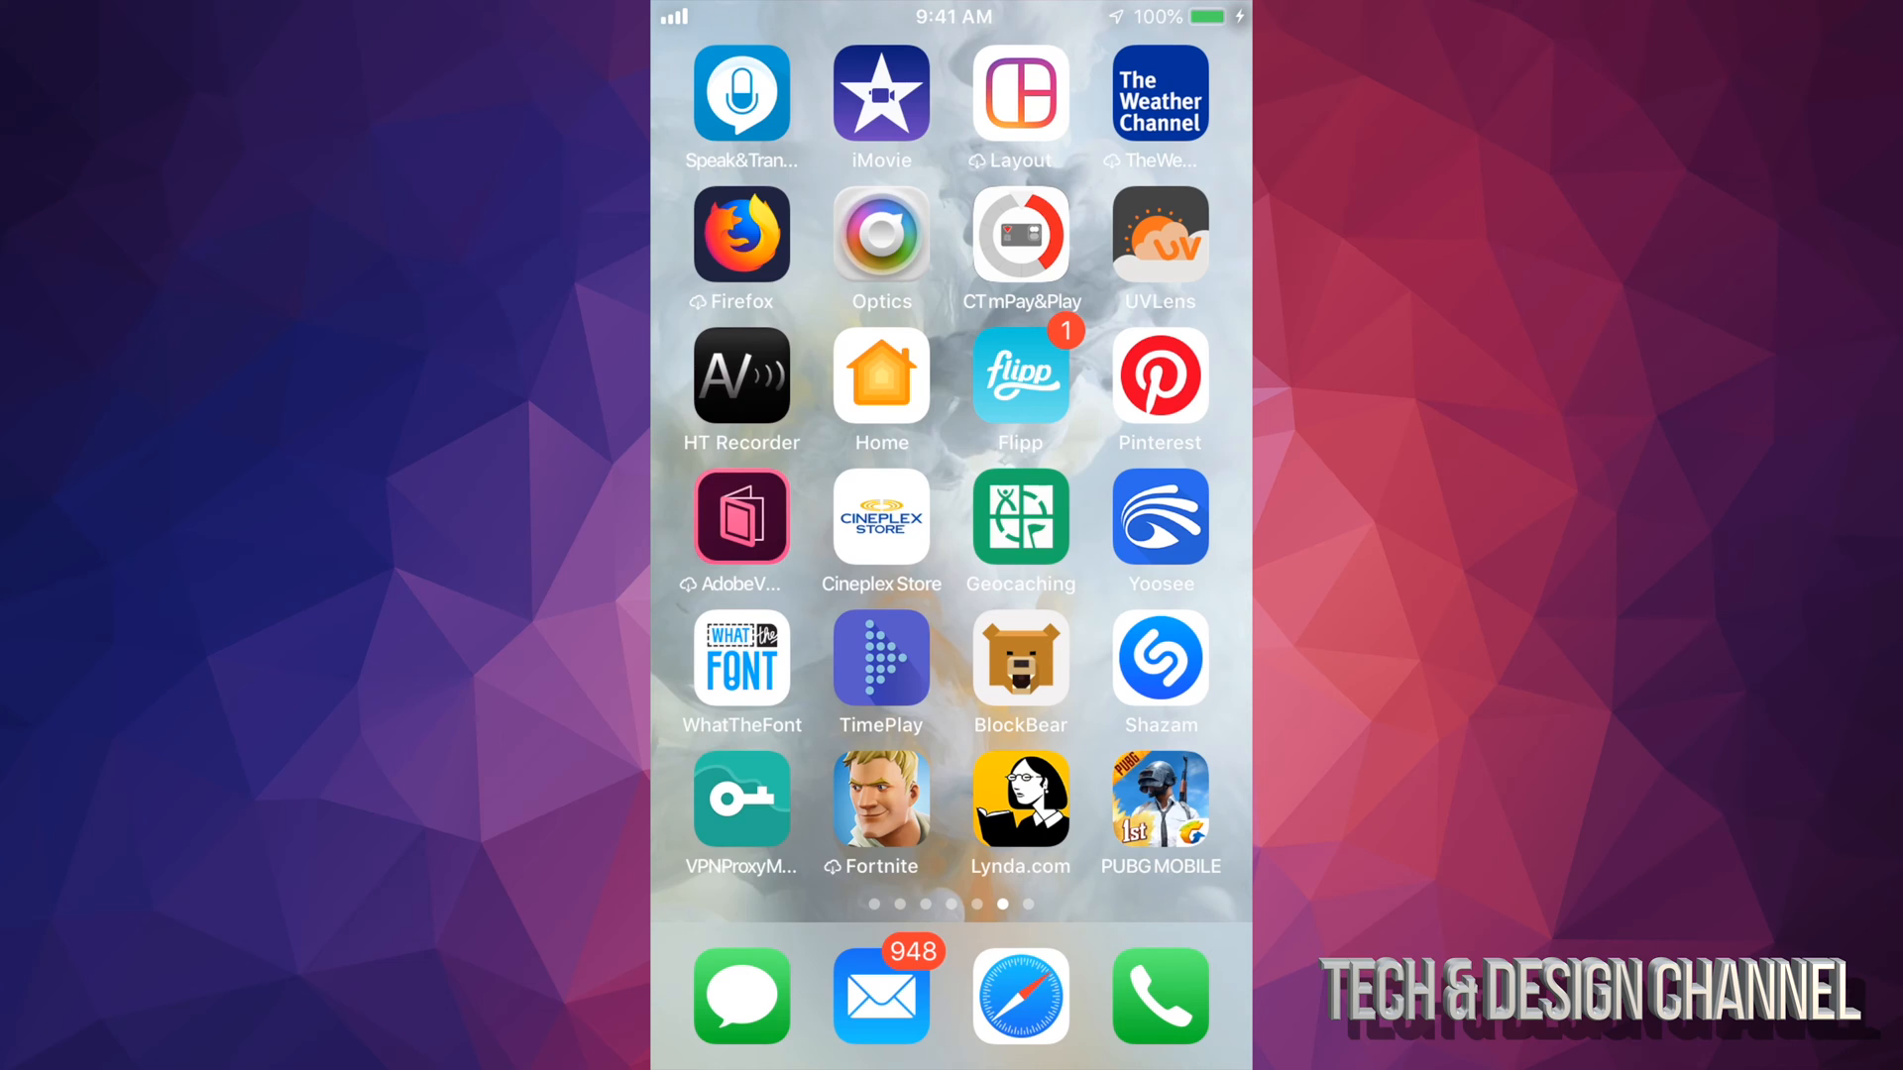
Step: Delete PUBG MOBILE and its data from the Home Screen
left_click(880, 795)
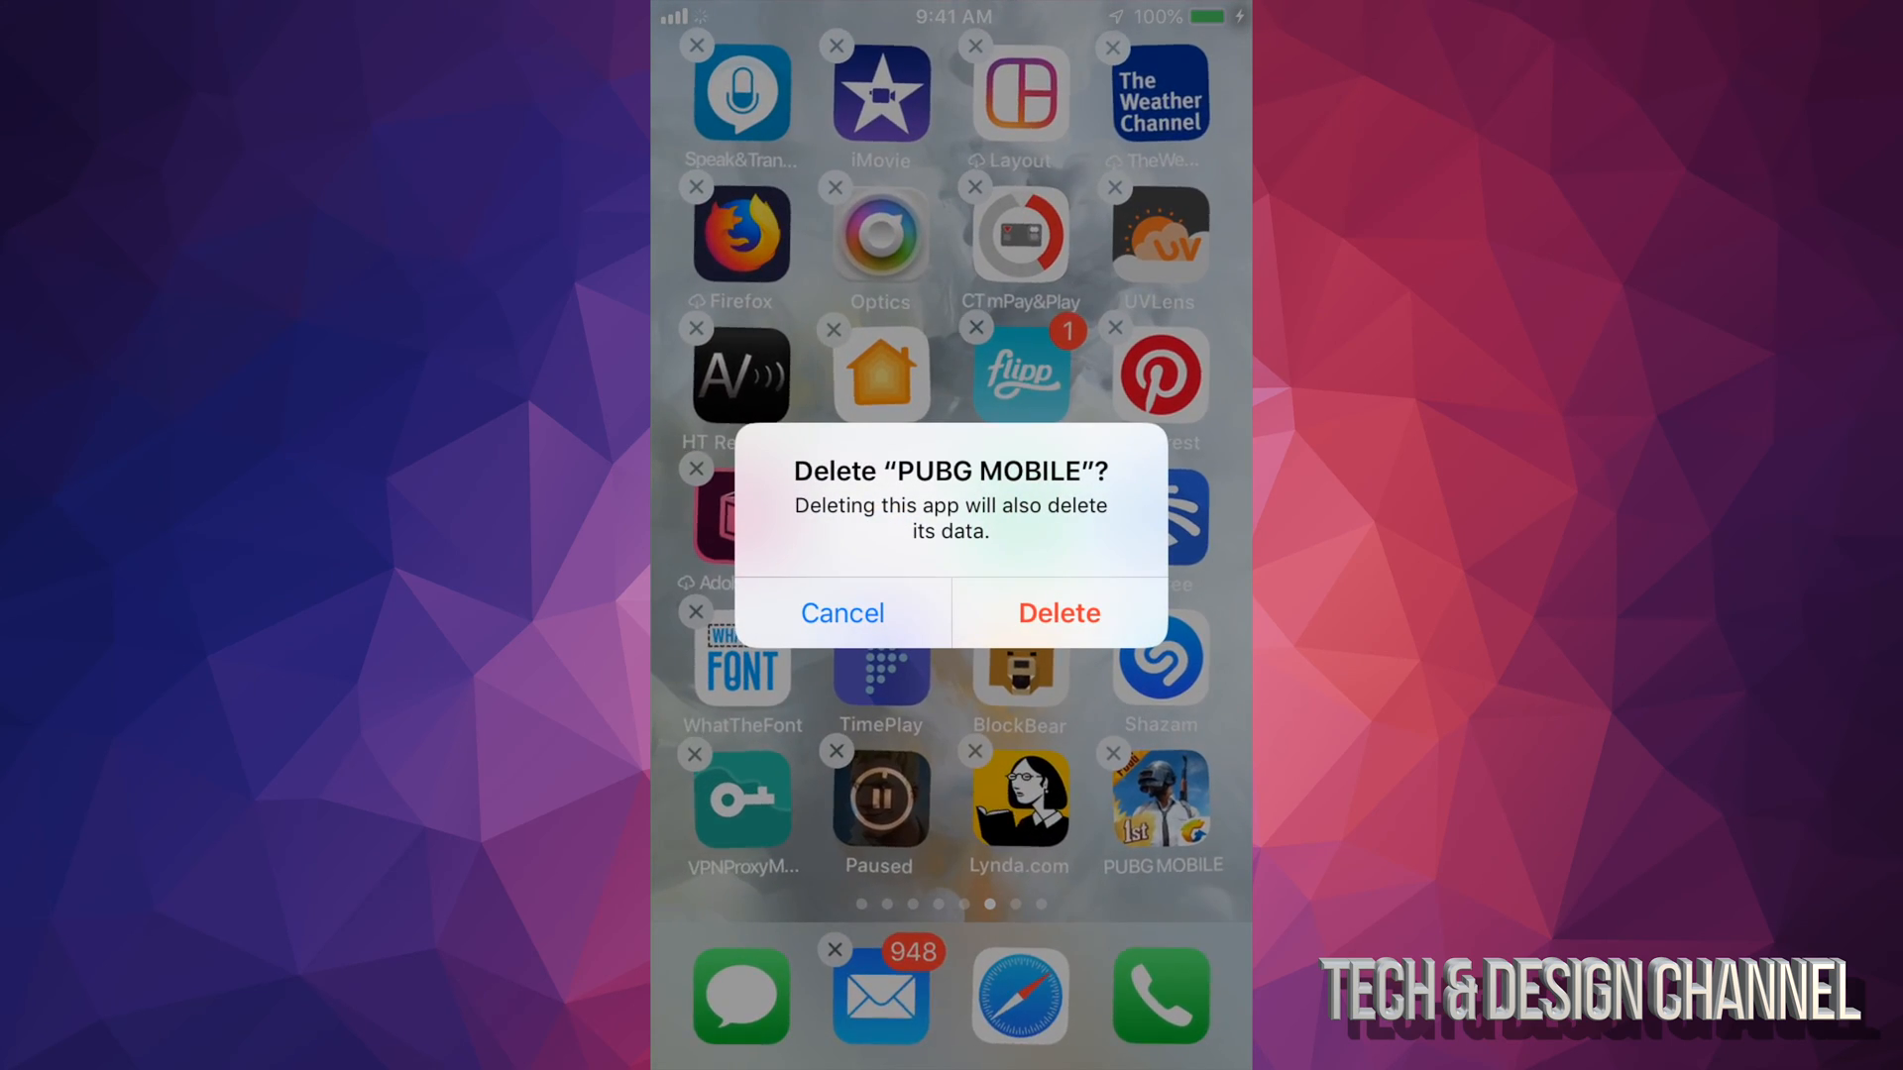
left_click(1059, 612)
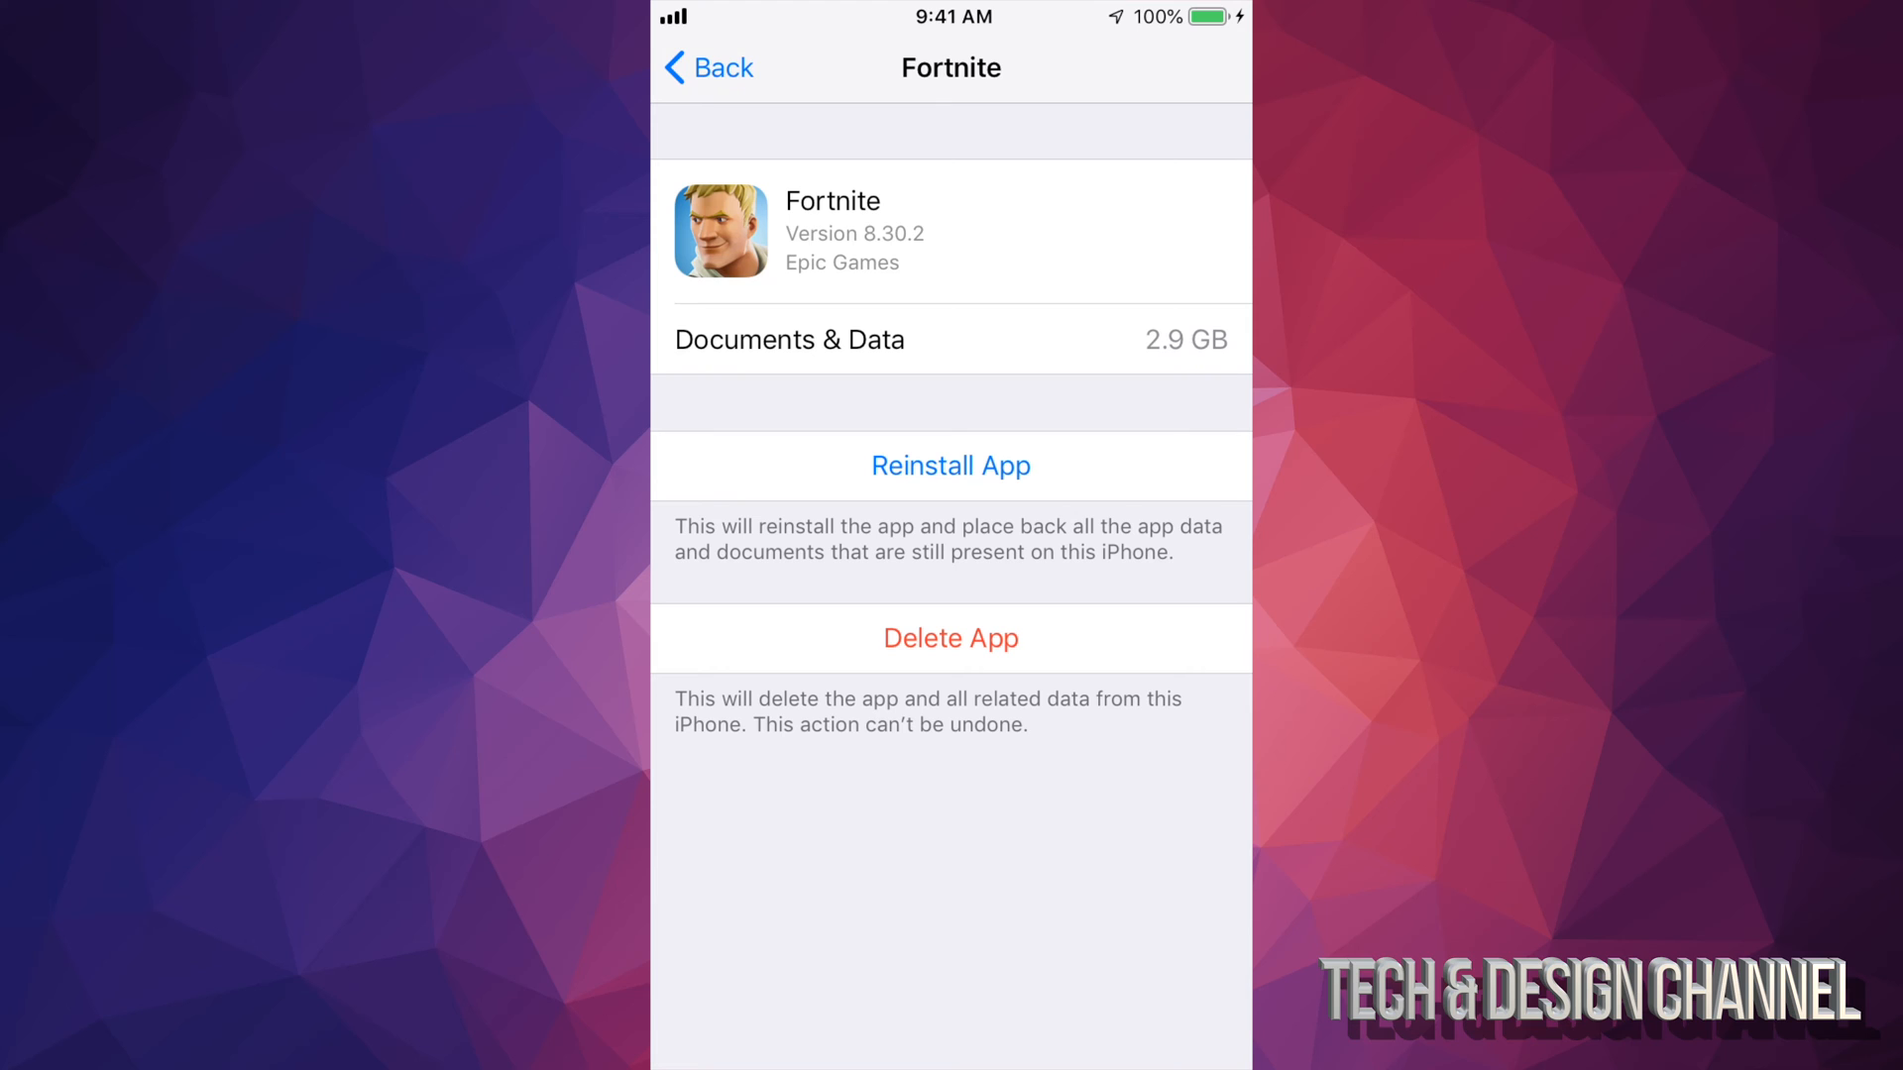
Step: Return to the storage list and view the Files app's 1.03 GB of documents and data
left_click(707, 68)
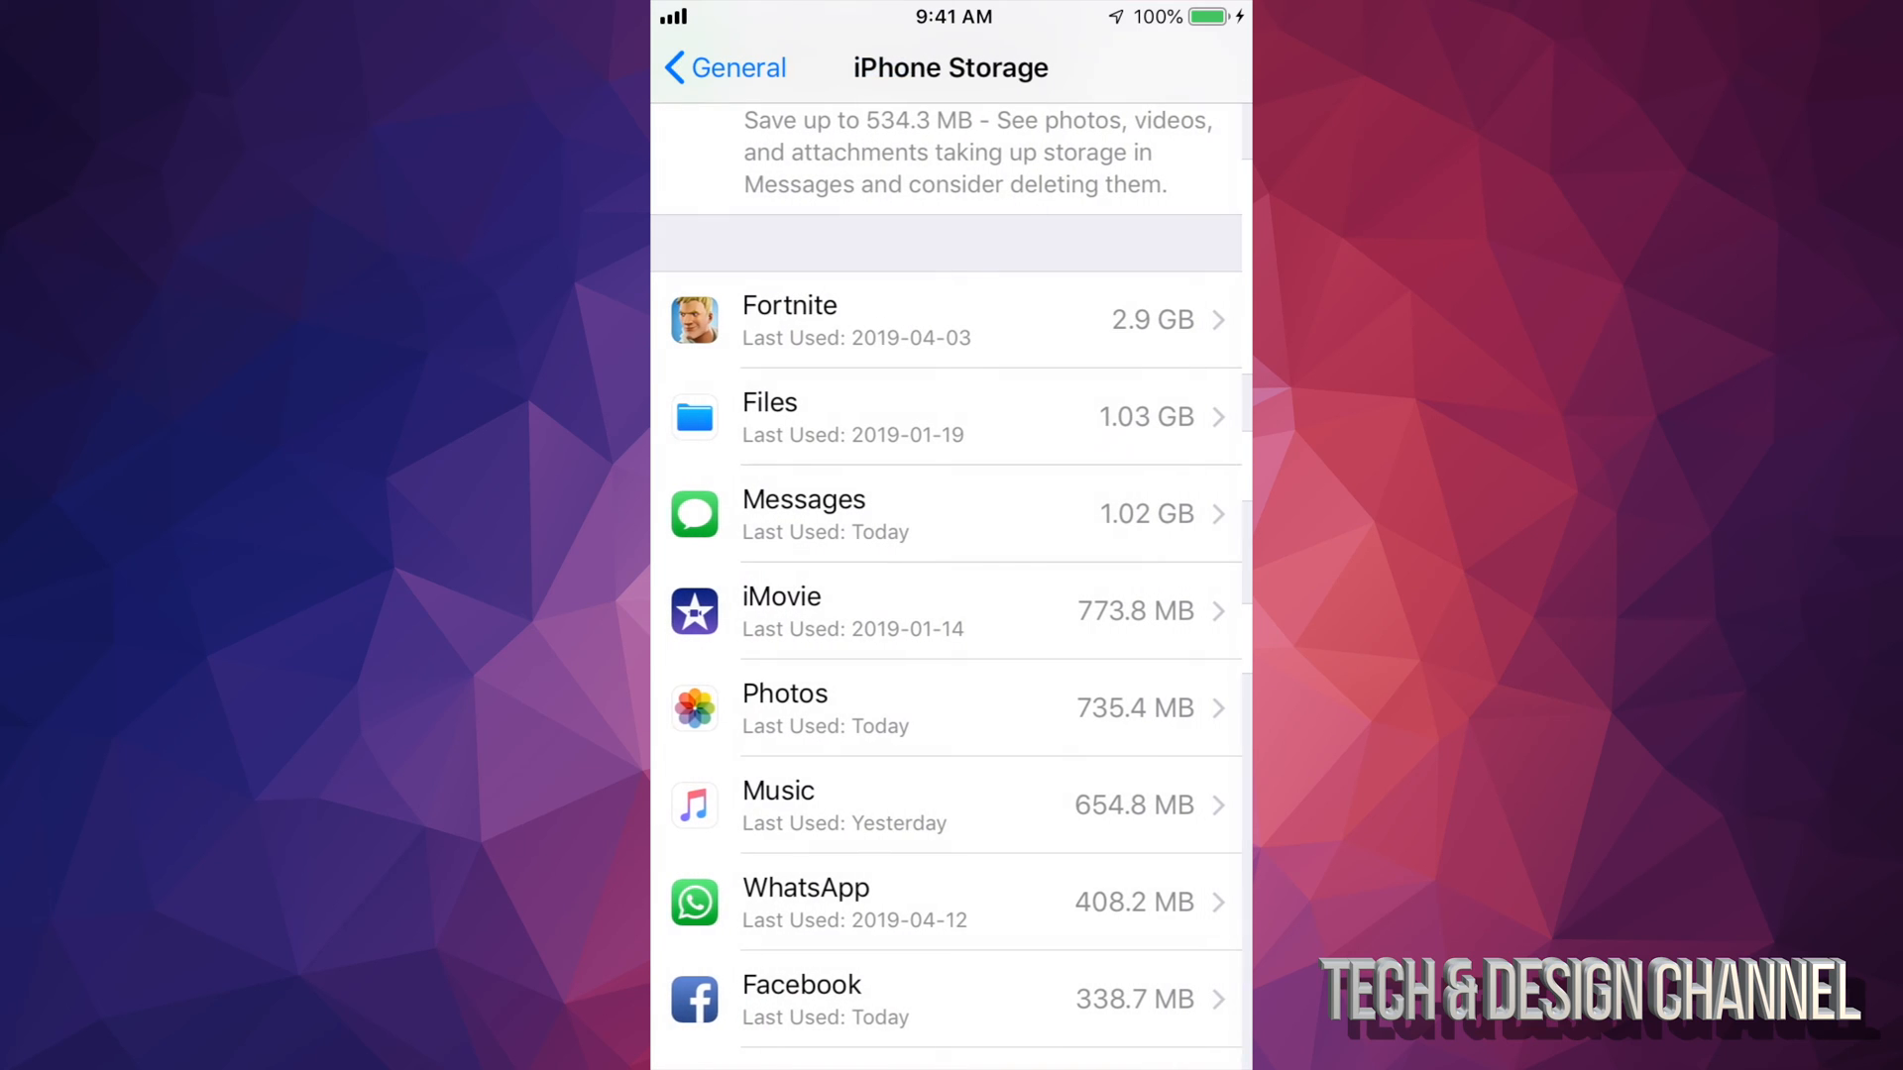
scroll("down", 3)
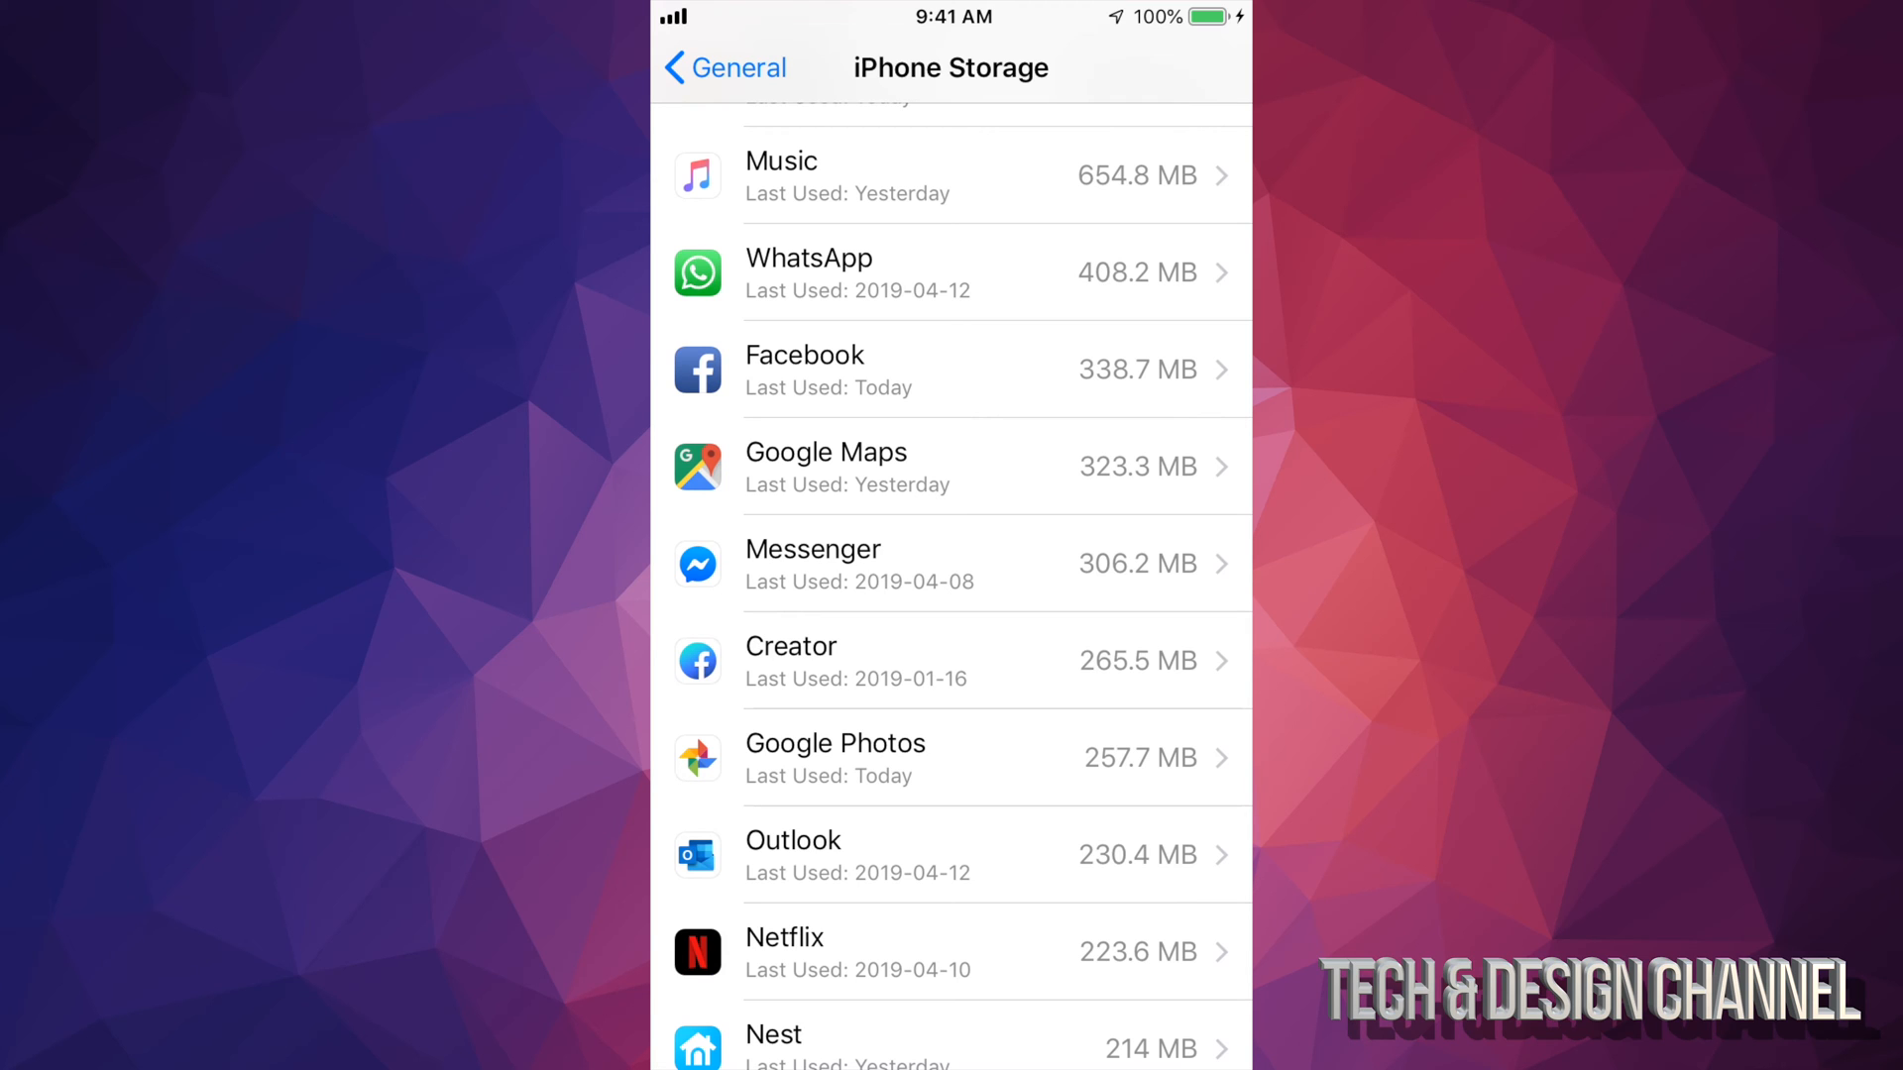
scroll("up", 3)
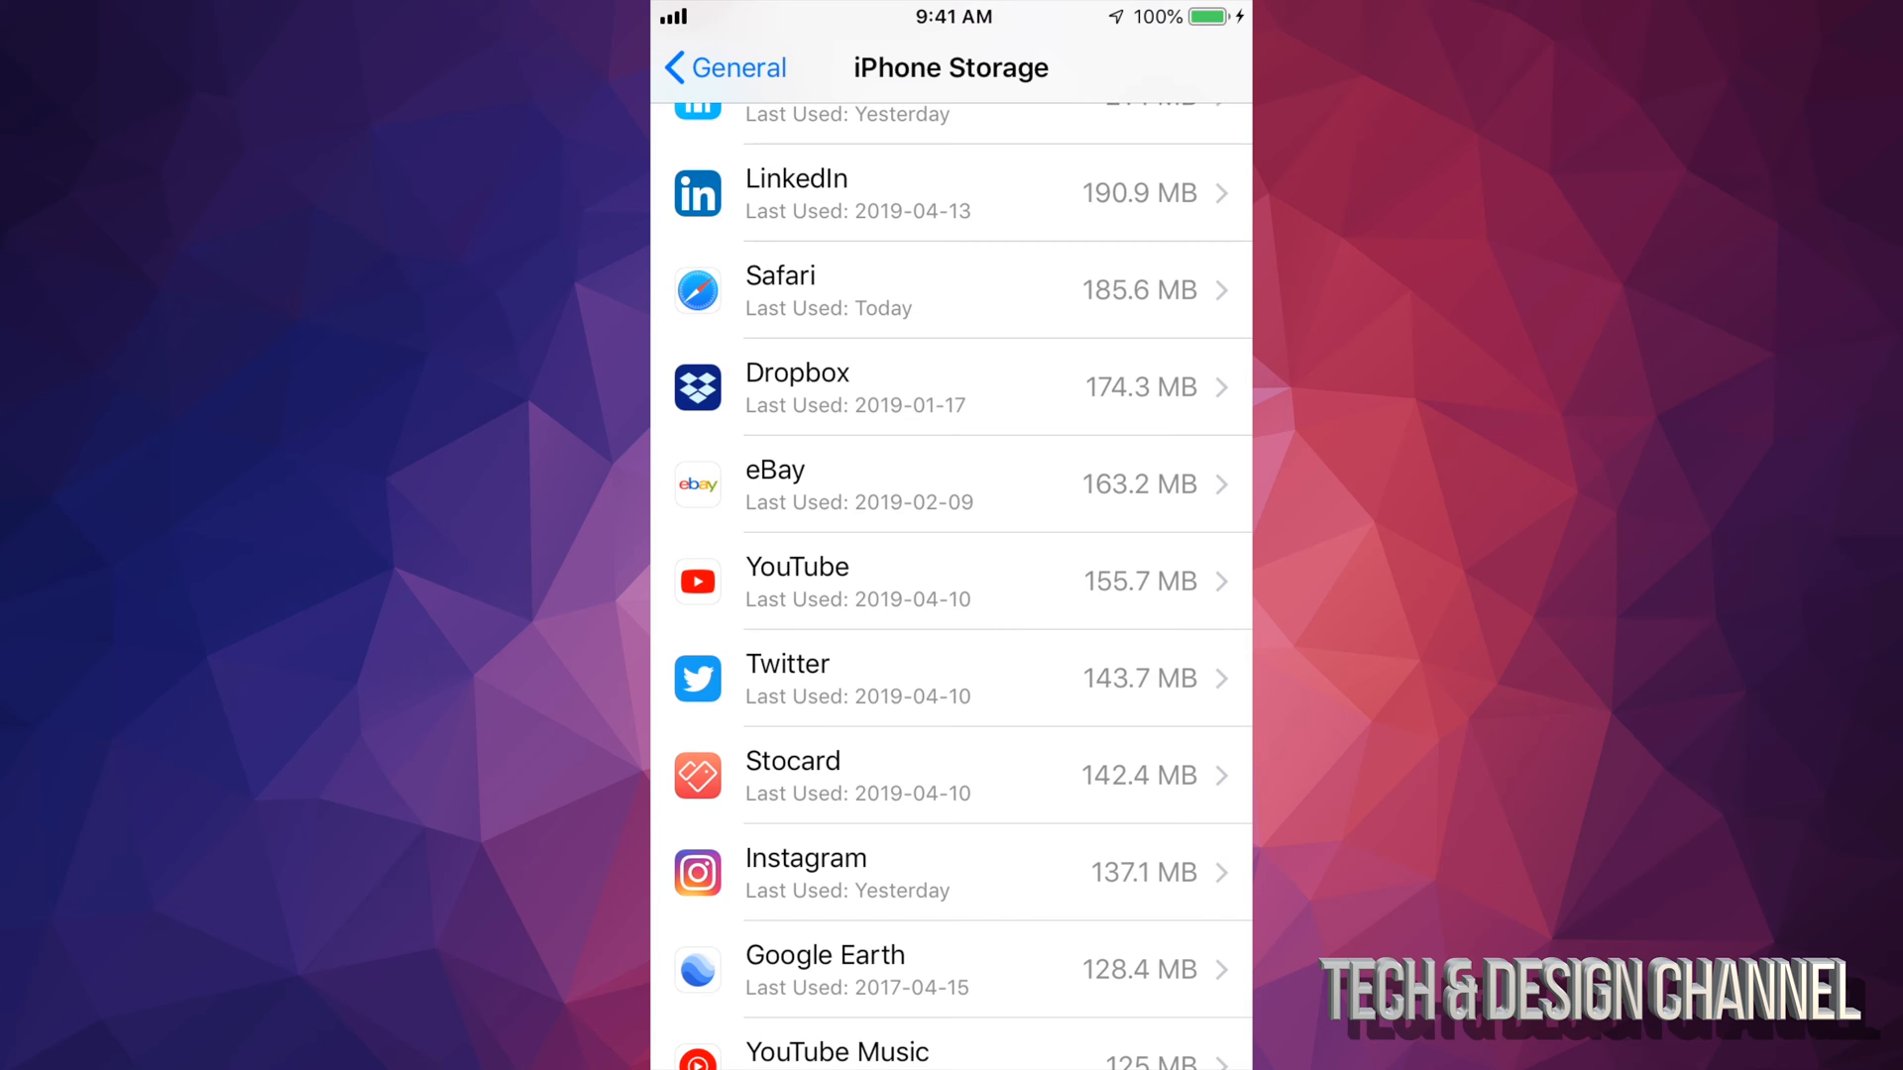
scroll("down", 3)
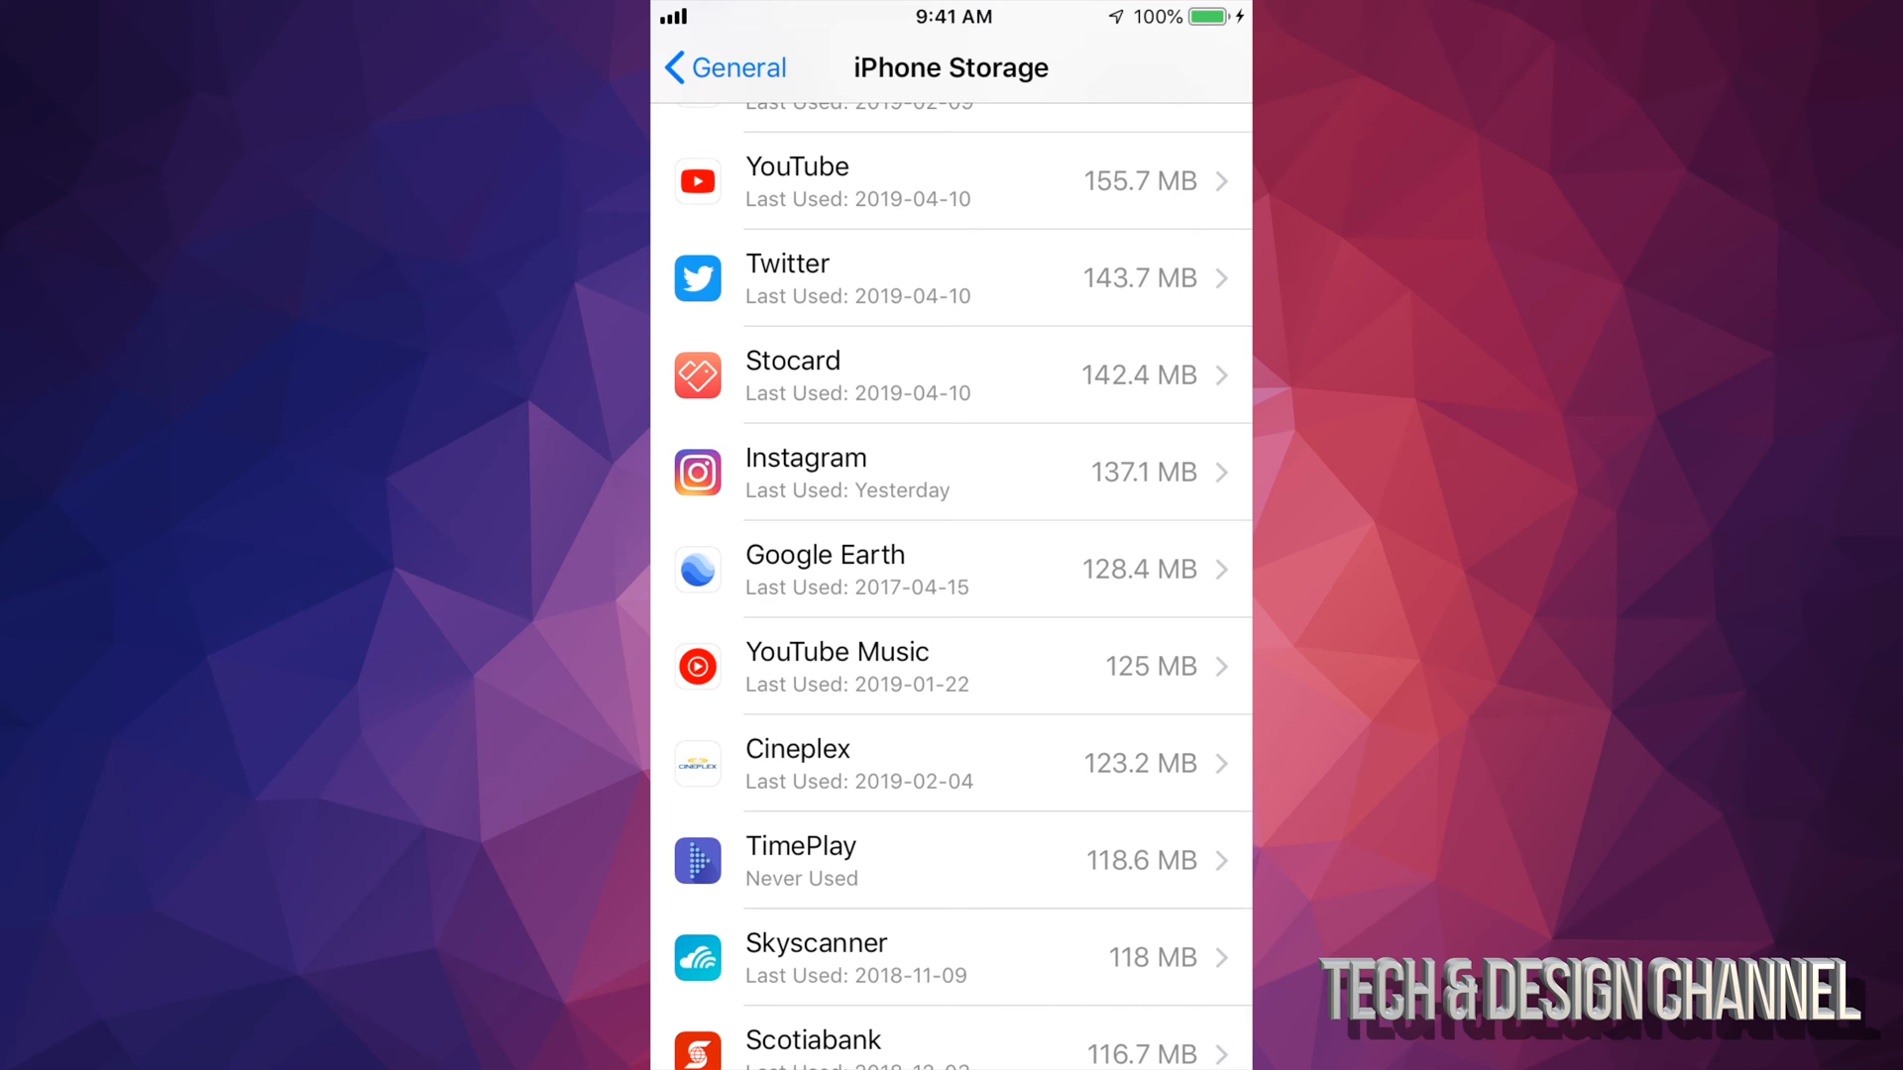
scroll("down", 3)
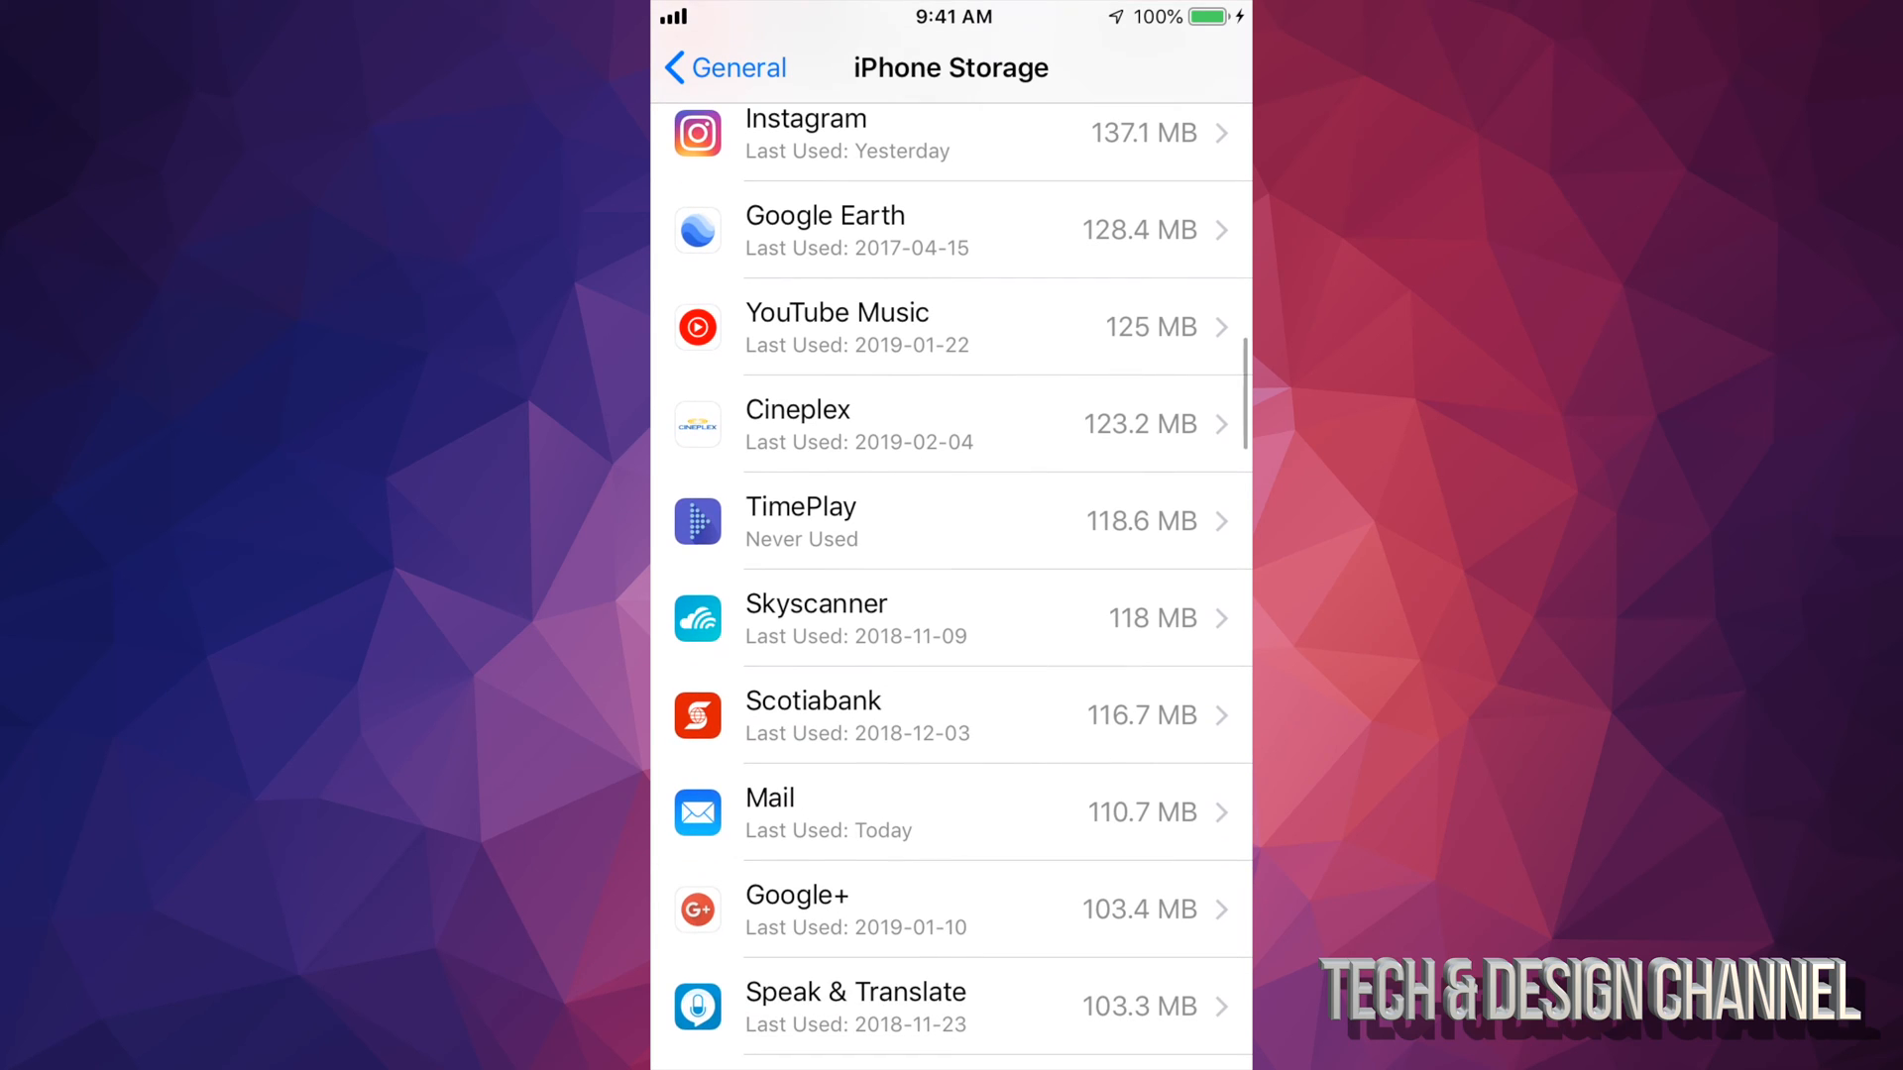
scroll("down", 3)
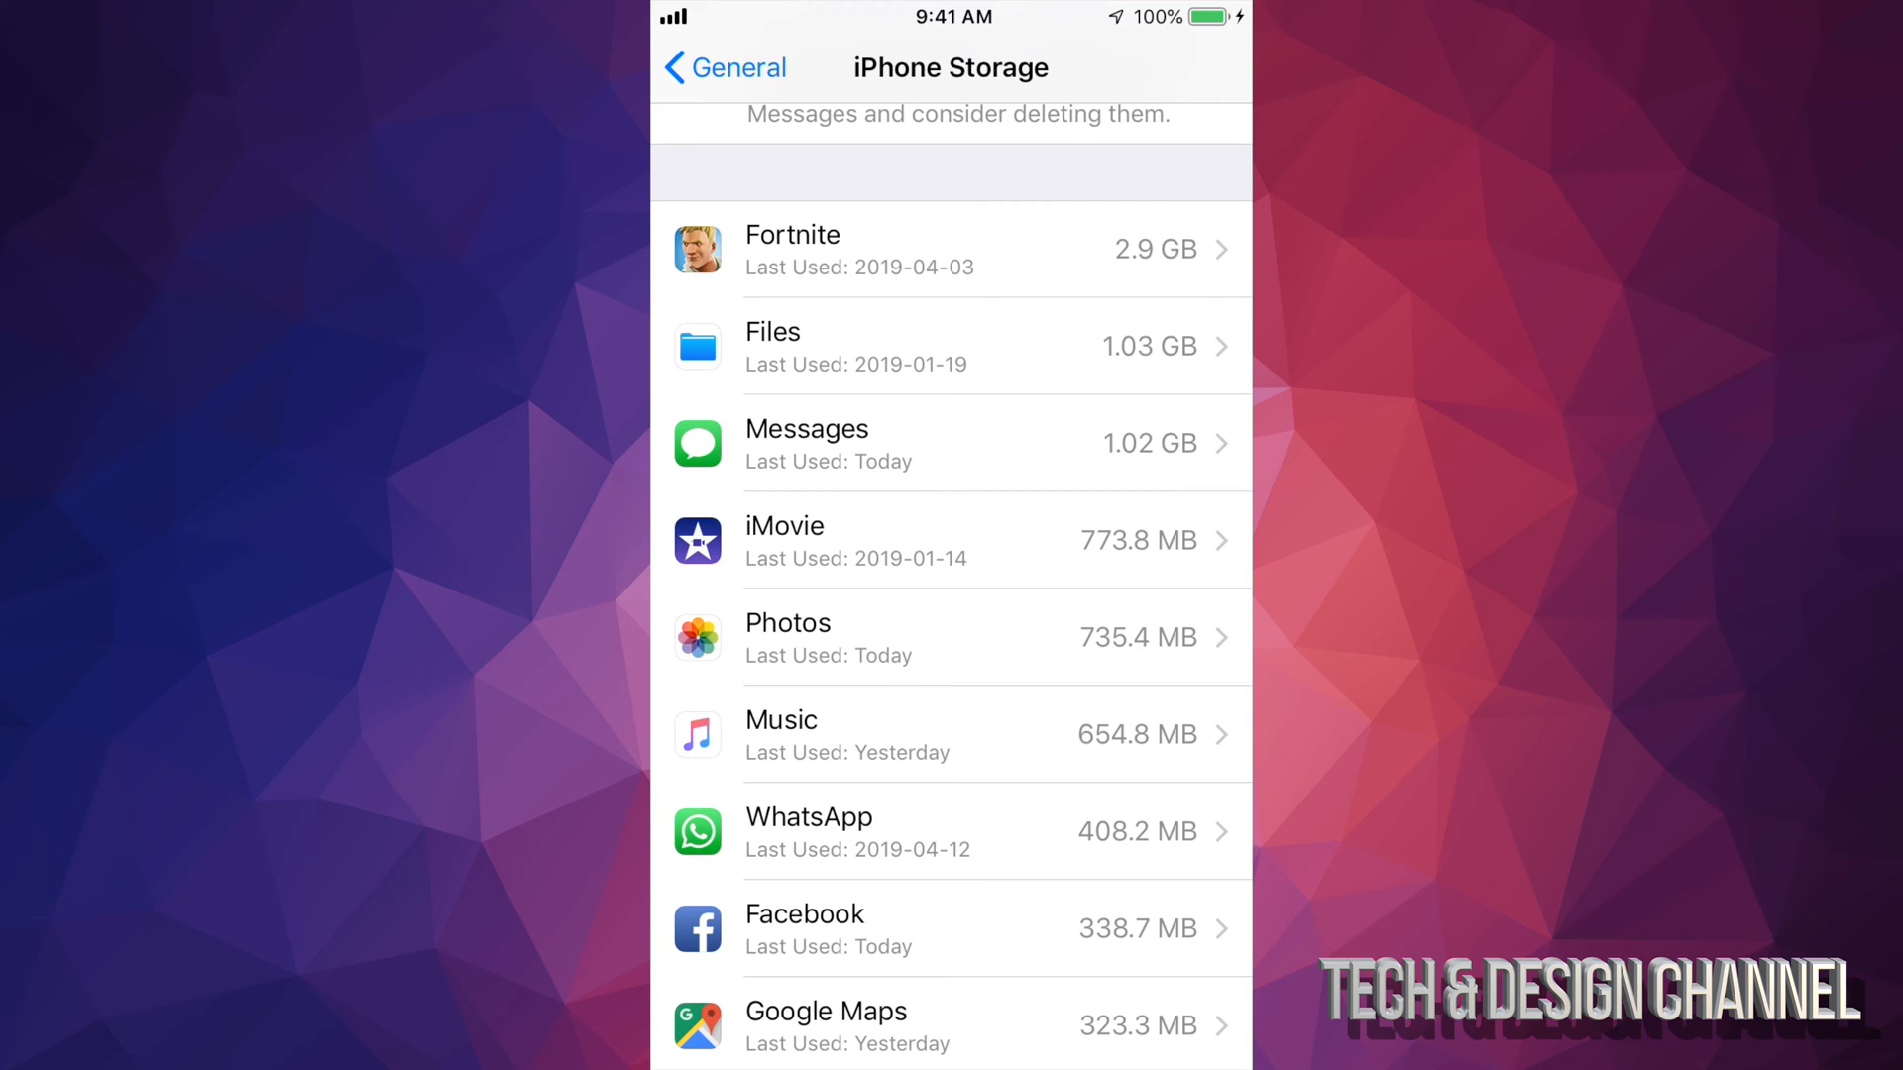
left_click(947, 345)
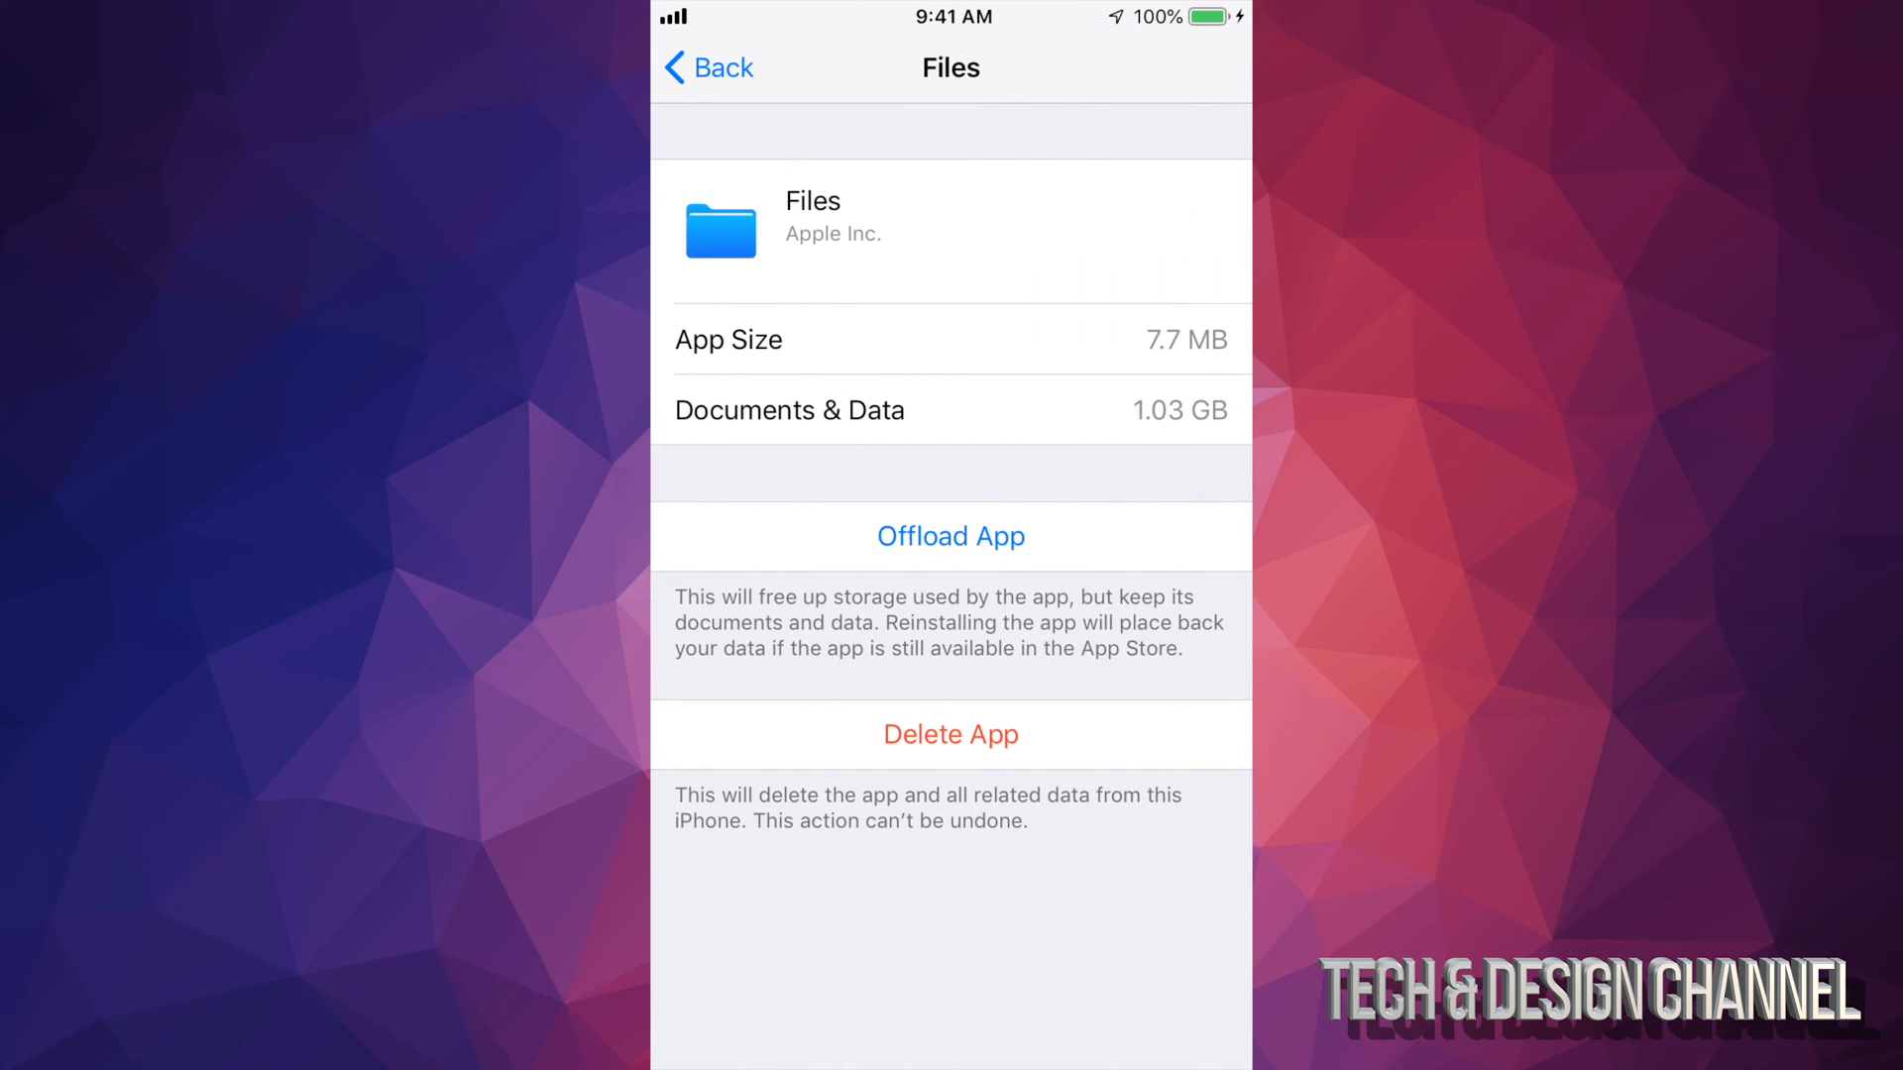
Step: Offload the Files app while keeping its data, then leave its page
left_click(951, 535)
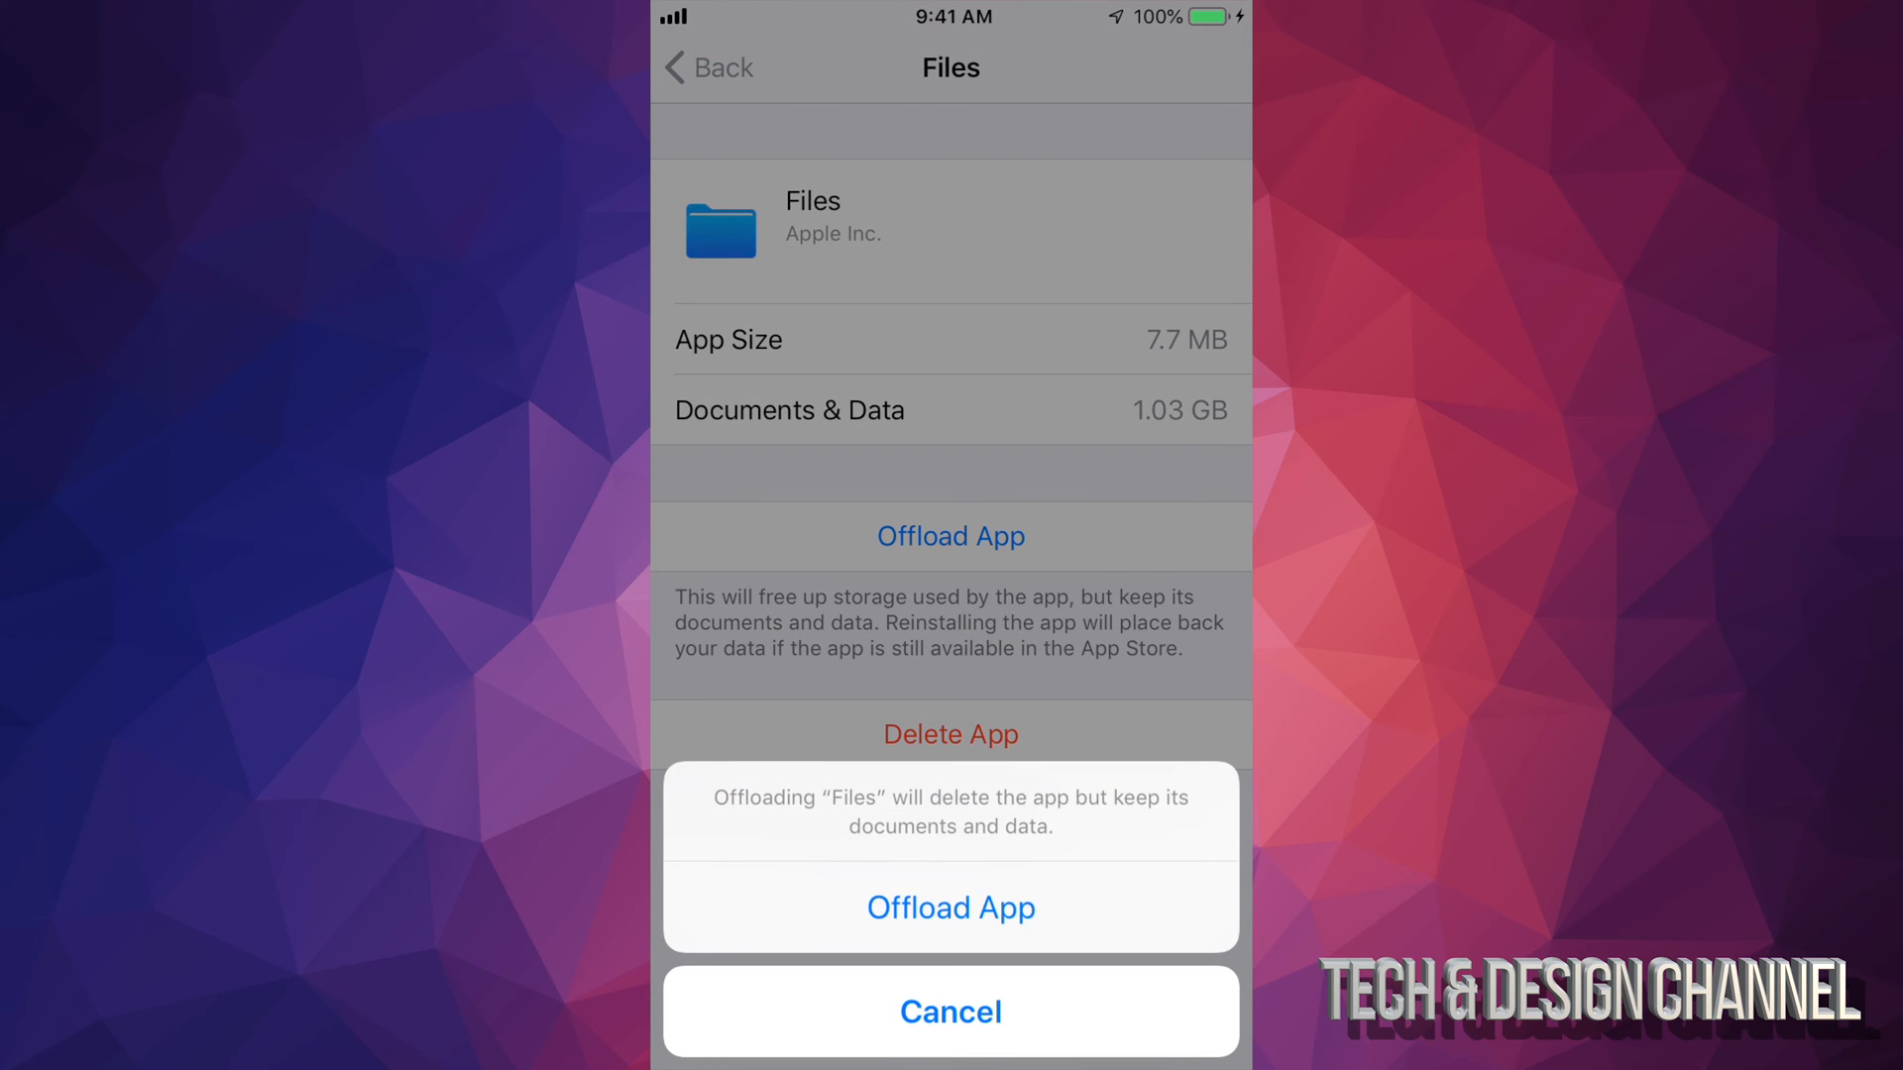
left_click(949, 908)
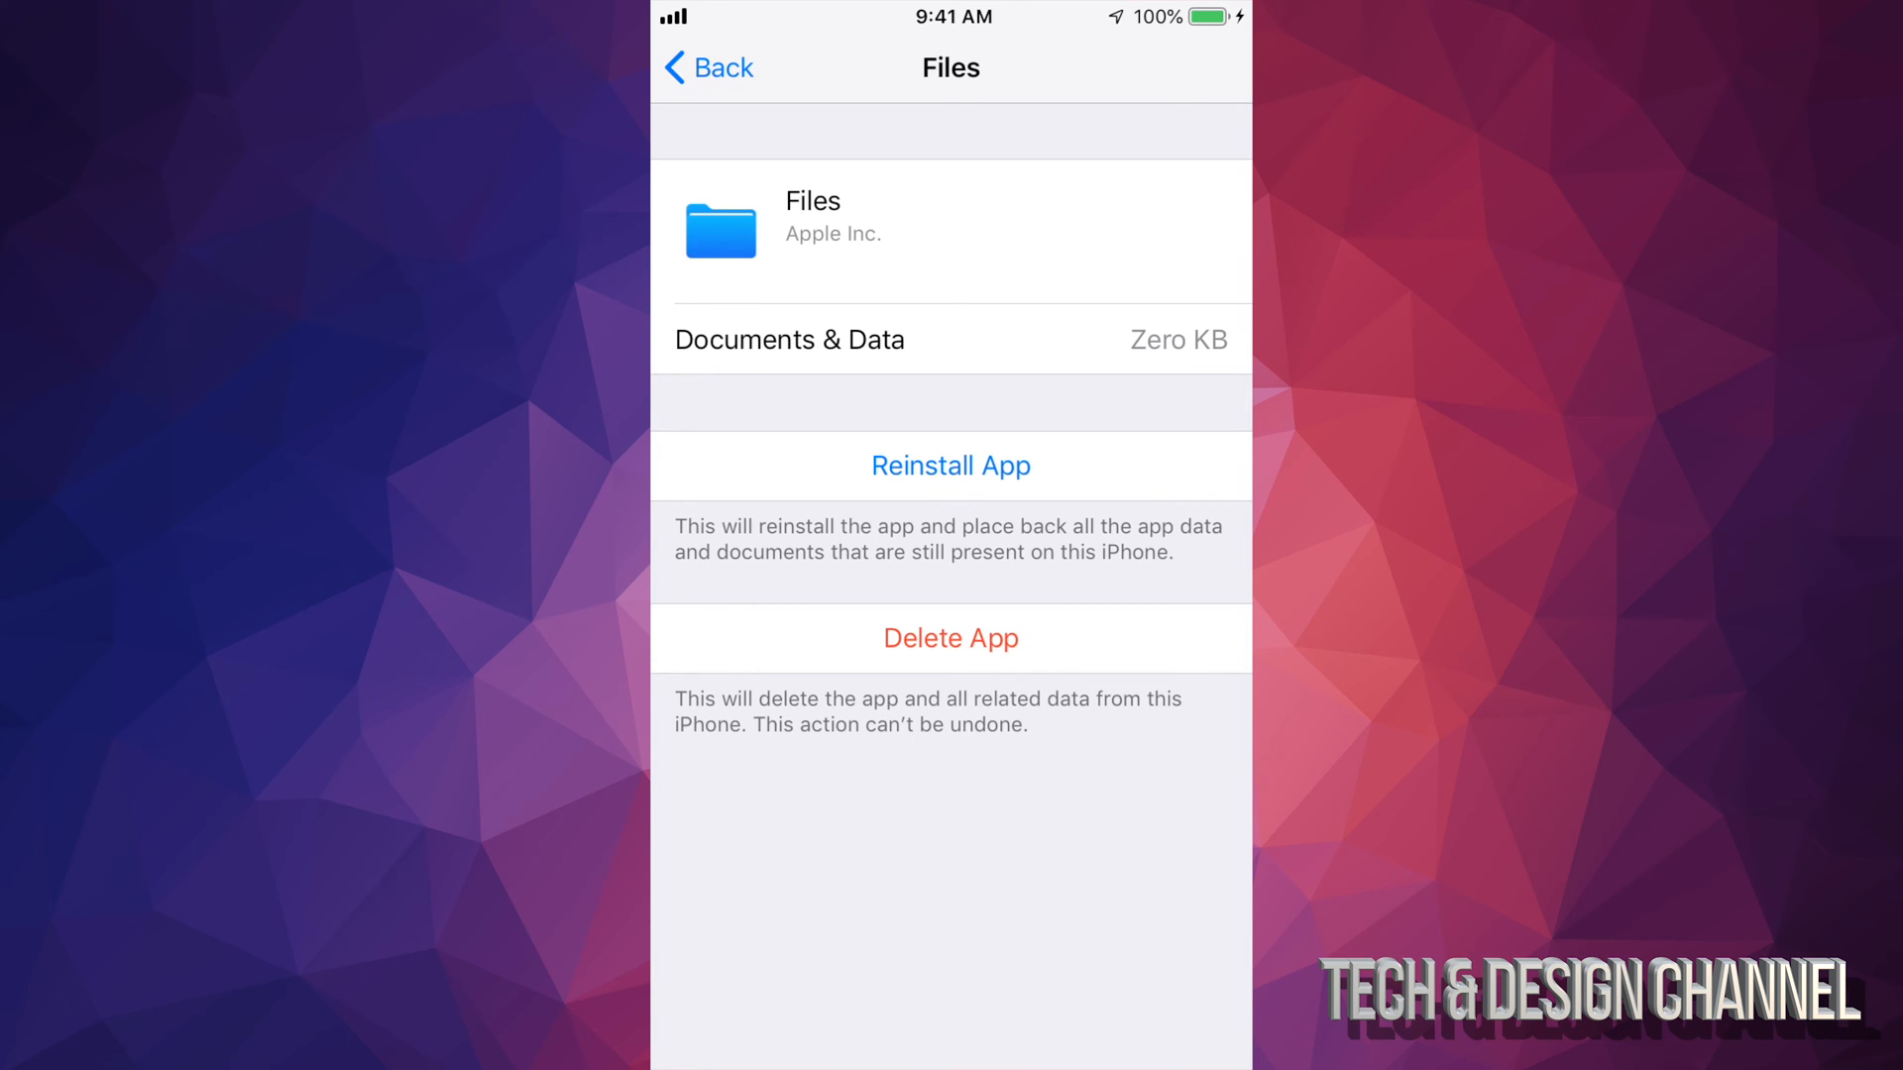
left_click(706, 68)
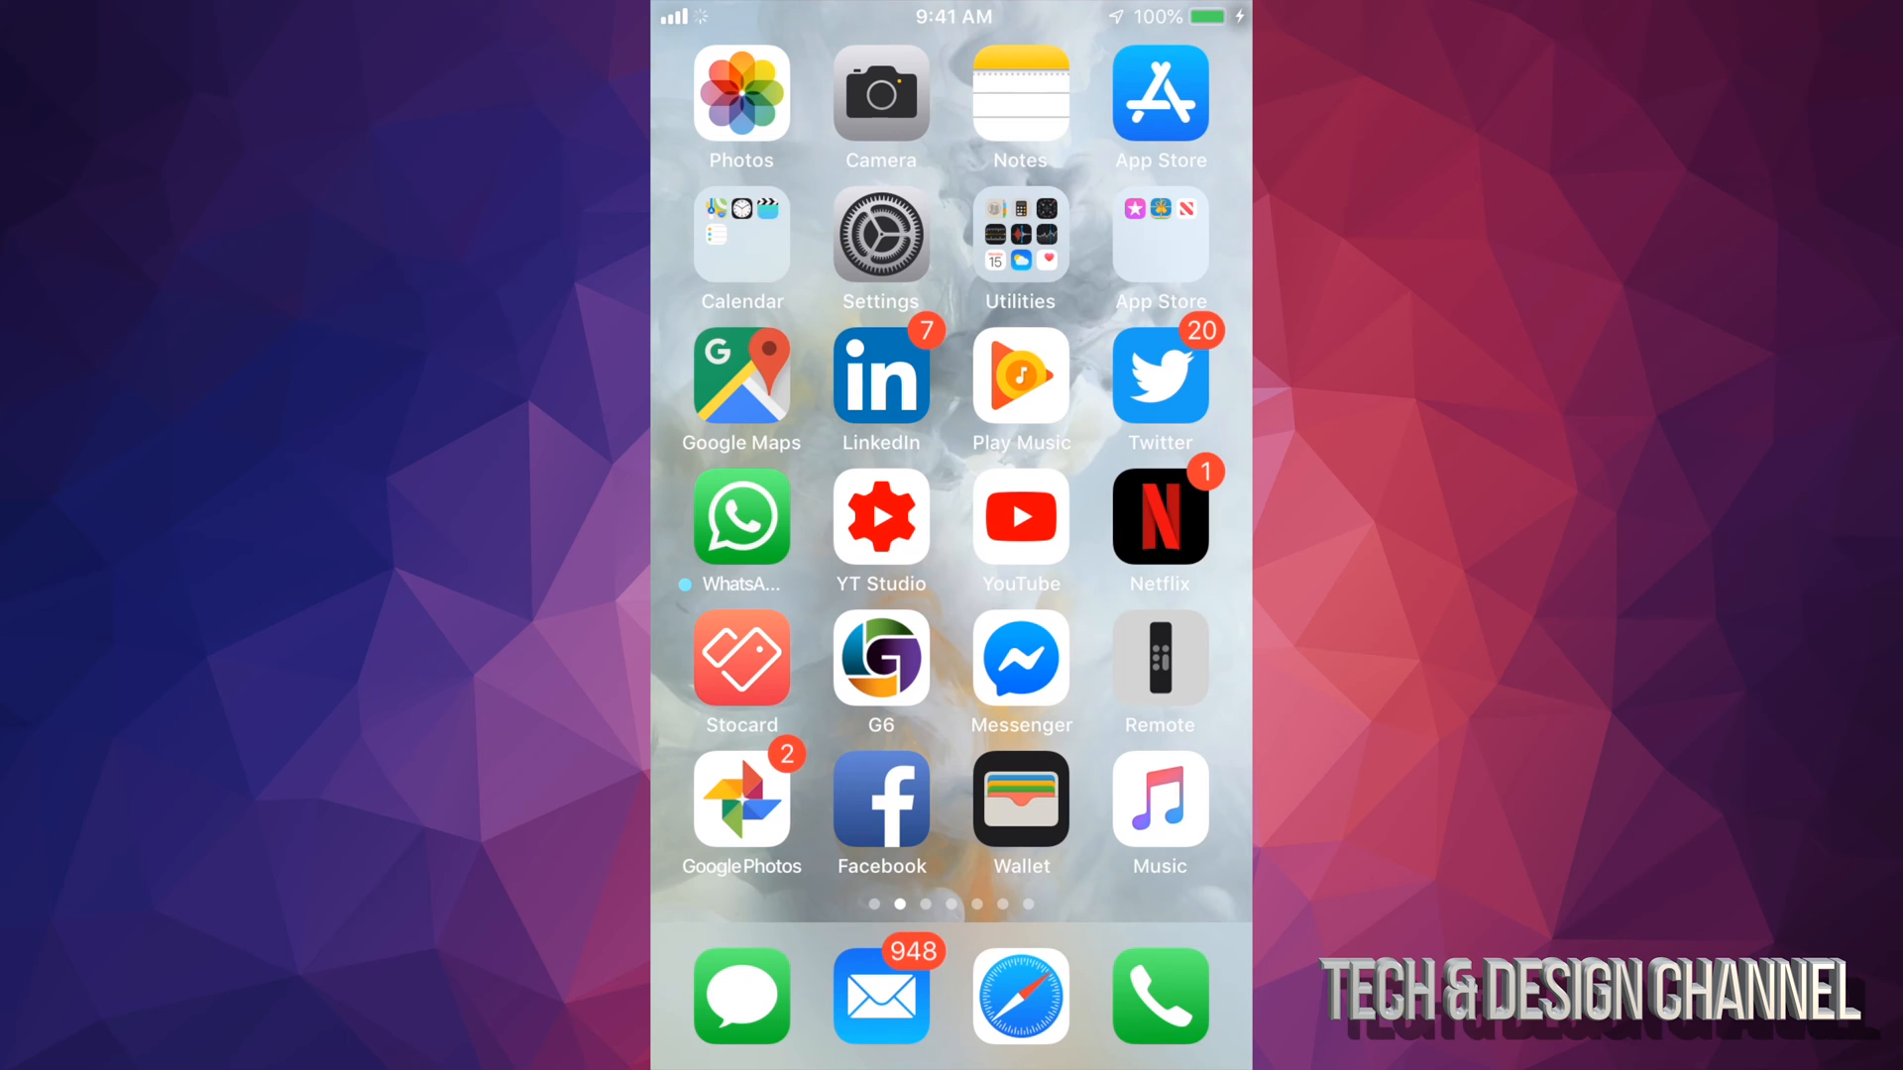
Step: Return to the main Settings list and scroll to the Camera entry
left_click(880, 236)
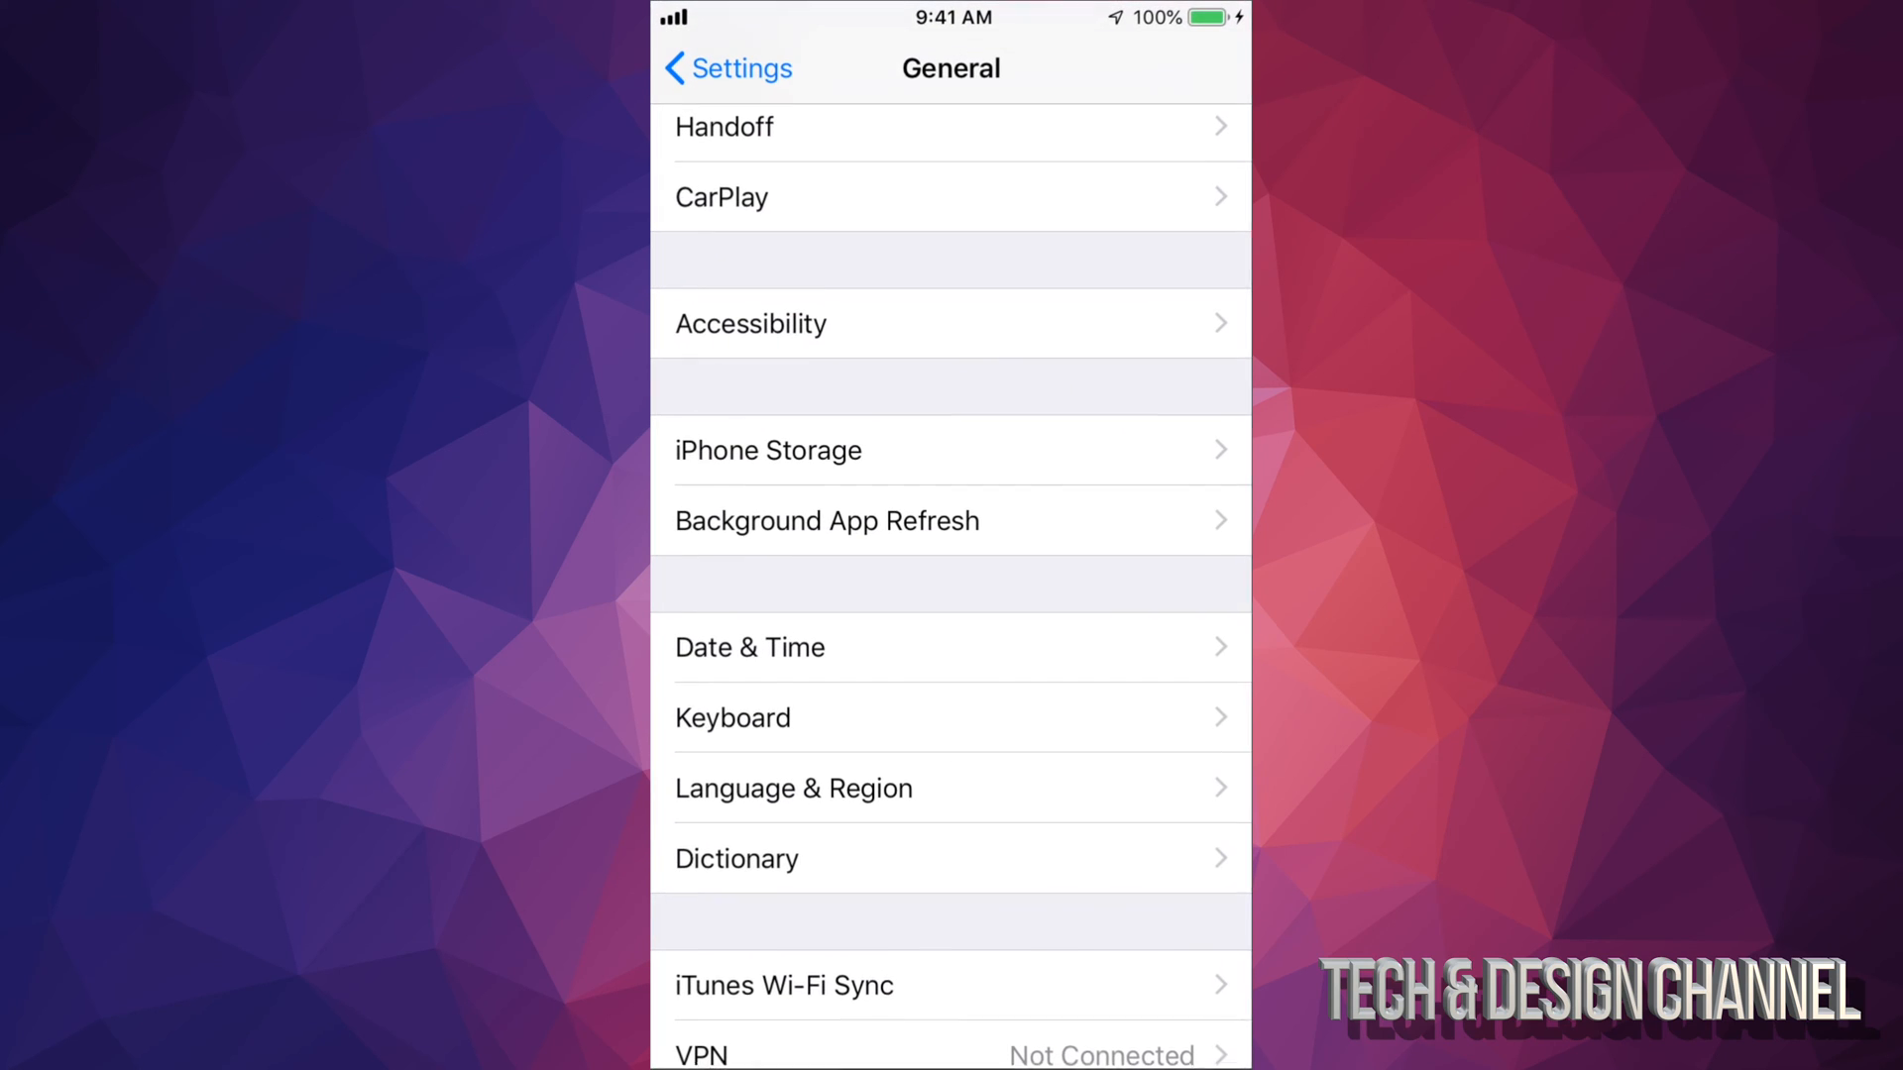
left_click(725, 67)
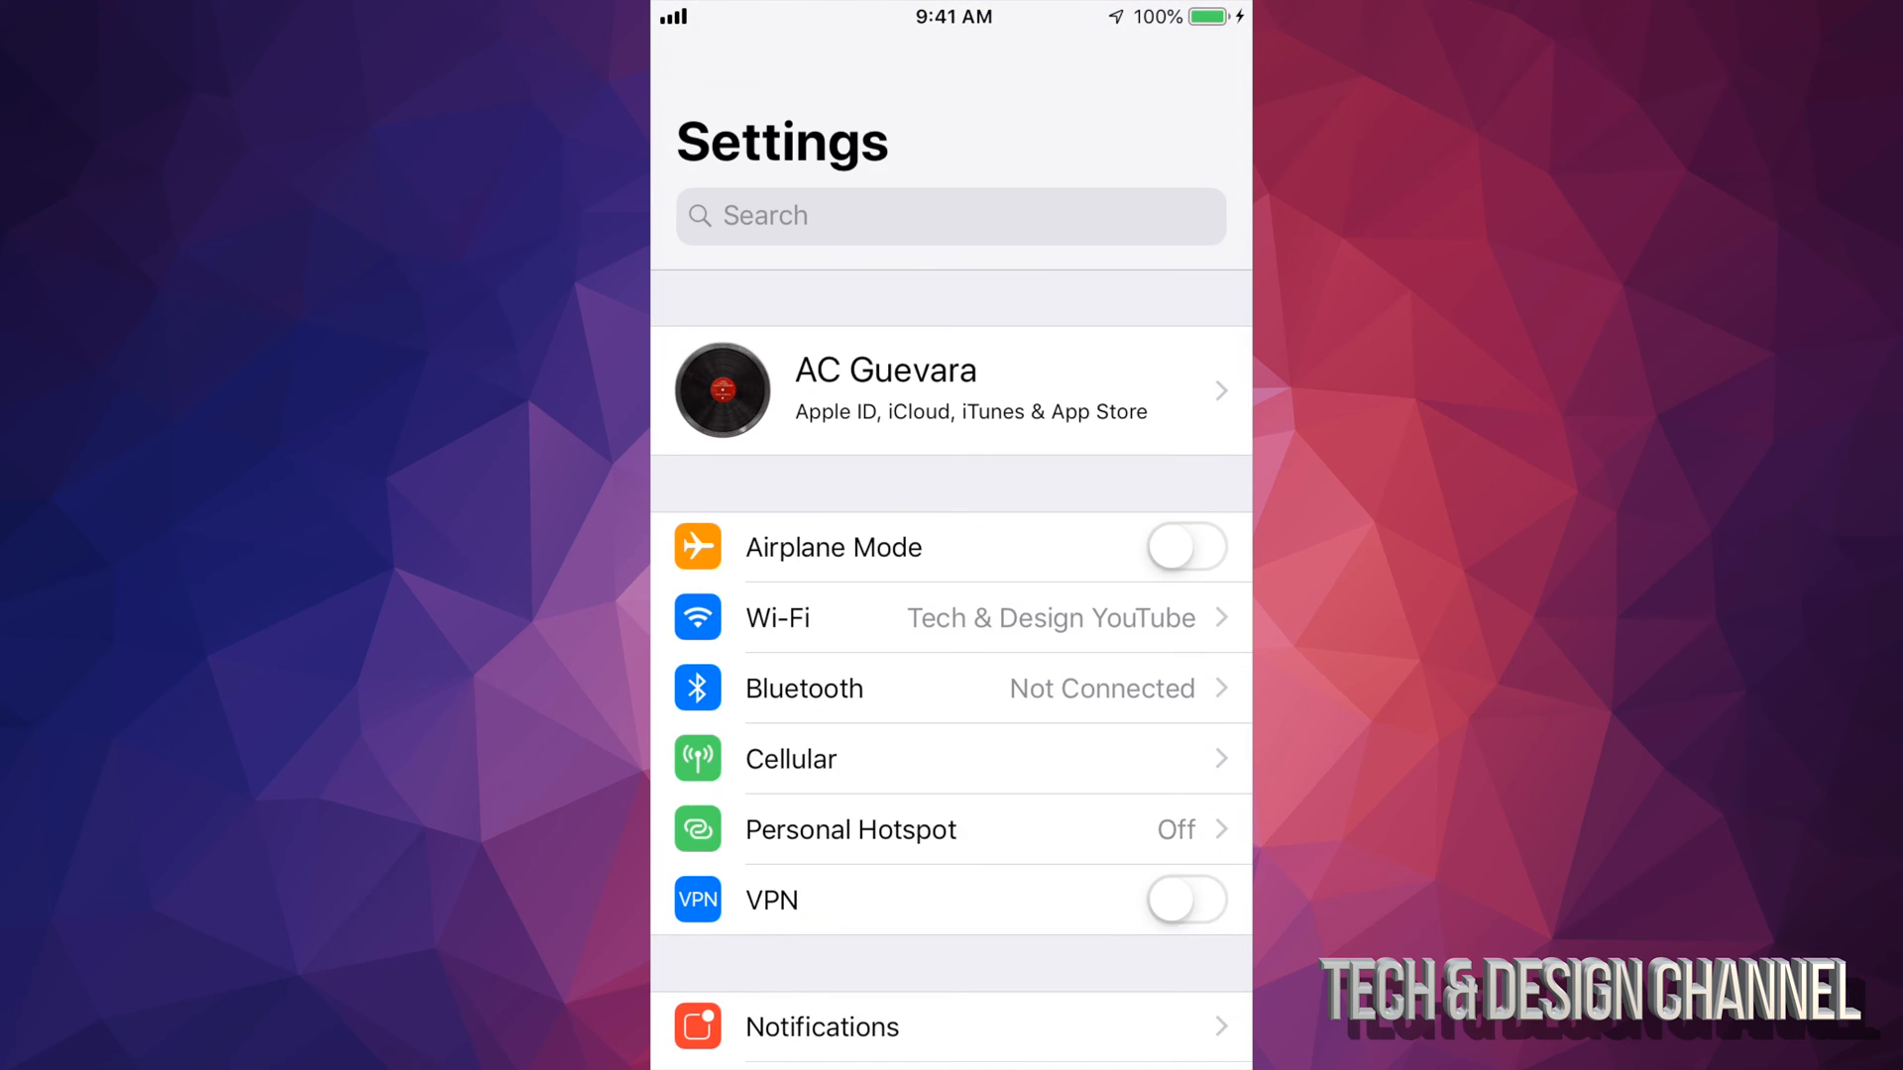
scroll("down", 3)
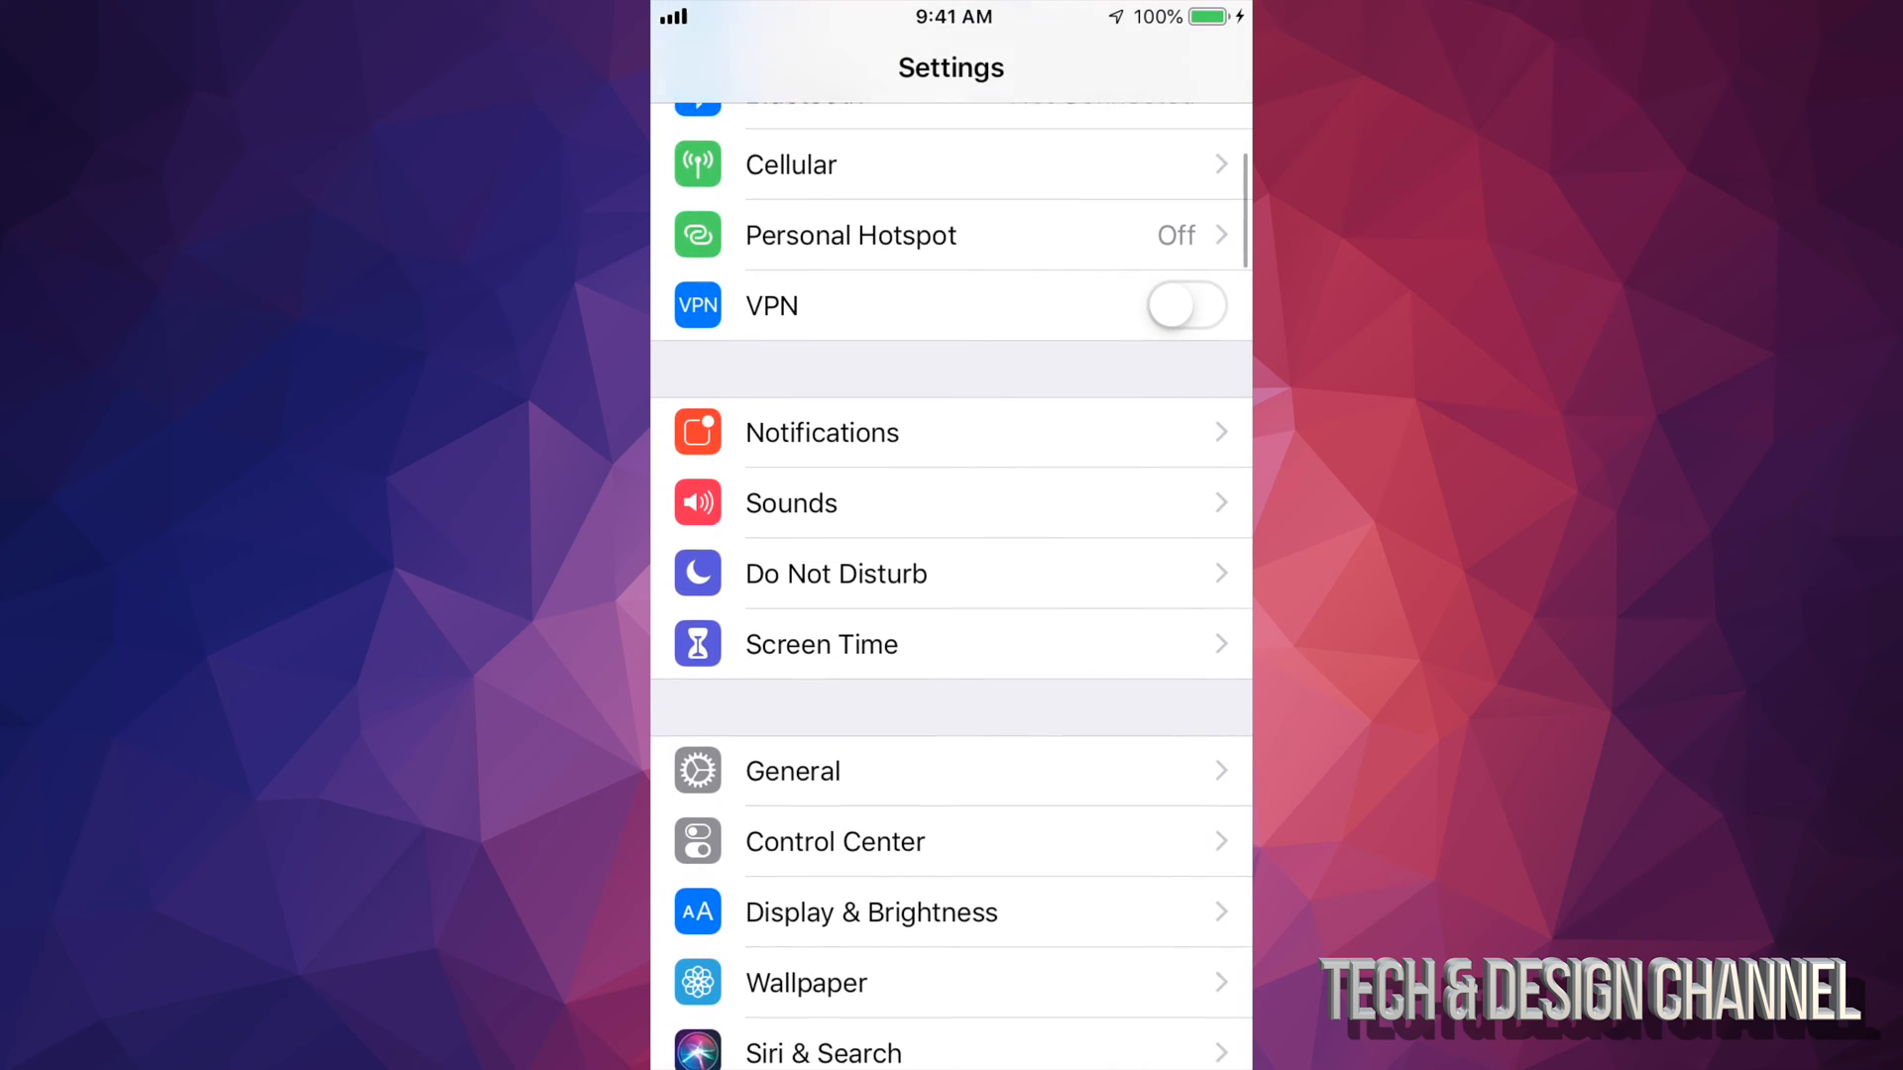
scroll("down", 3)
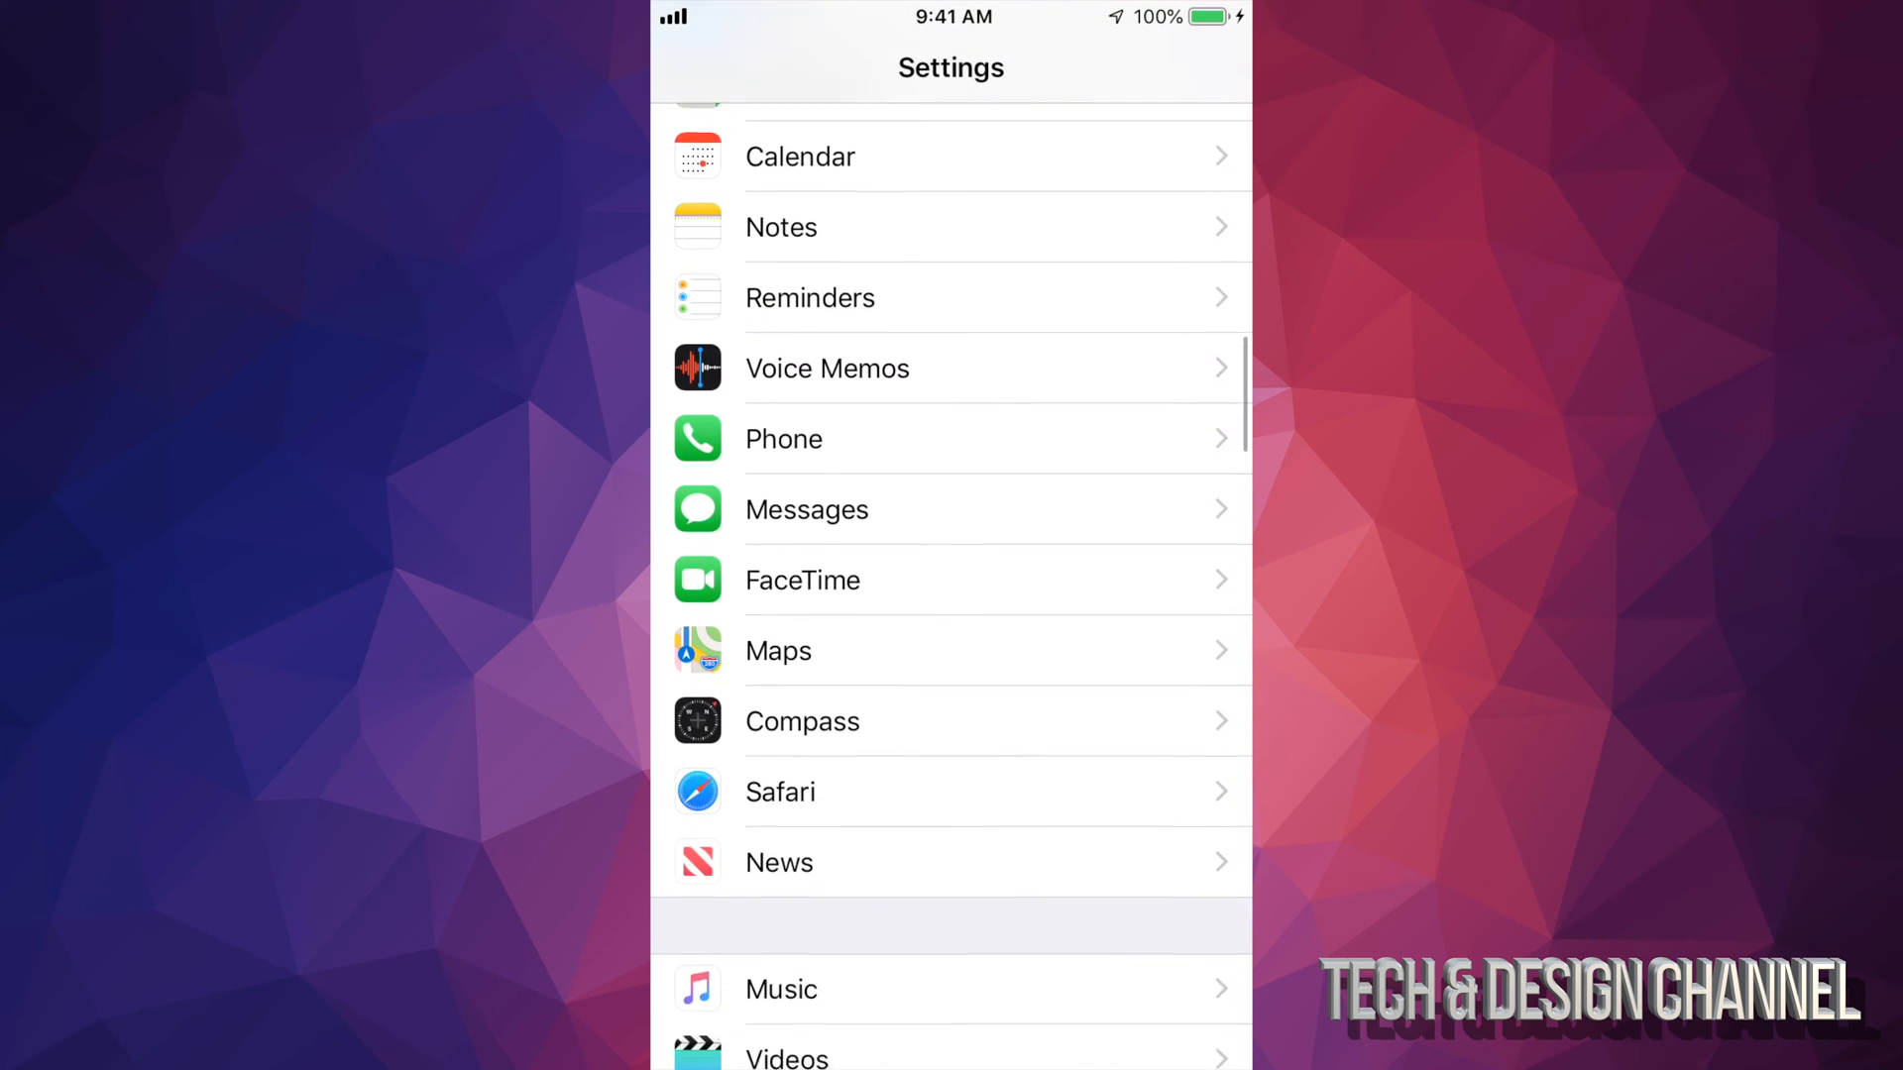
scroll("up", 3)
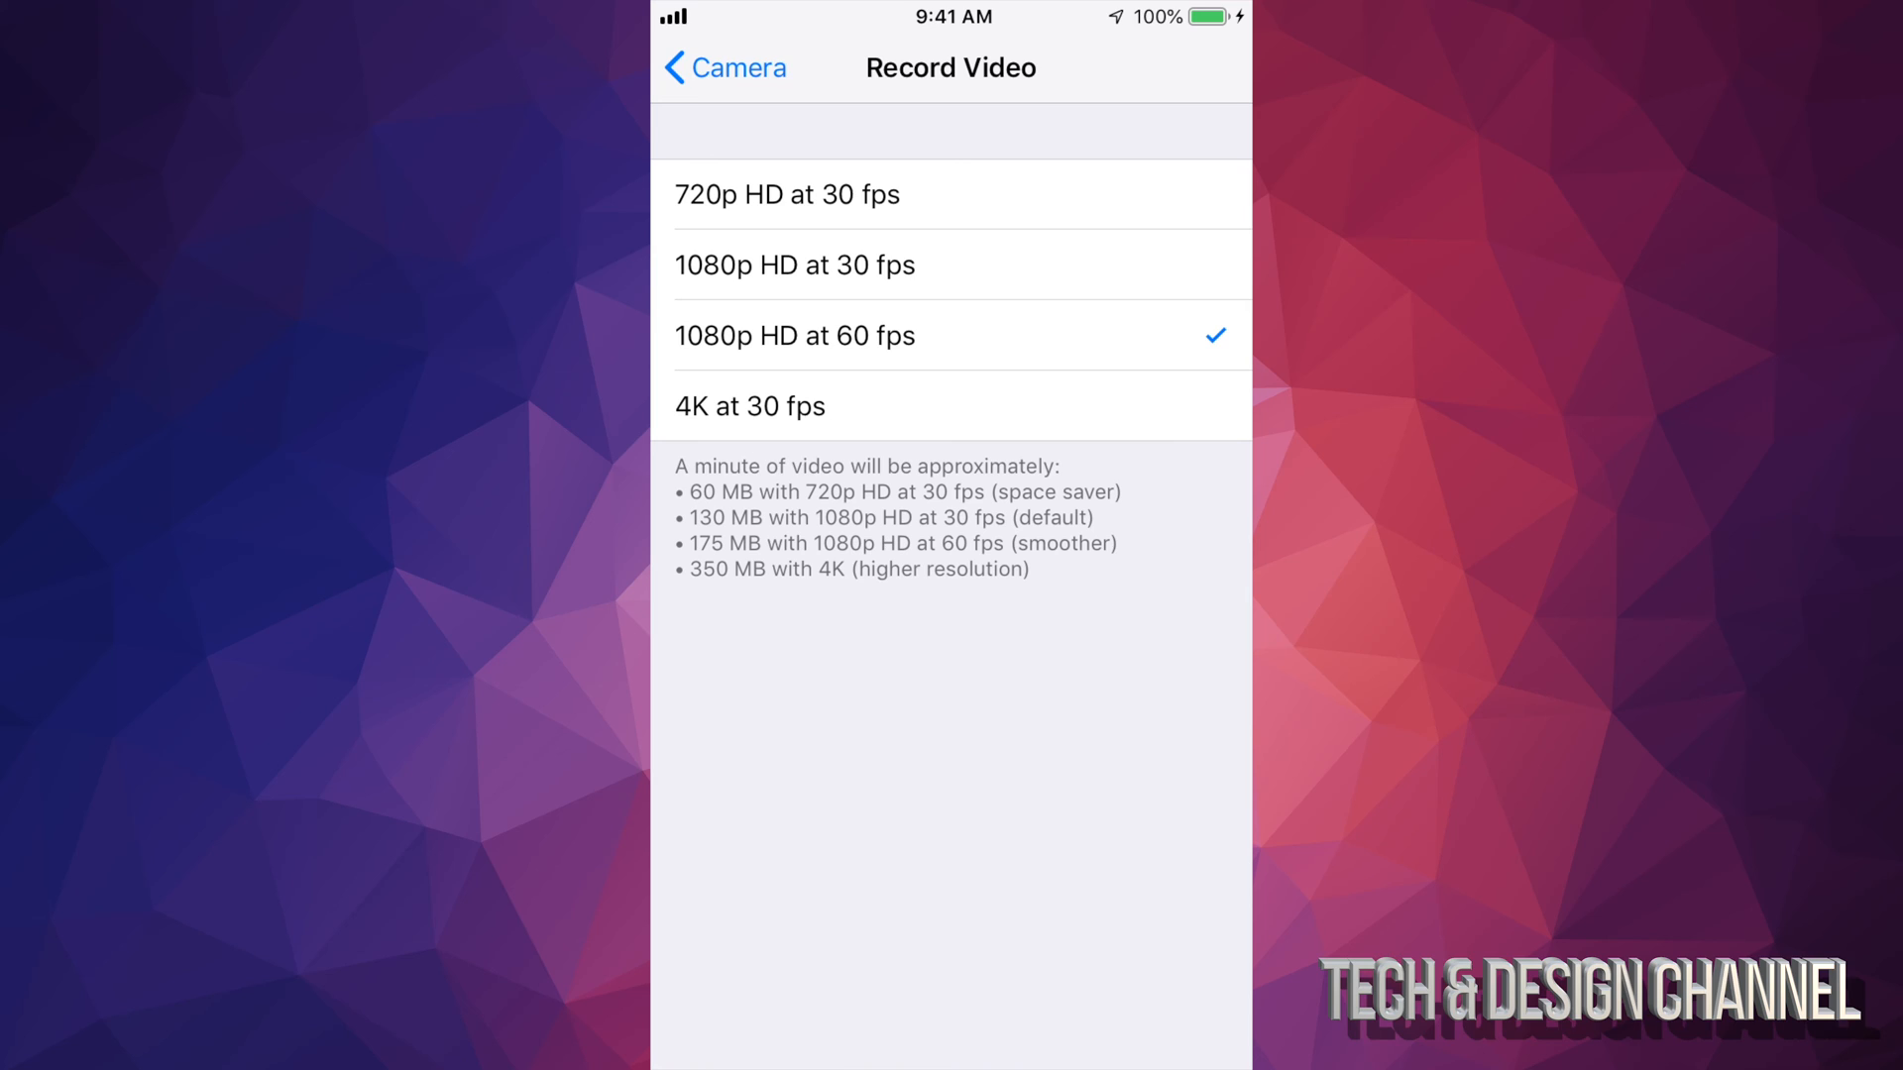
Step: Set Record Video to 4K at 30 fps and return to Camera settings
left_click(951, 404)
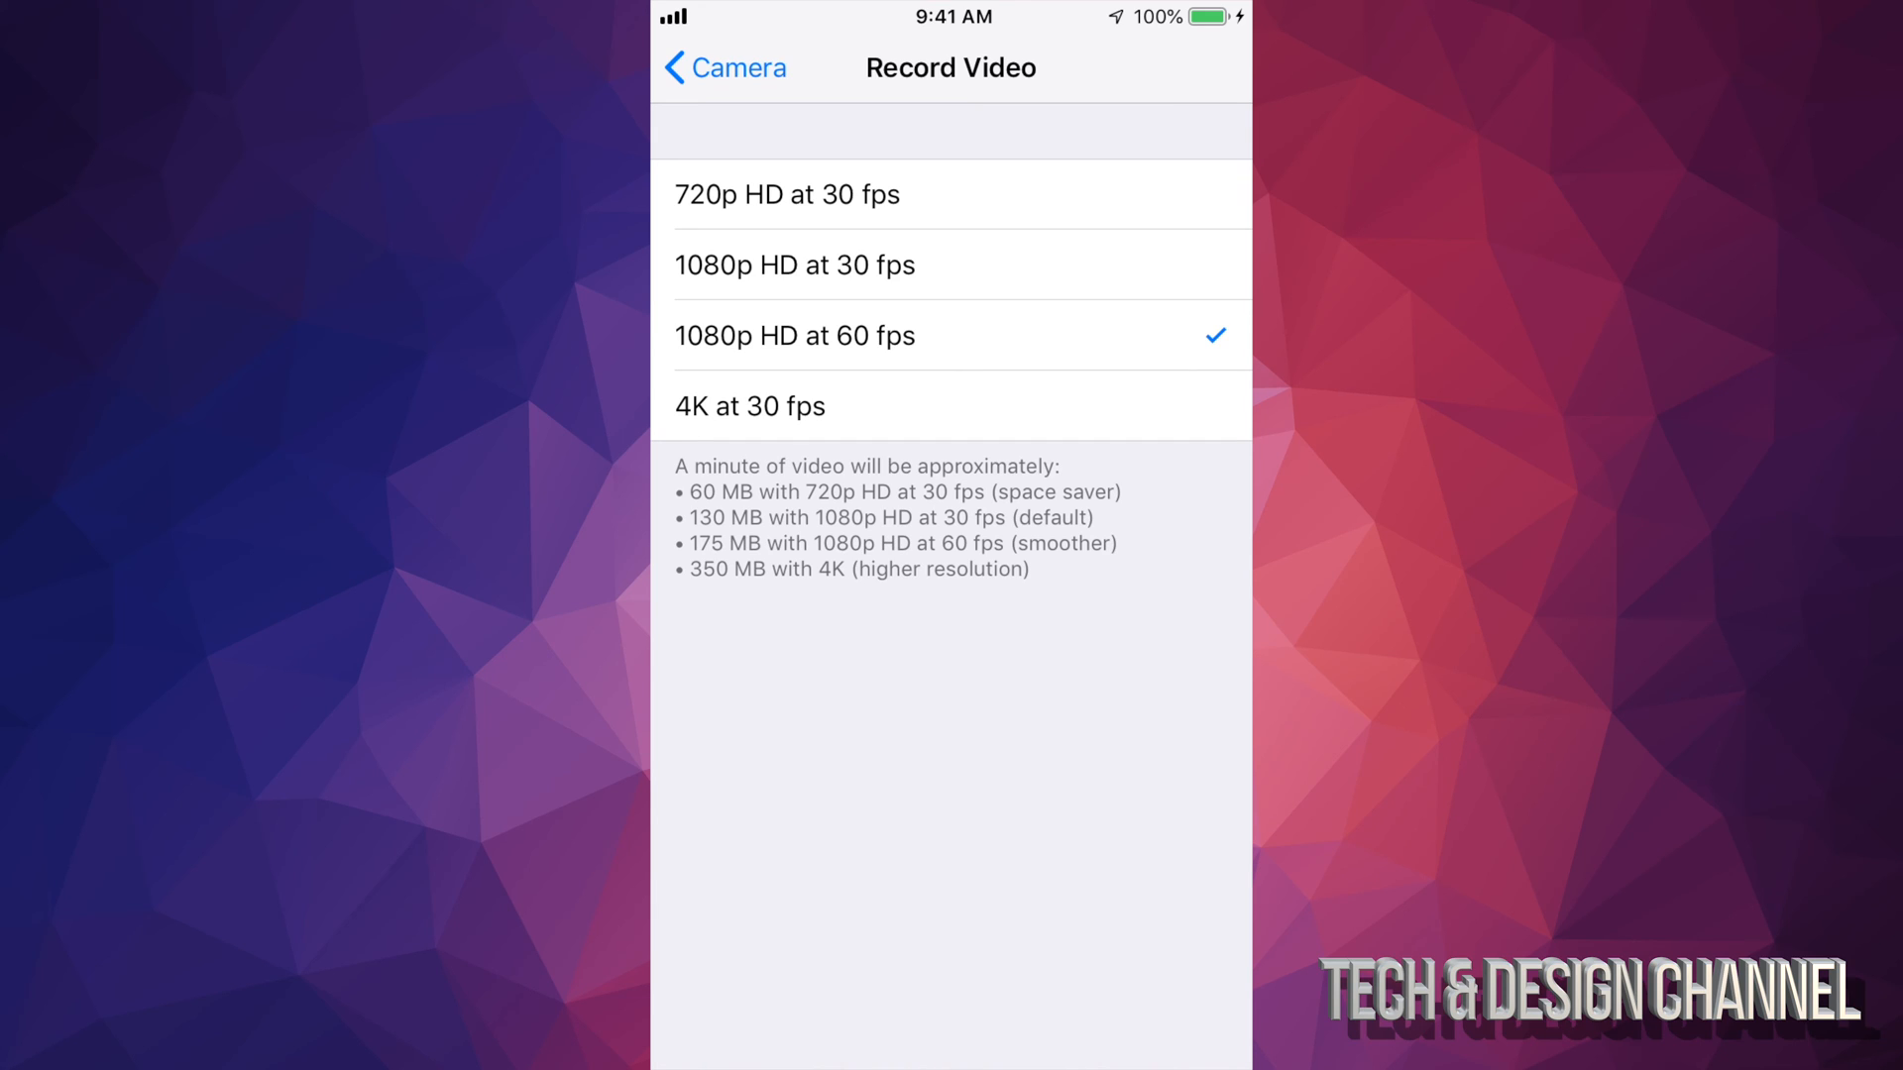
left_click(950, 407)
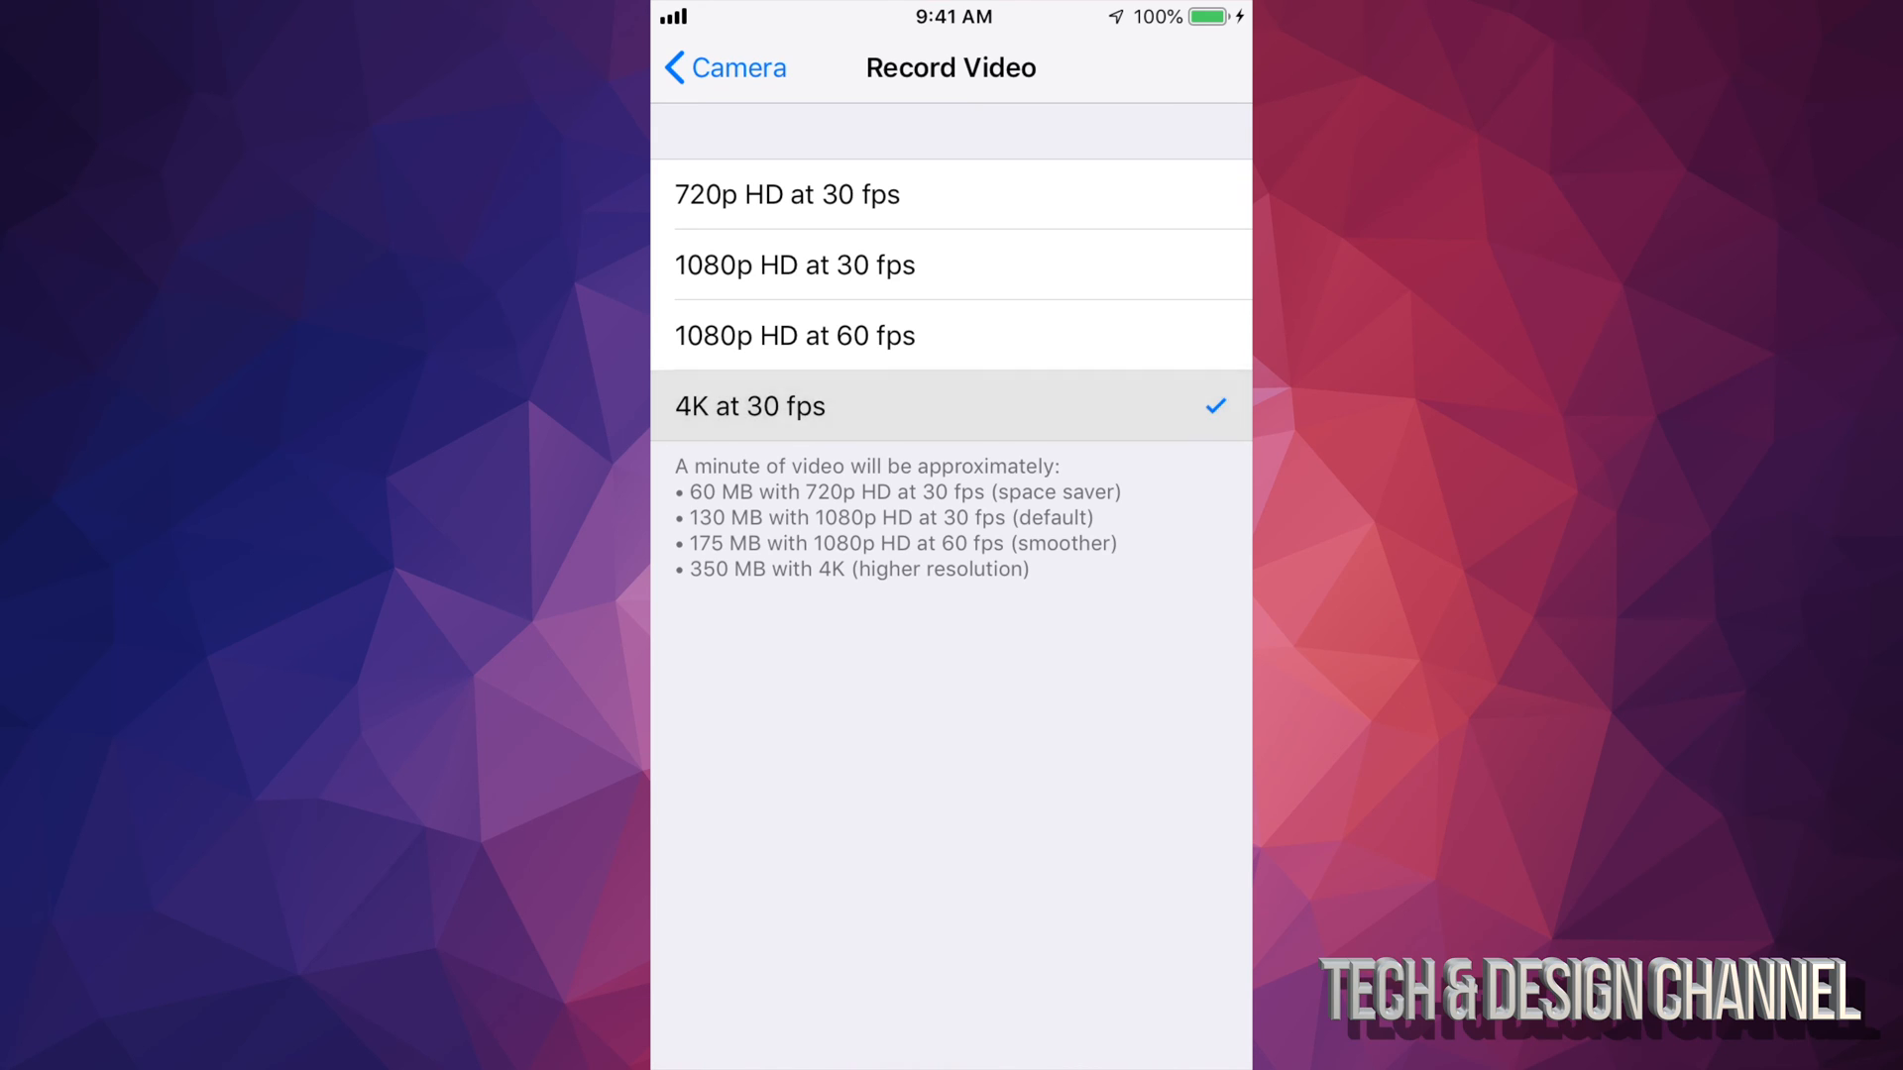
left_click(721, 67)
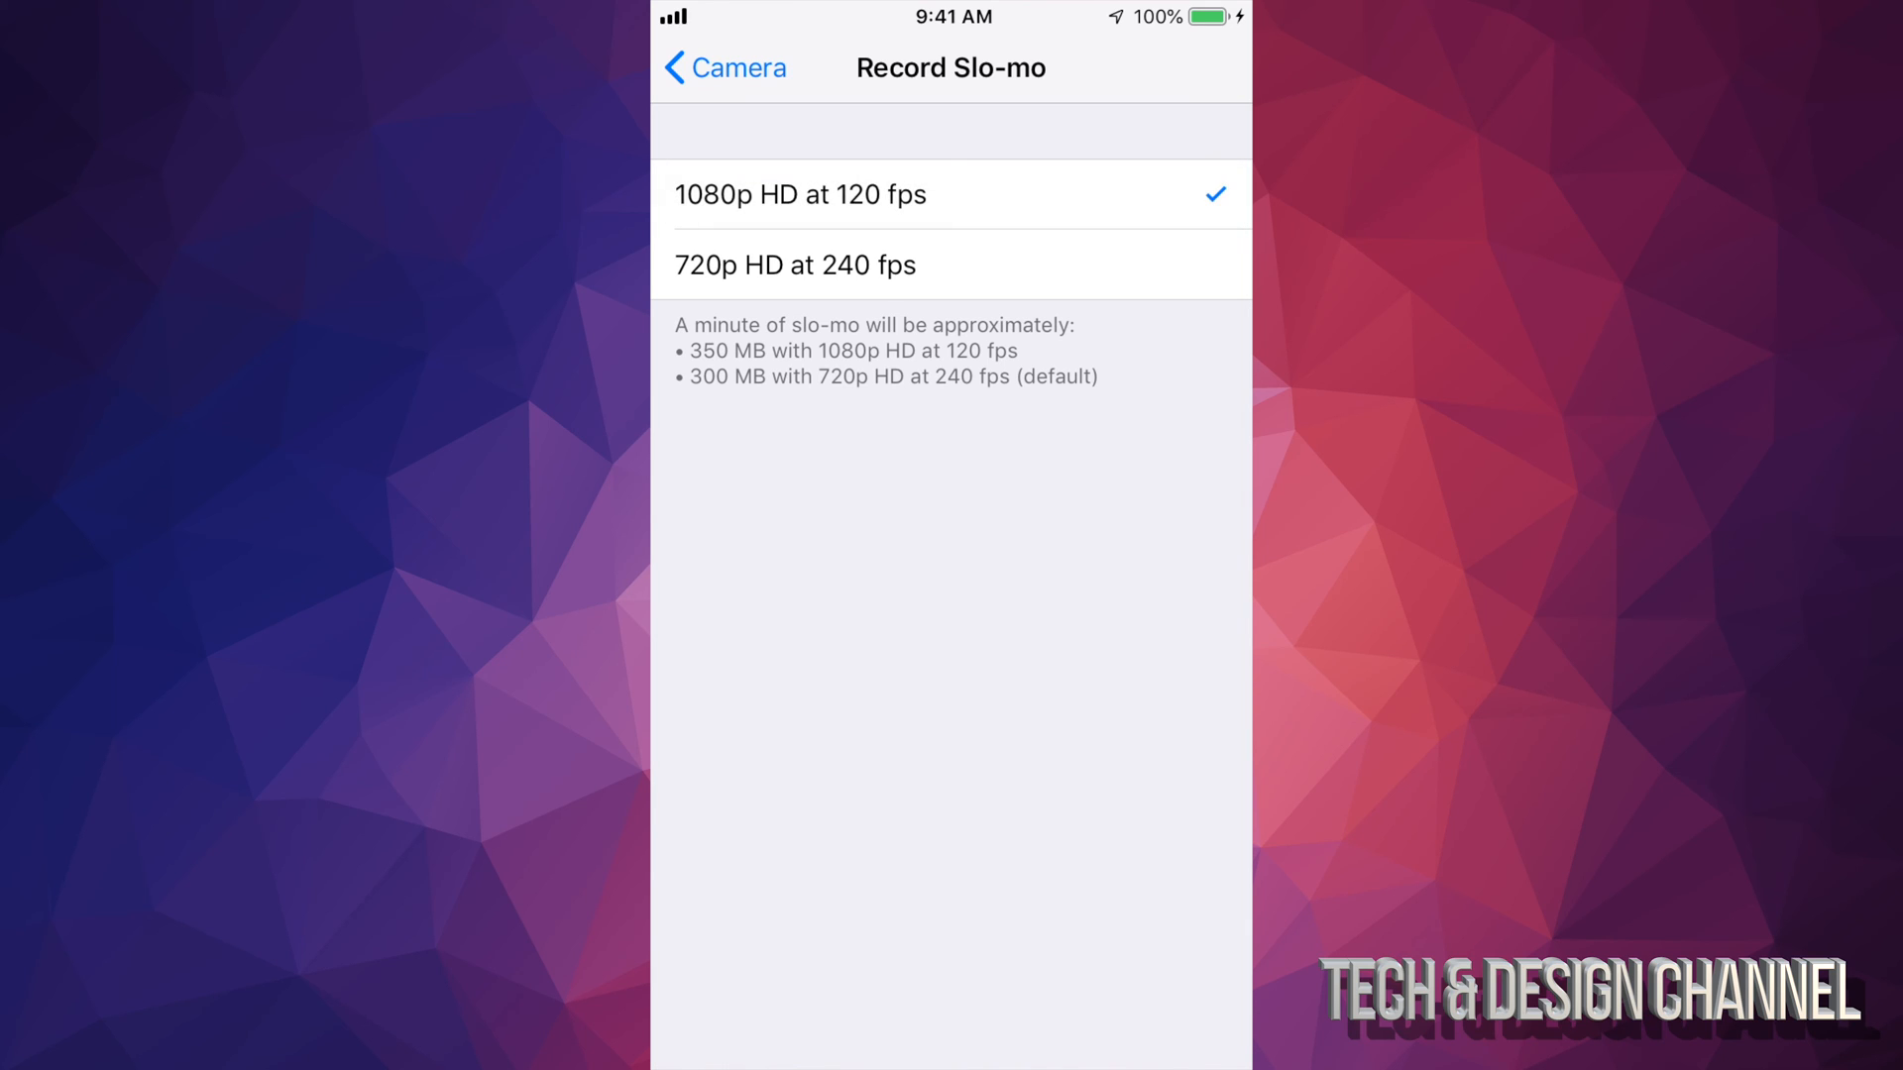
Step: Review the Record Slo-mo options, then back out to the Home Screen
left_click(723, 67)
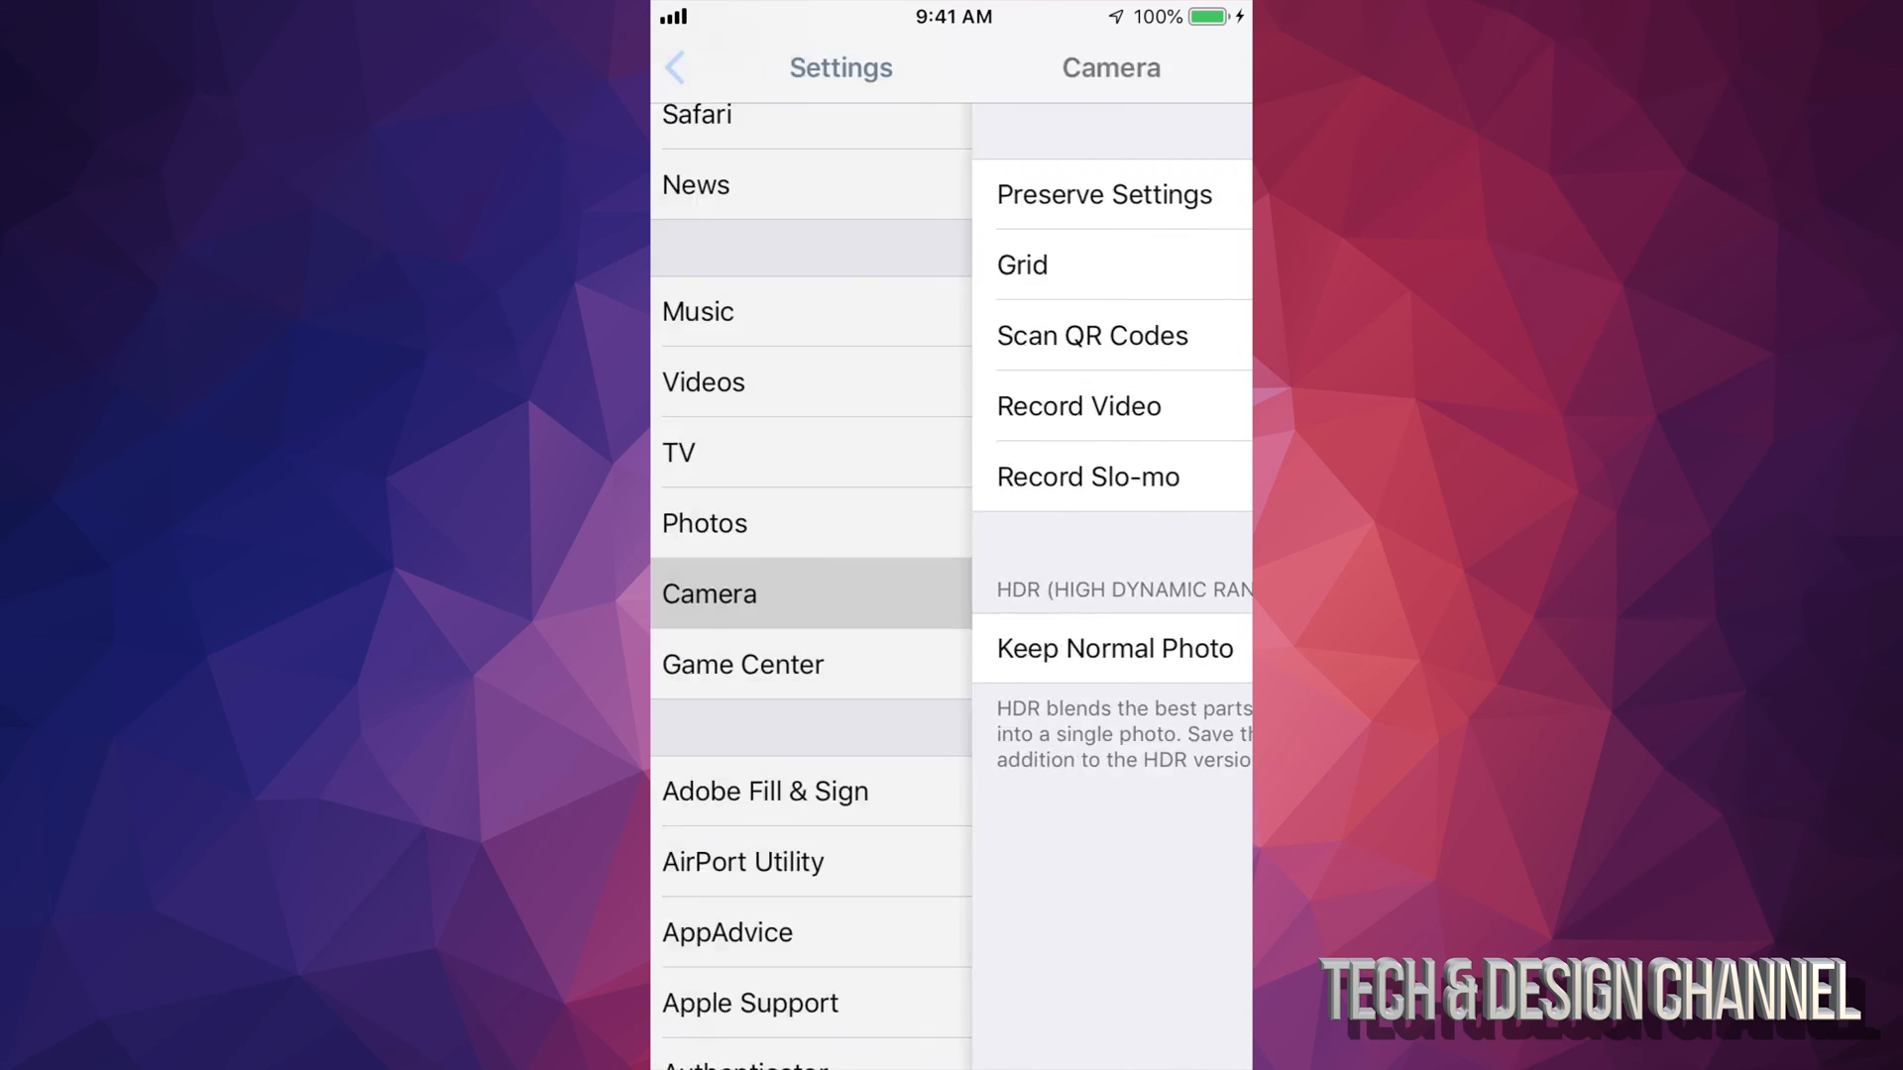
left_click(675, 67)
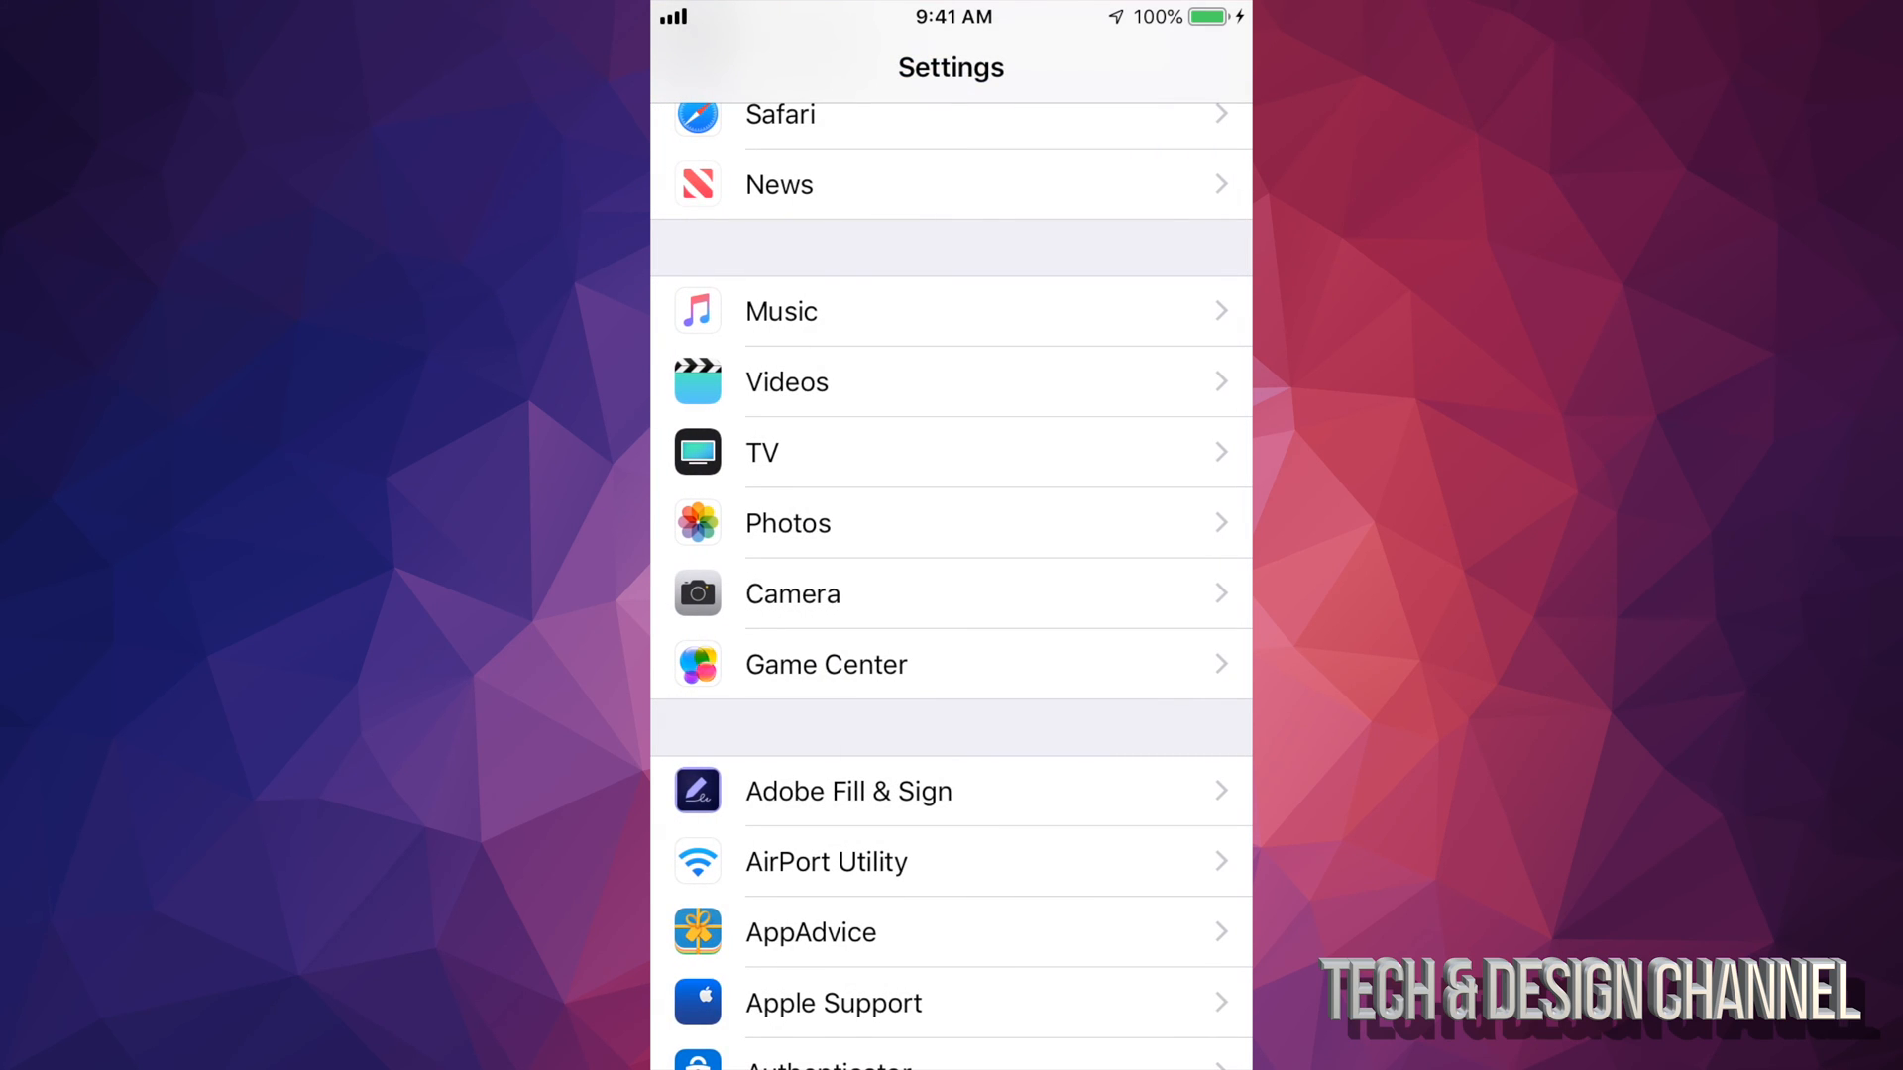
key("home")
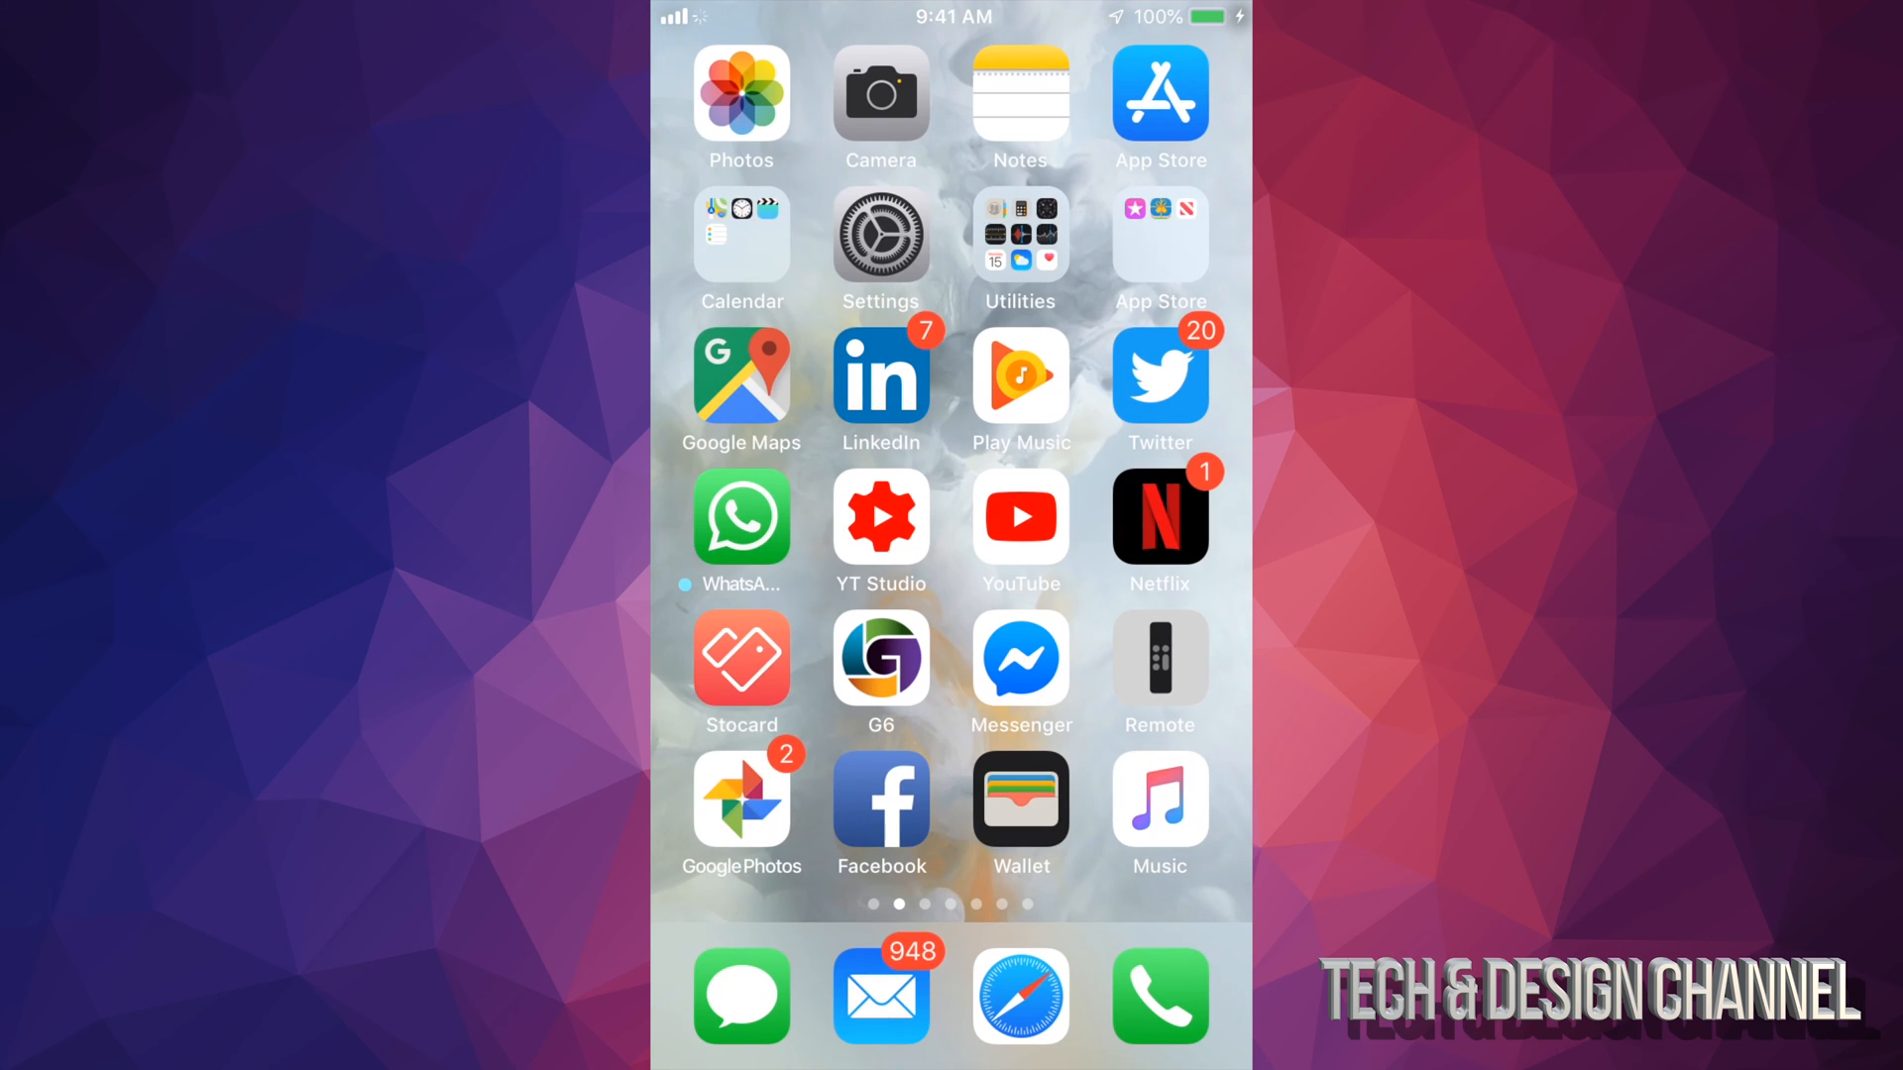